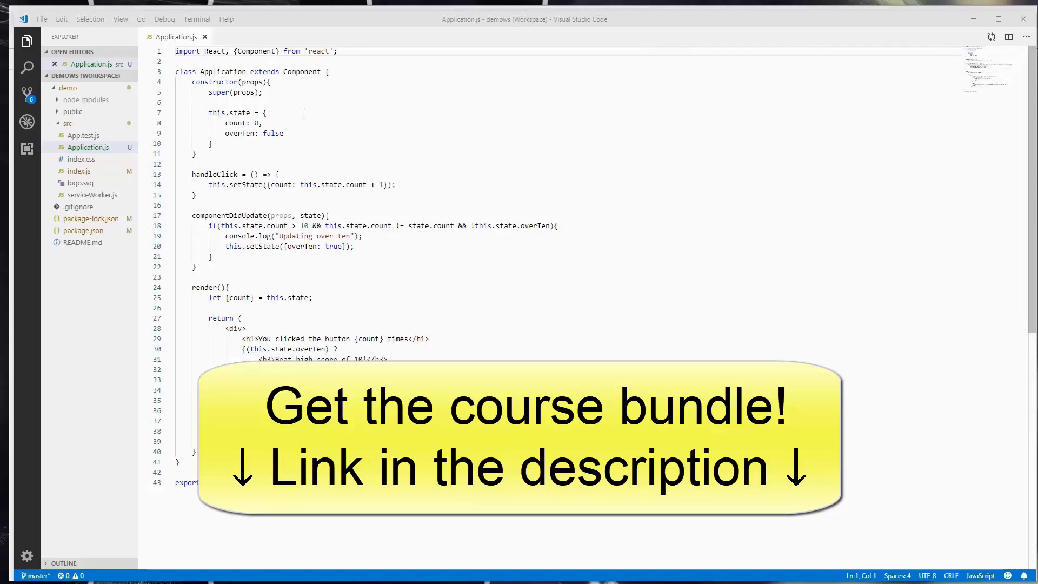
mouse_move(278, 216)
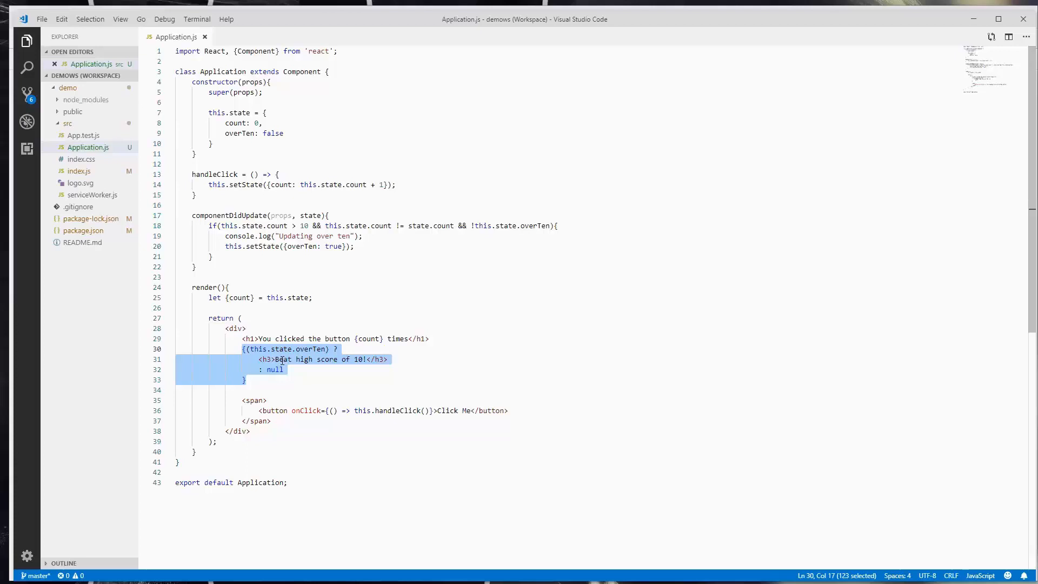
Create a new HighScore.js file in the src folder, after selecting the heading line in Application.js.
click(388, 359)
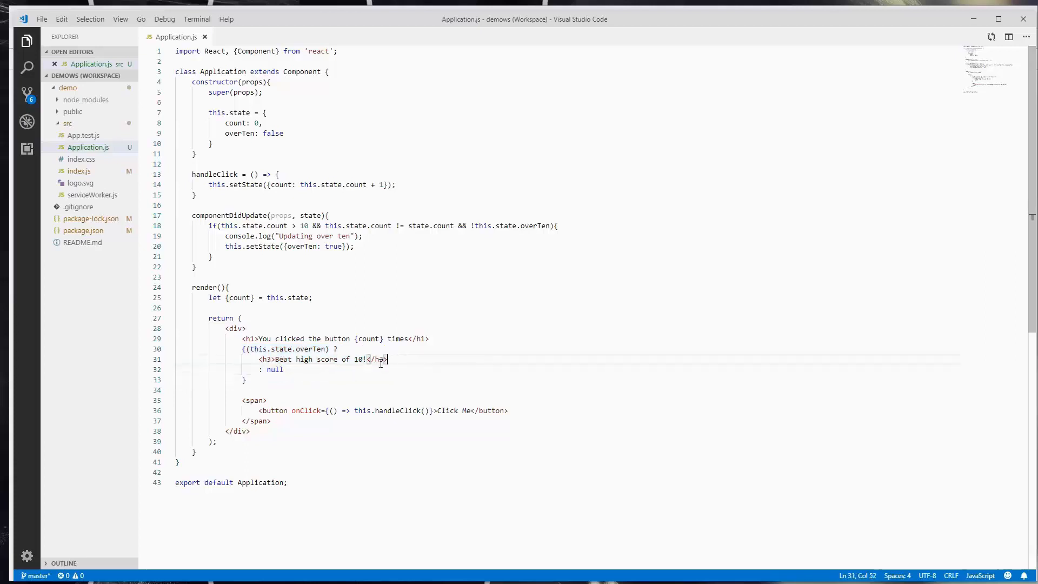
drag(387, 358, 257, 359)
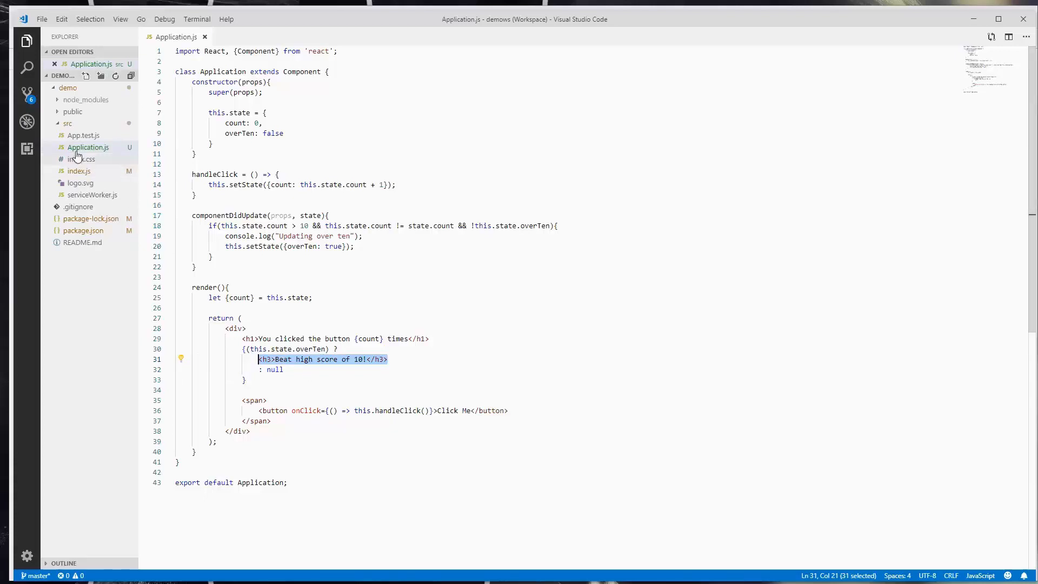
click(67, 123)
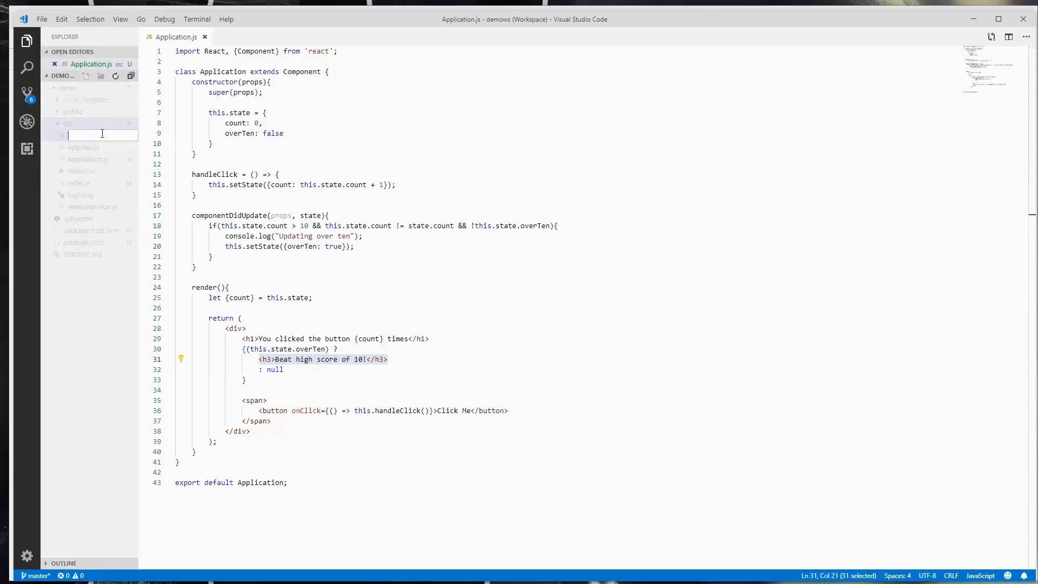
text(H)
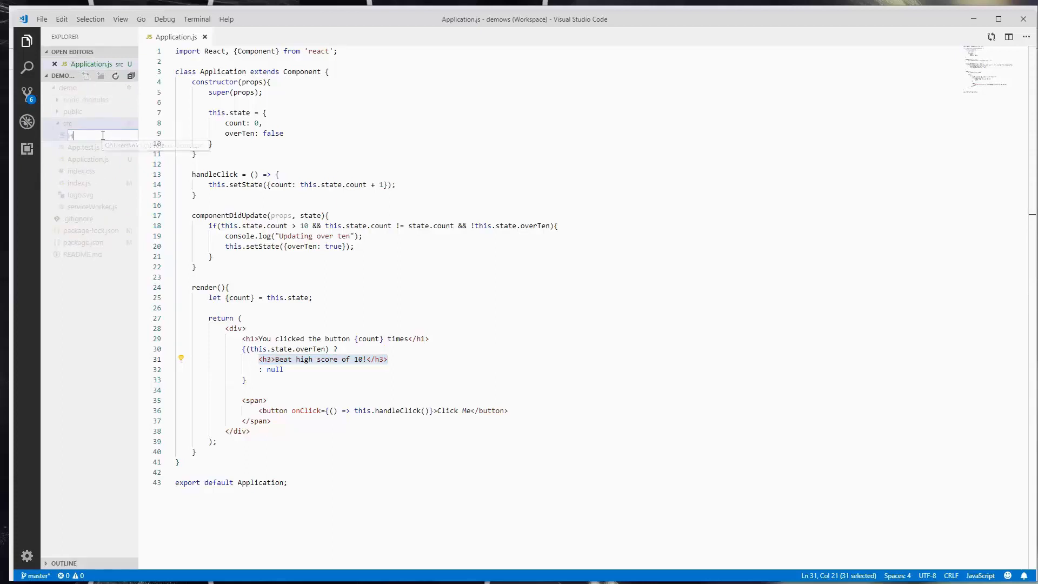
text(ighScore)
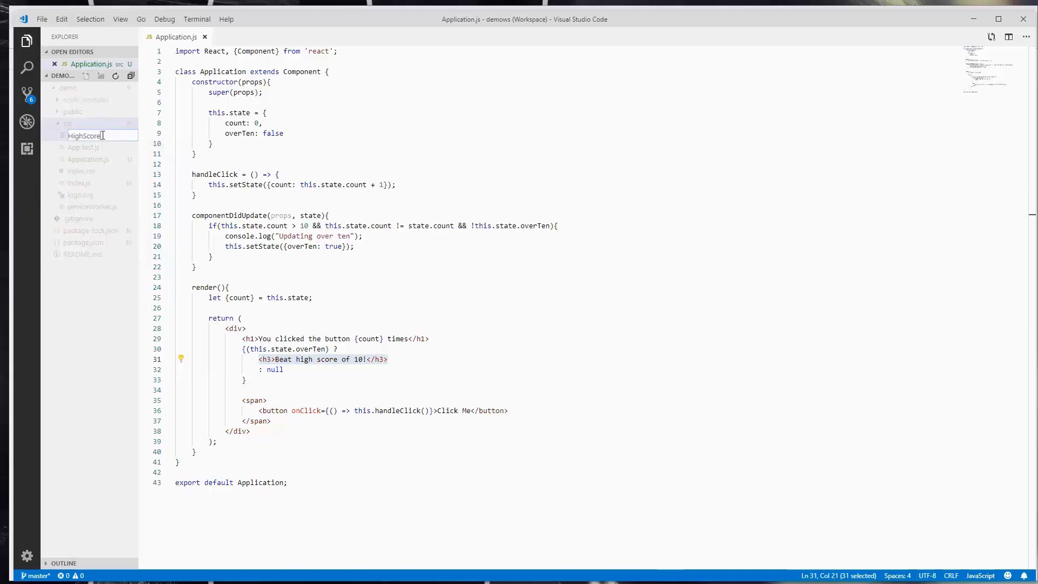
key(Enter)
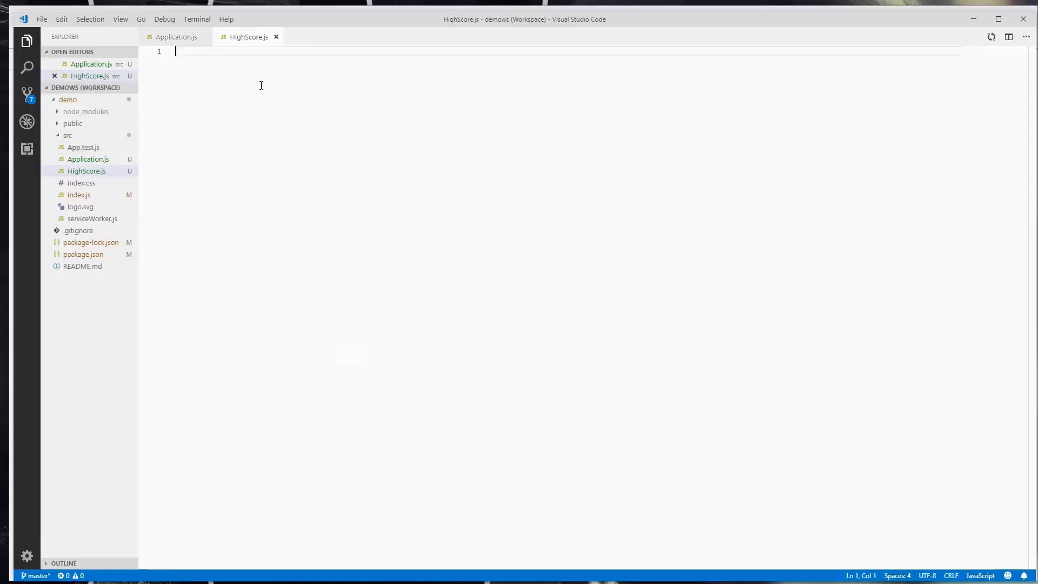
Import React and Component and declare class HighScore extends Component.
text(1)
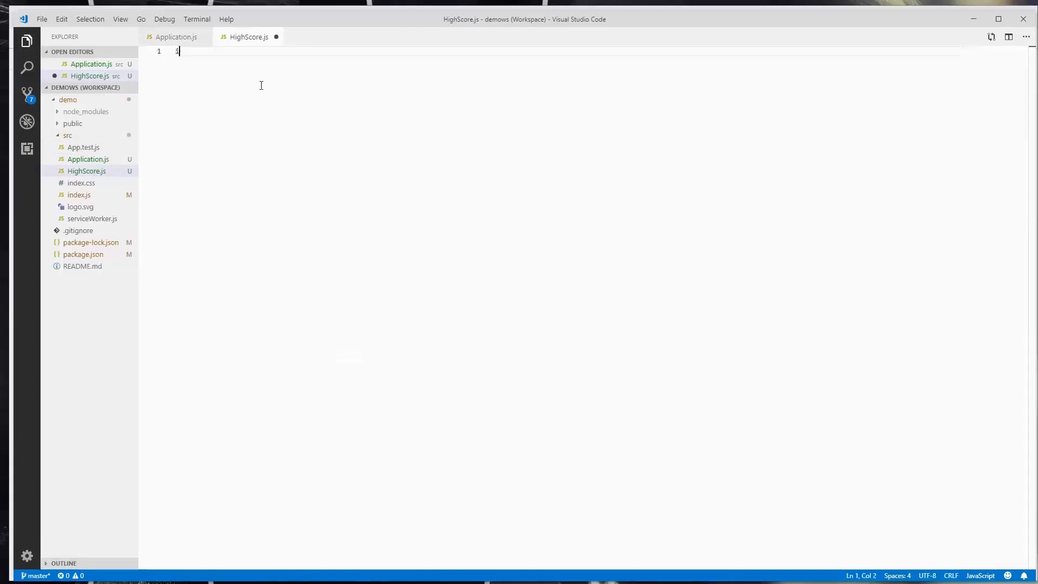
text(import React)
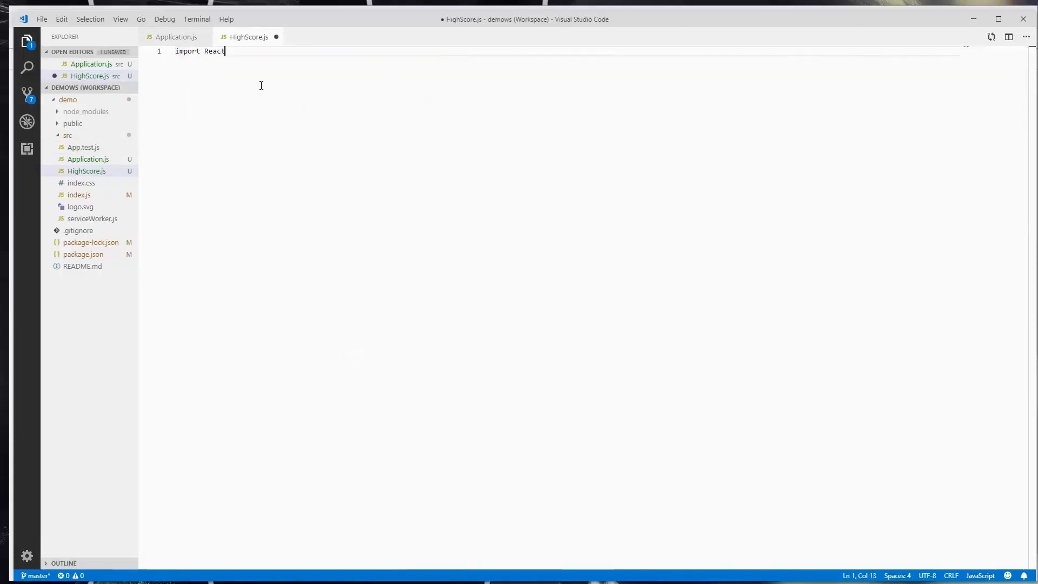
text(, {Component} from 'react';)
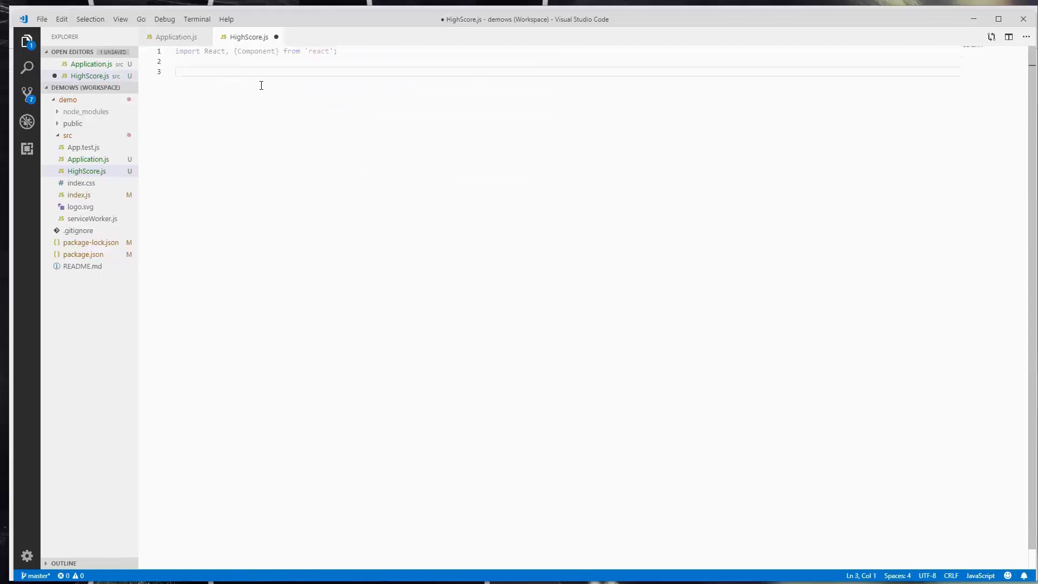
text(class High)
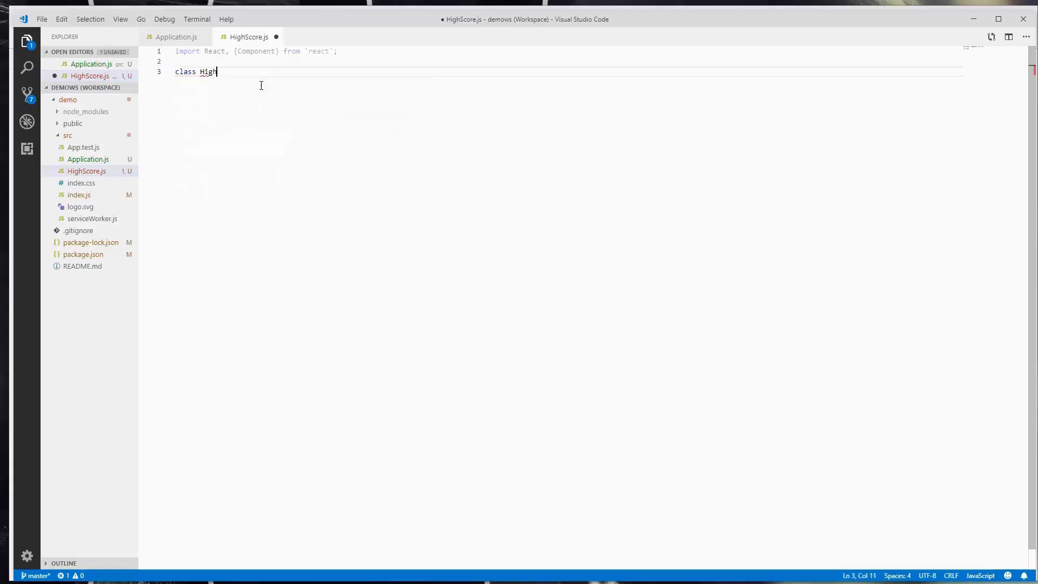
text(Score extends Component {)
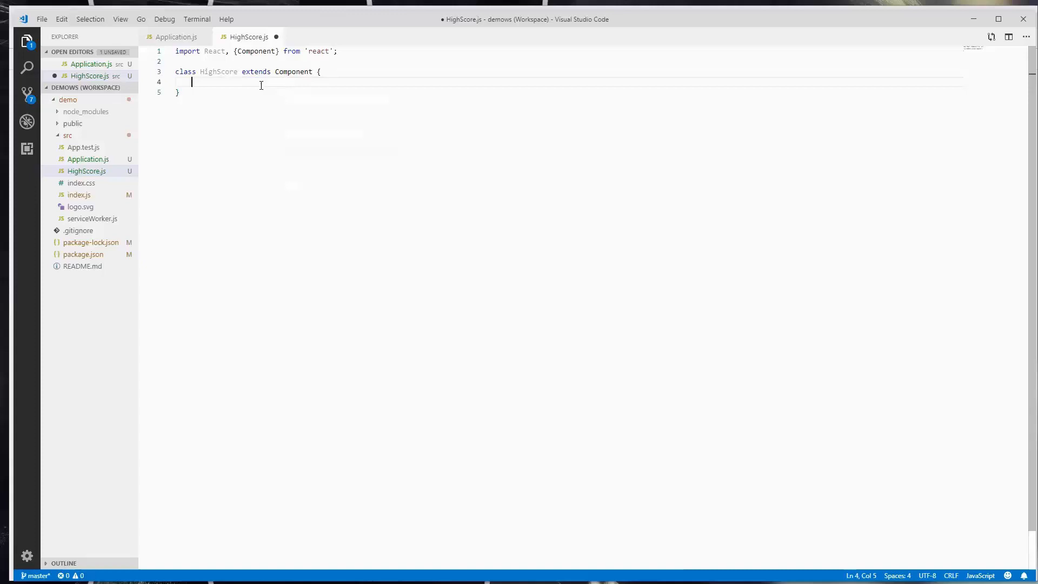
Add a render() method returning empty parentheses, dropping the unneeded constructor.
text(construct)
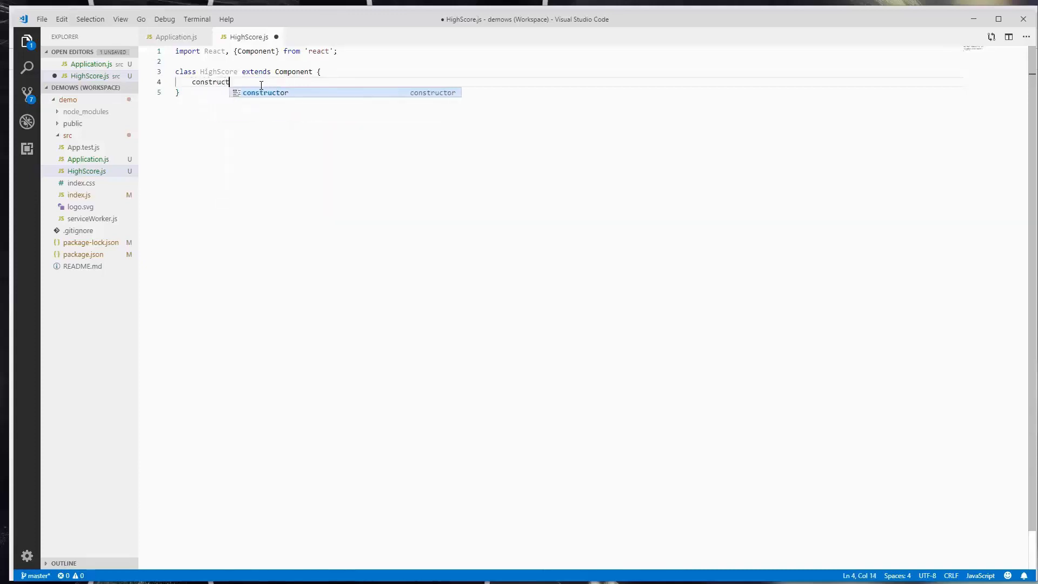
key(Backspace)
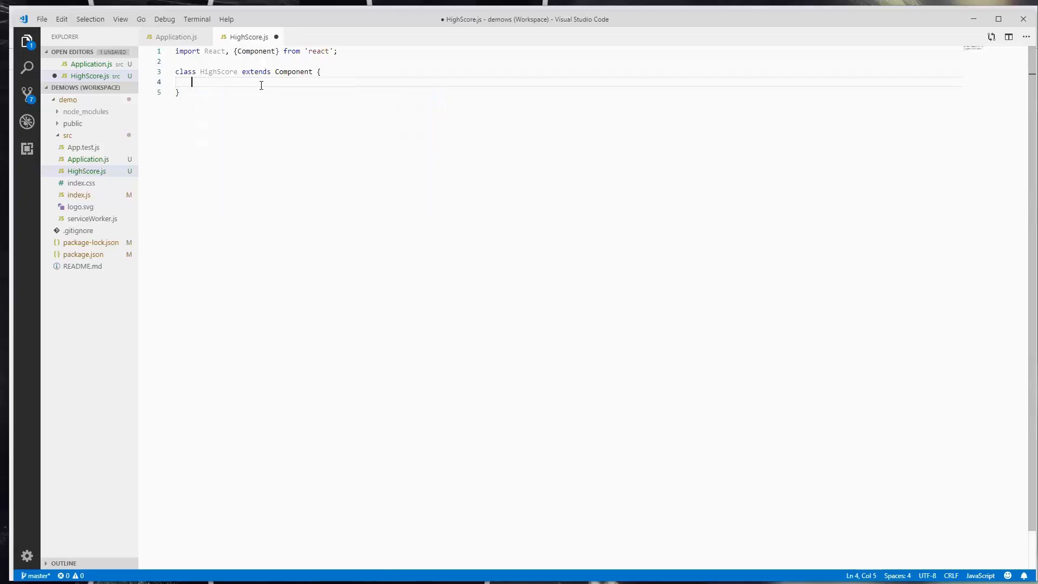
text(render(){)
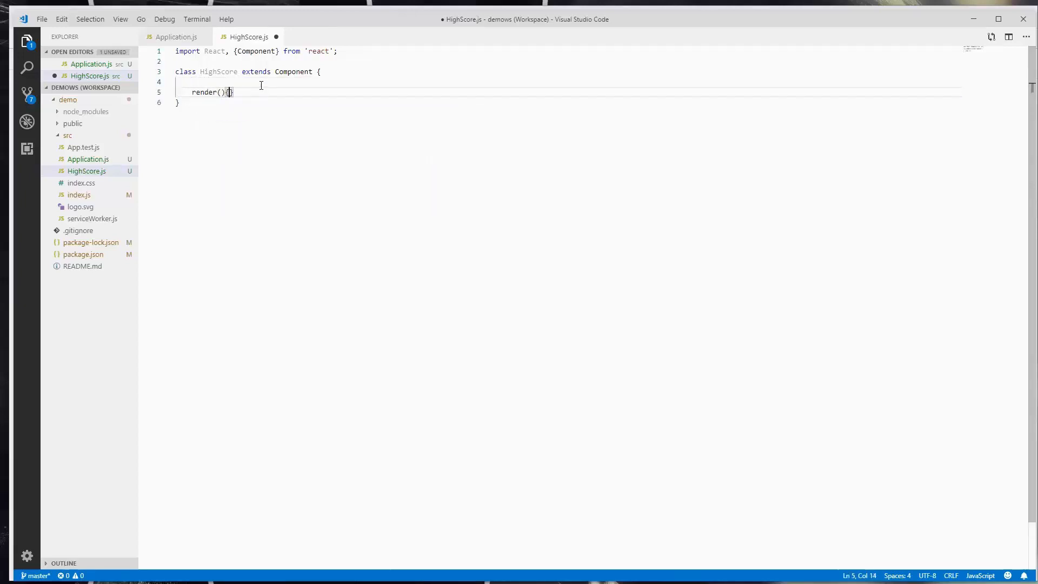
text(return ()
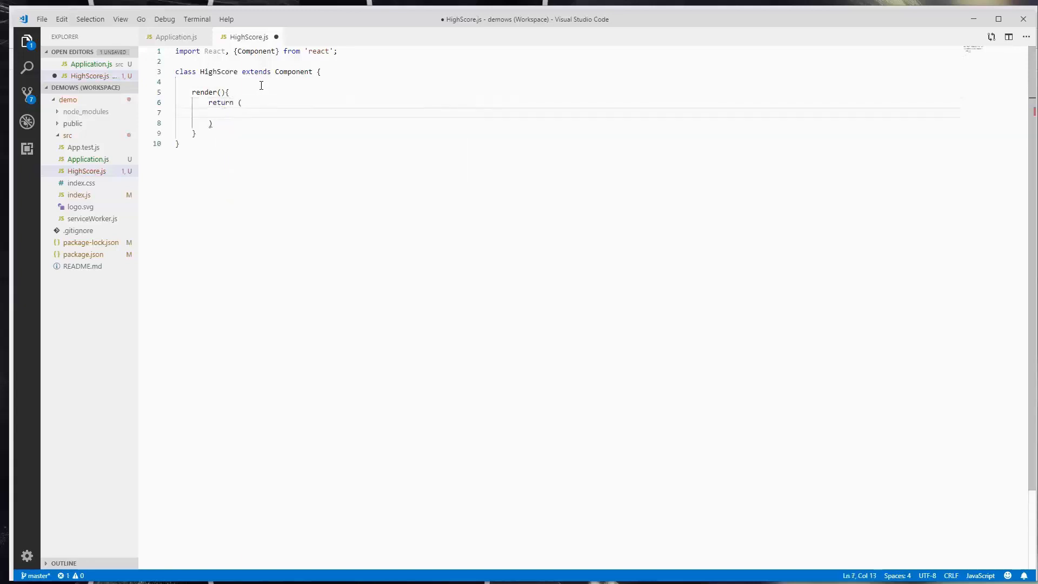
Copy the <h3>Beat high score of 10!</h3> line from Application.js into HighScore's return.
click(176, 37)
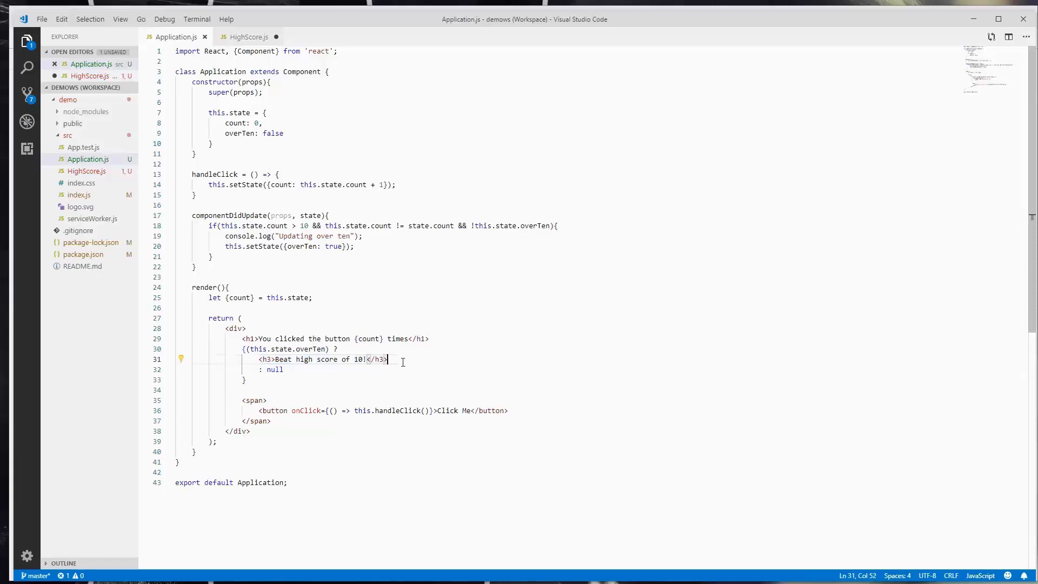
drag(391, 359, 257, 359)
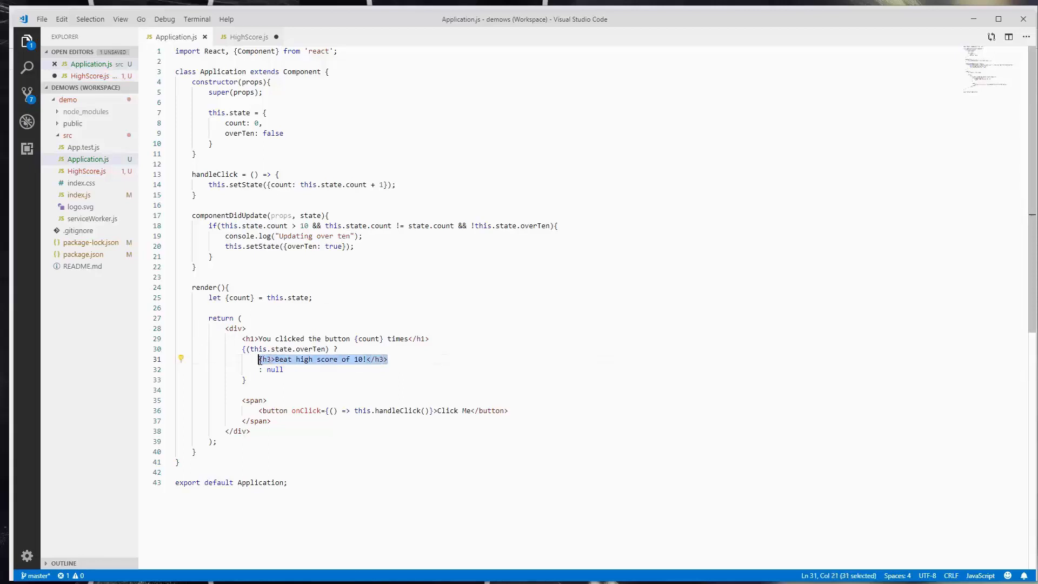
click(249, 37)
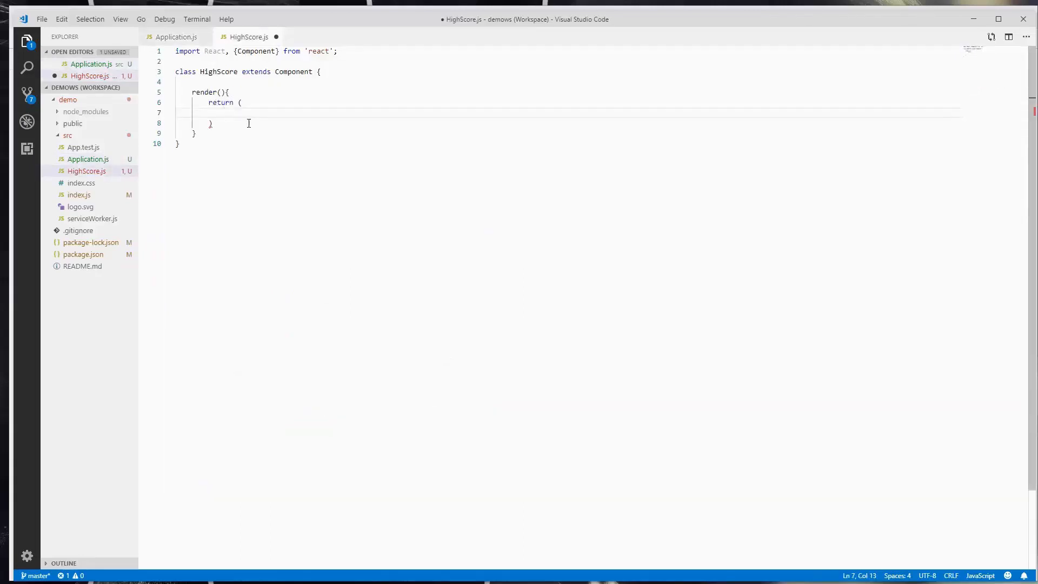
text(<h3>Beat high score of 10!</h3>)
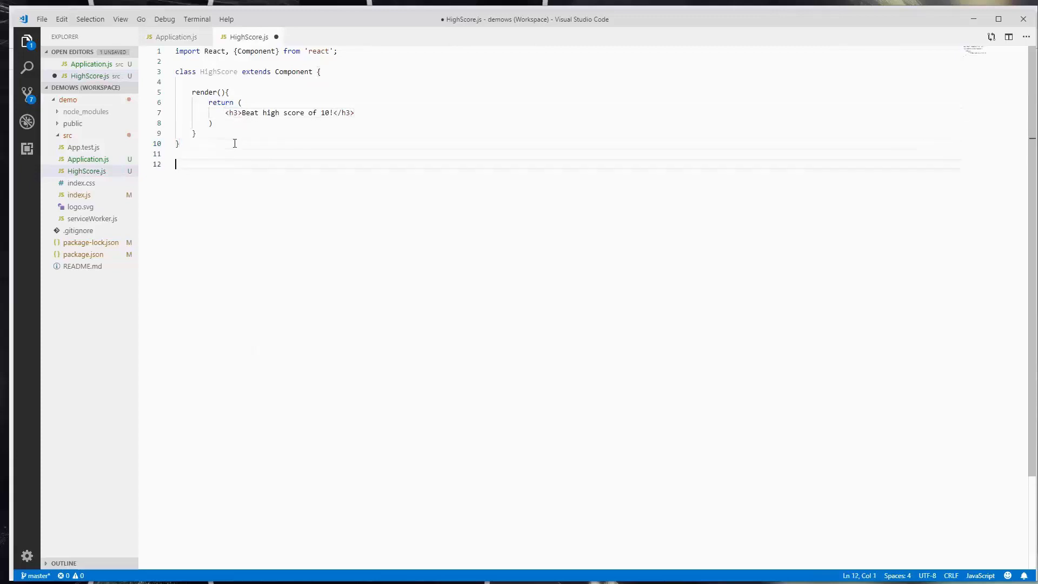
Add export default HighScore; below the class.
text(ex)
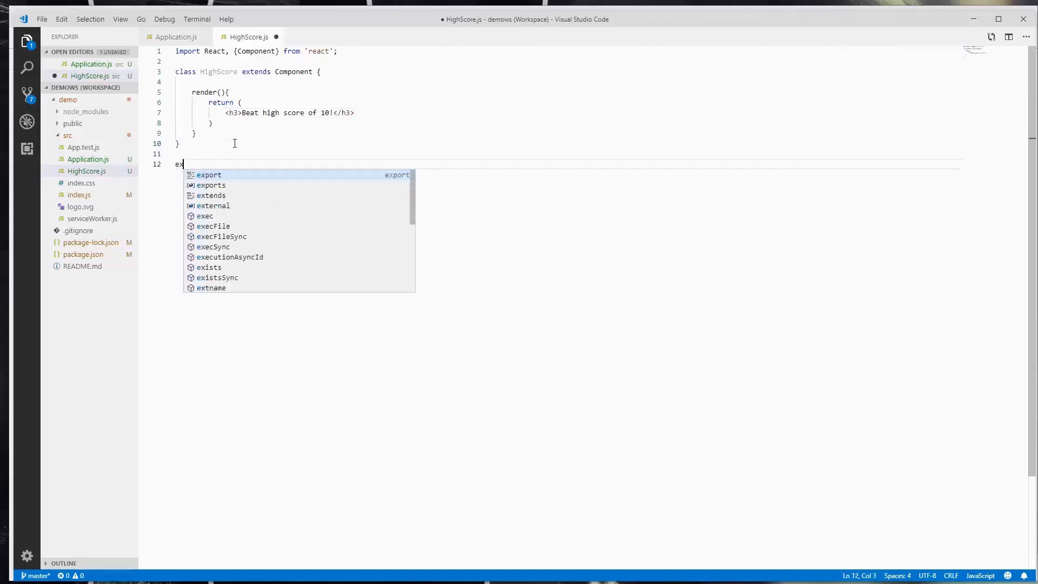
text(xport default)
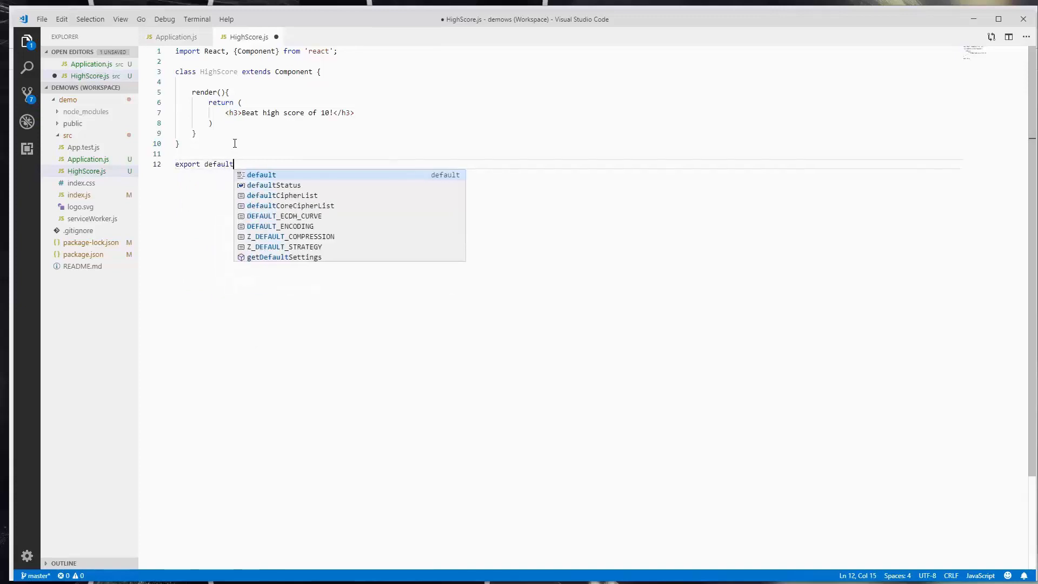
text(HighScore;)
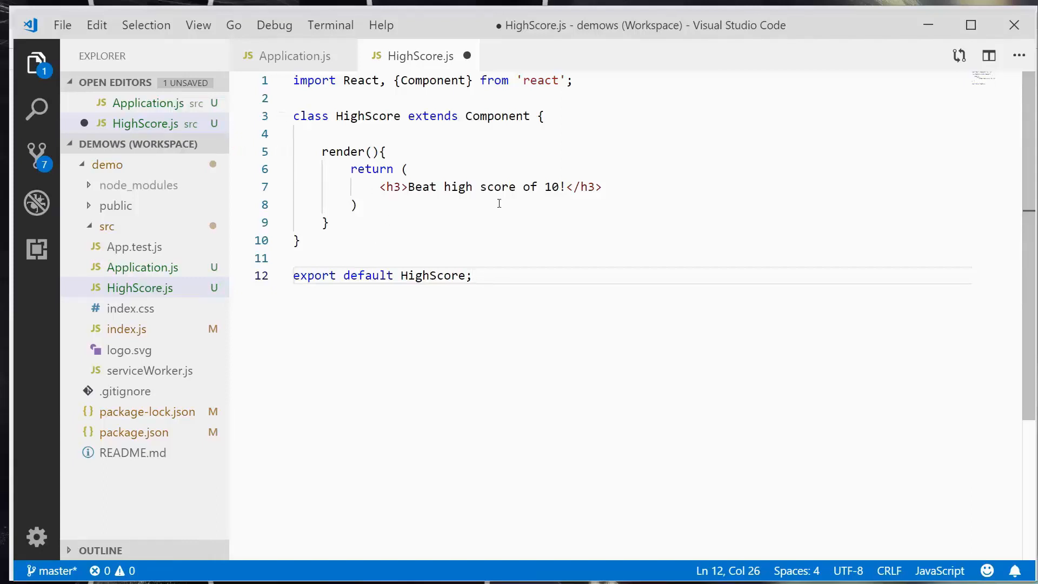
mouse_move(474, 199)
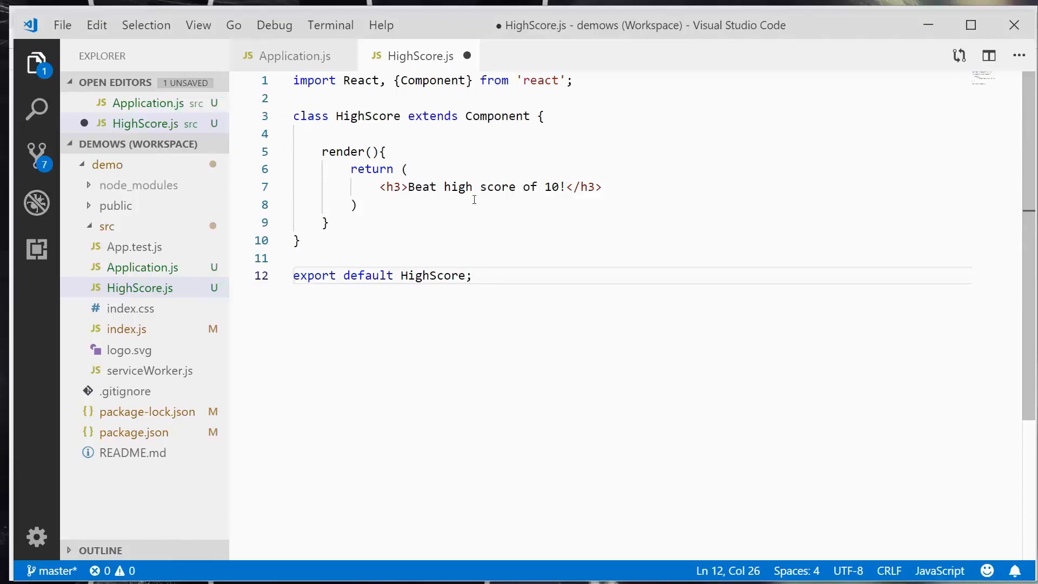
drag(379, 187, 601, 187)
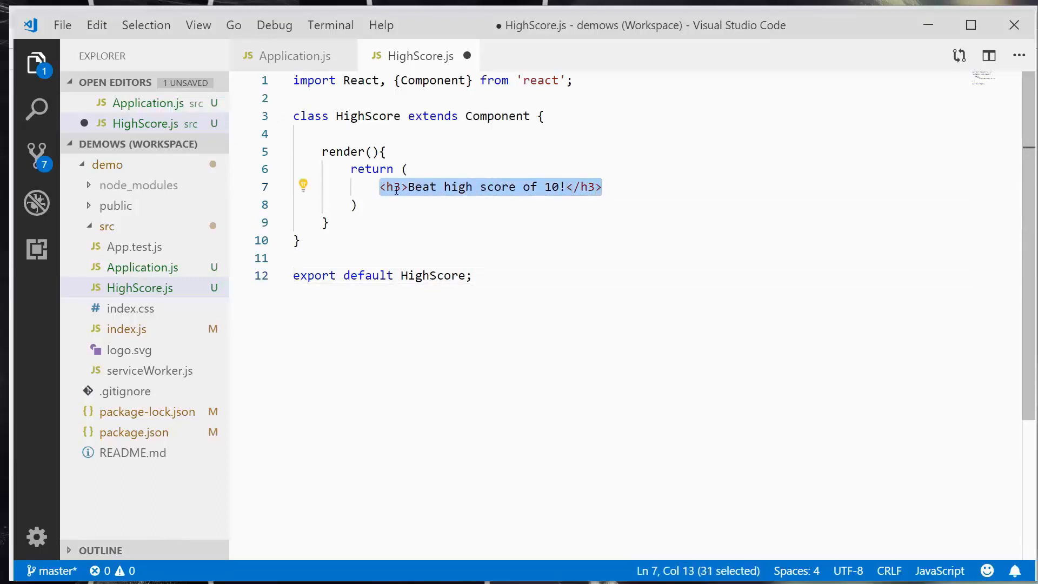
mouse_move(390, 187)
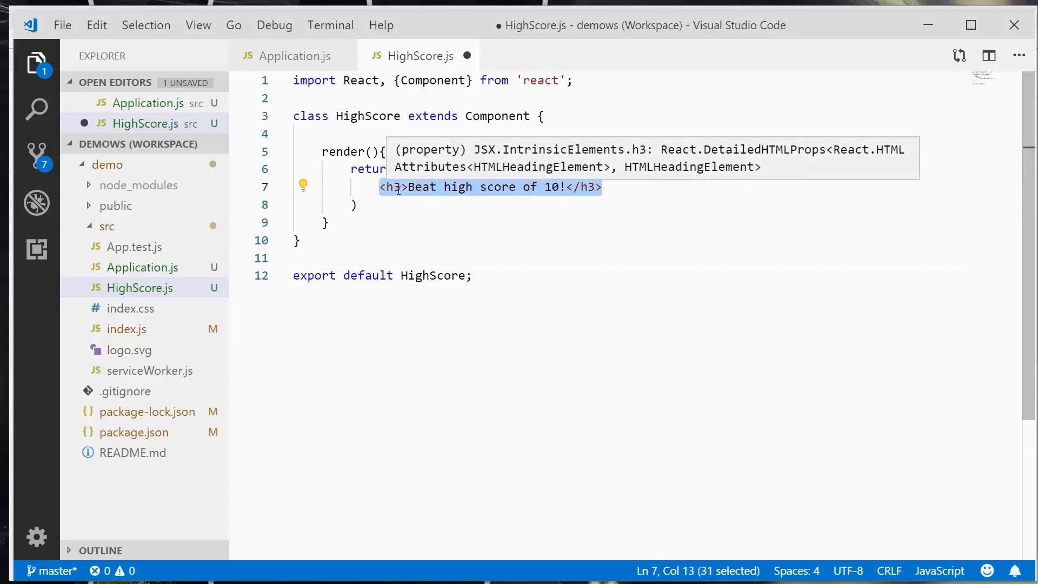
Save HighScore.js and switch back to Application.js.
key(ctrl+s)
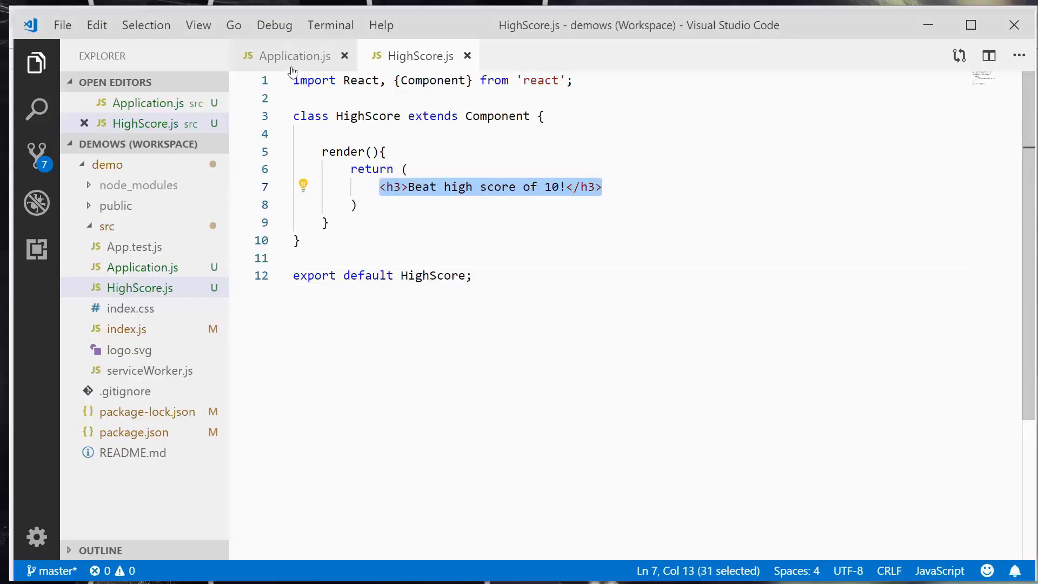
click(294, 55)
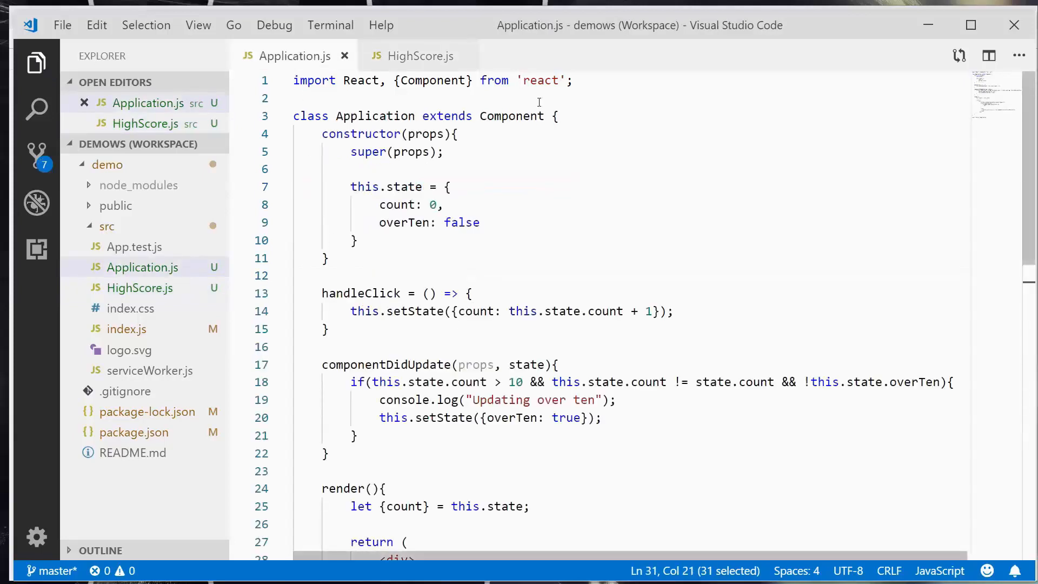
click(420, 55)
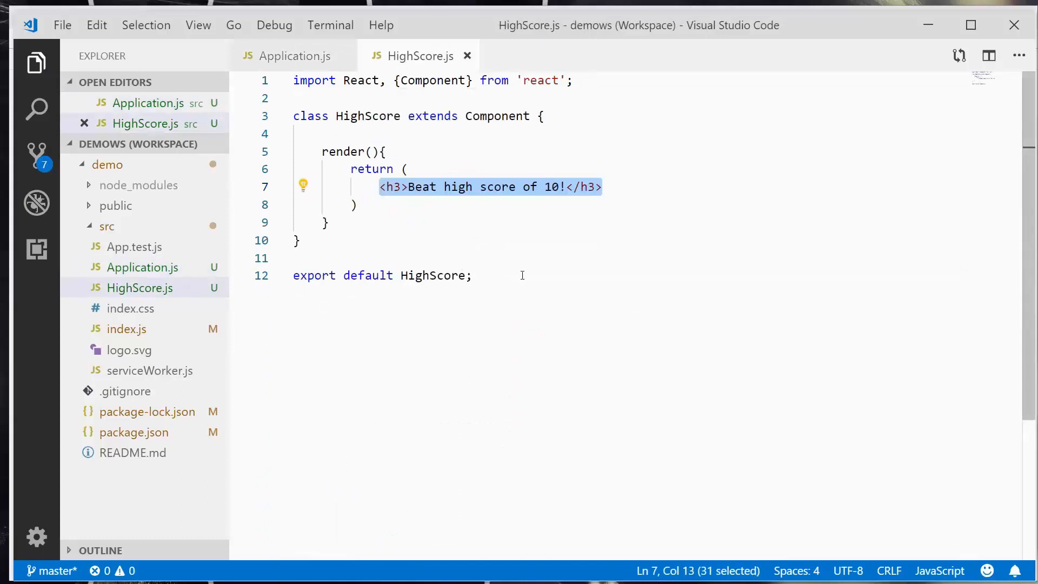
double_click(435, 276)
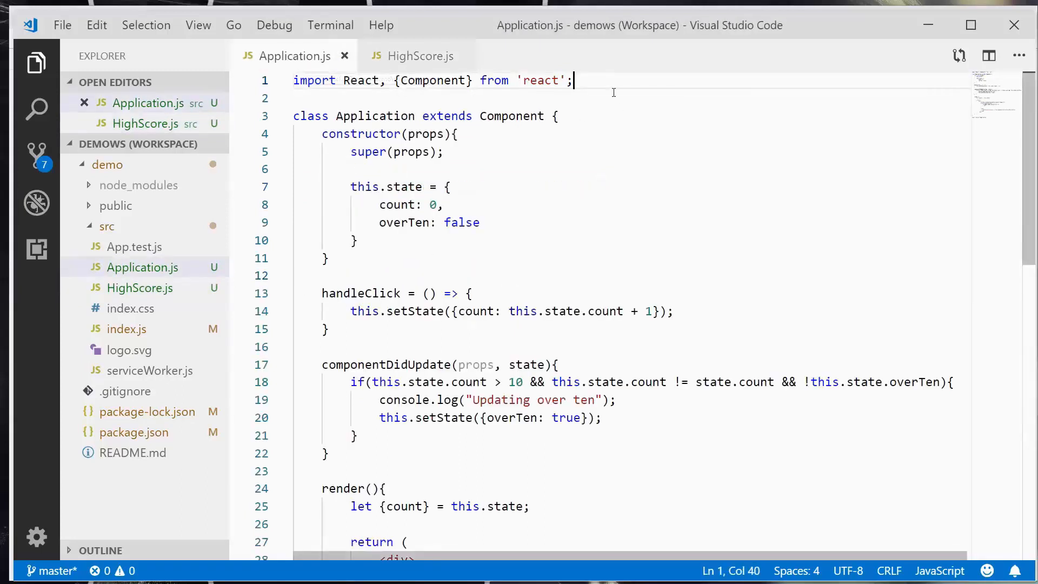
Add import HighScore from './HighScore' on a new line below the React import.
key(Enter)
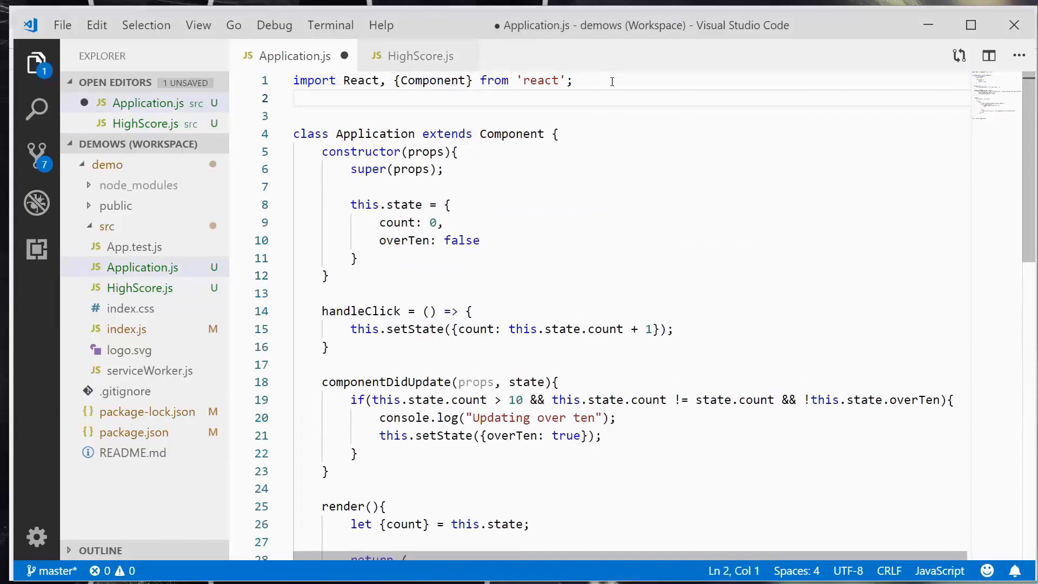
text(import)
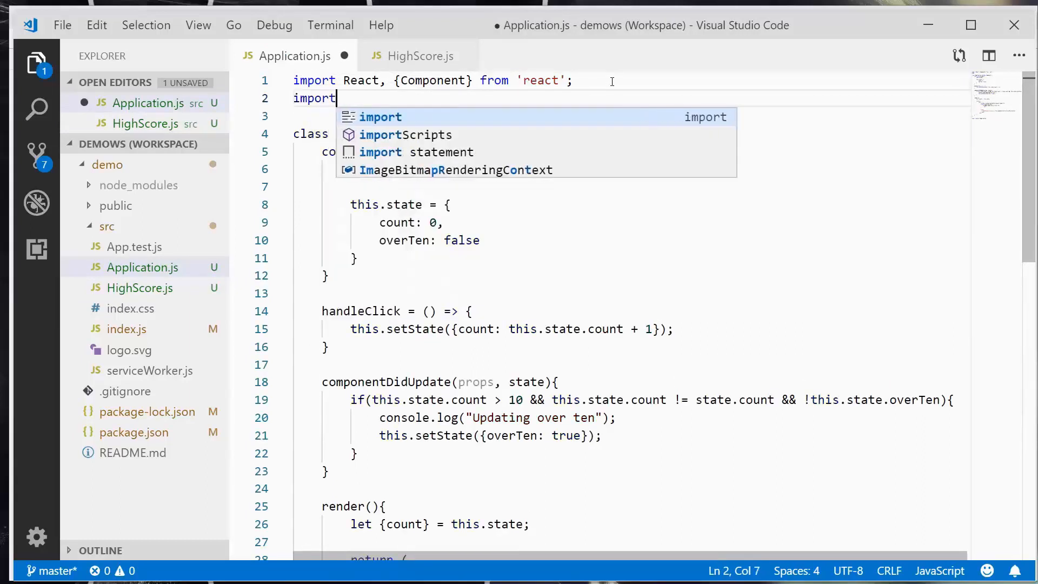
text(HighScore)
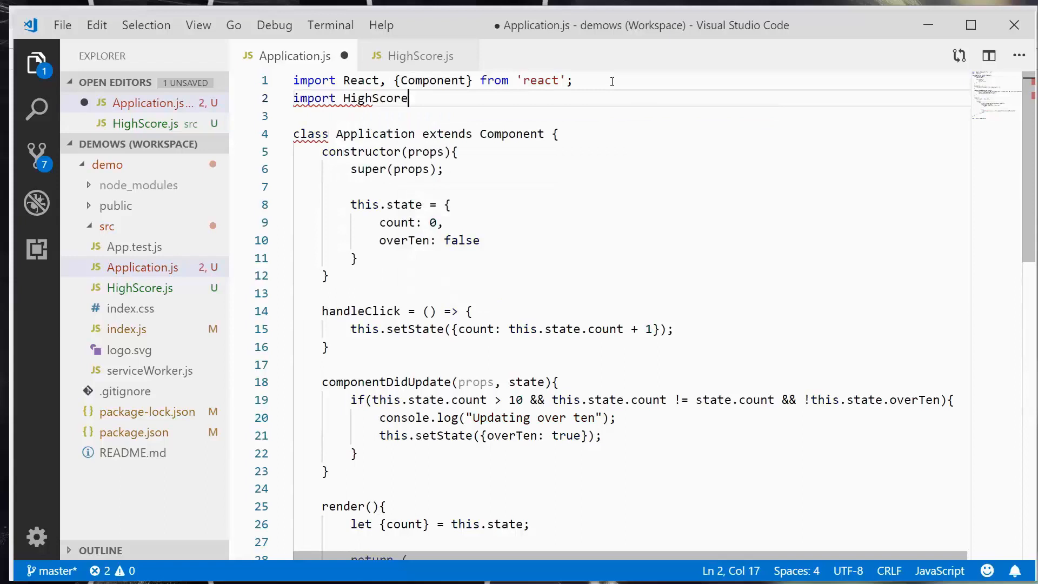
text(from ')
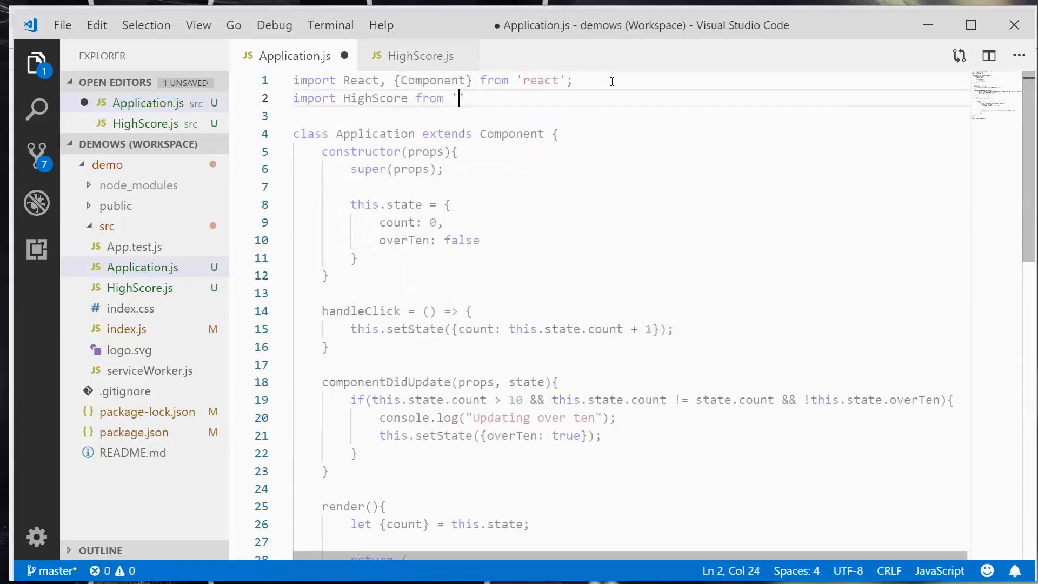
text(.)
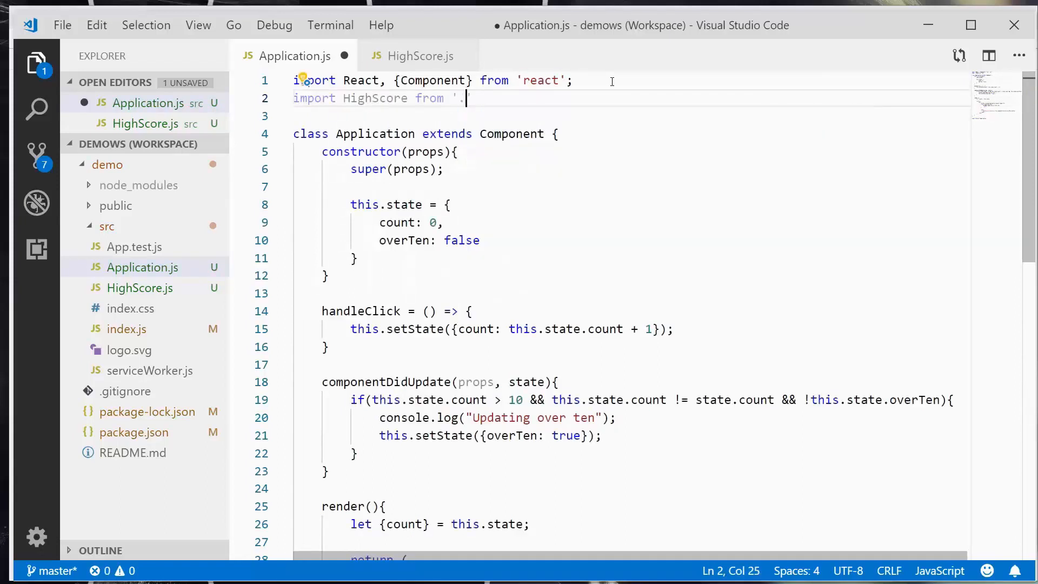
text(/H)
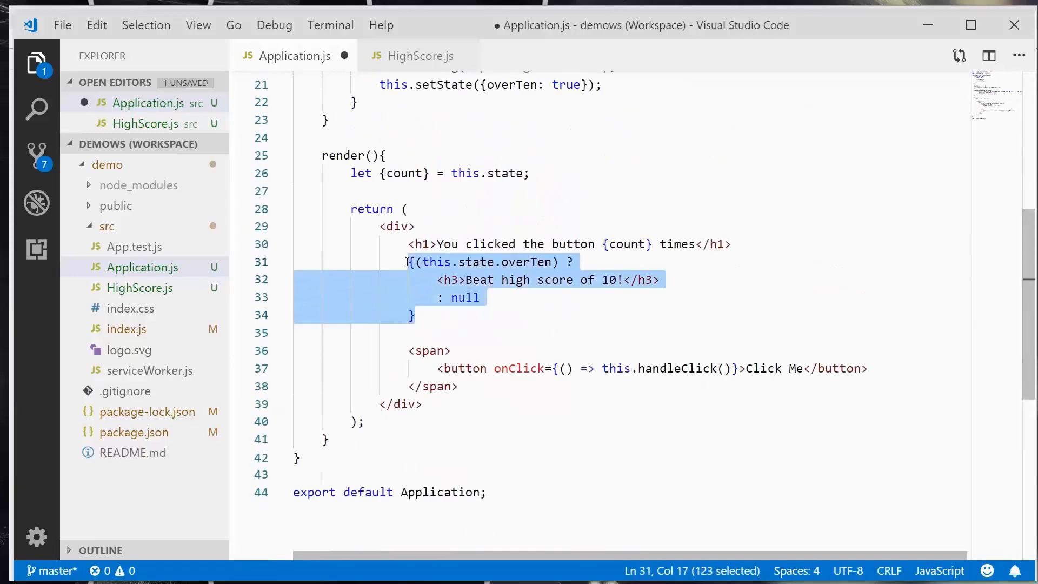
Delete the overTen conditional block and begin a <HighScore element in Application's render.
key(Delete)
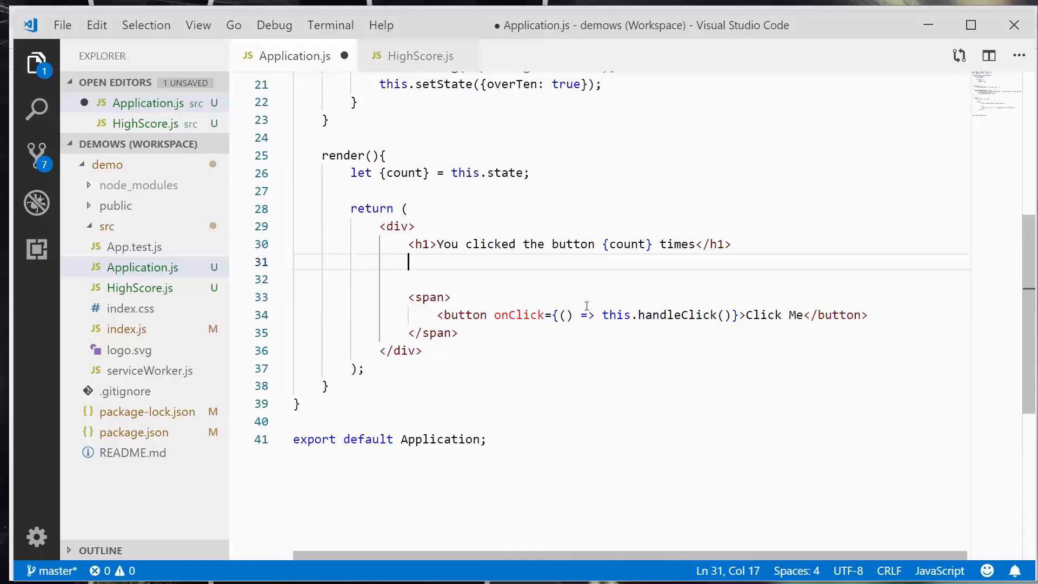
text(<)
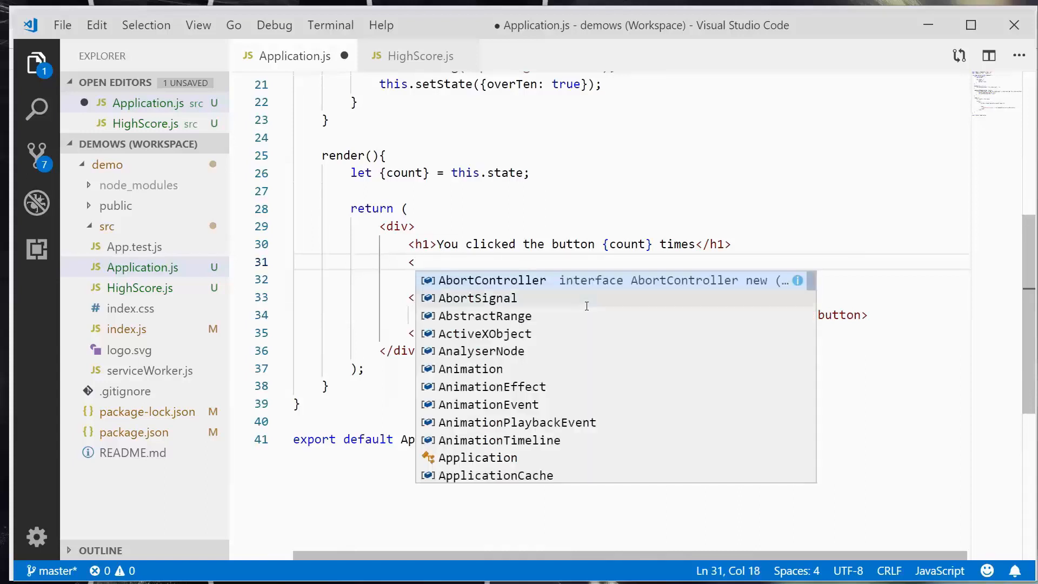
text(H)
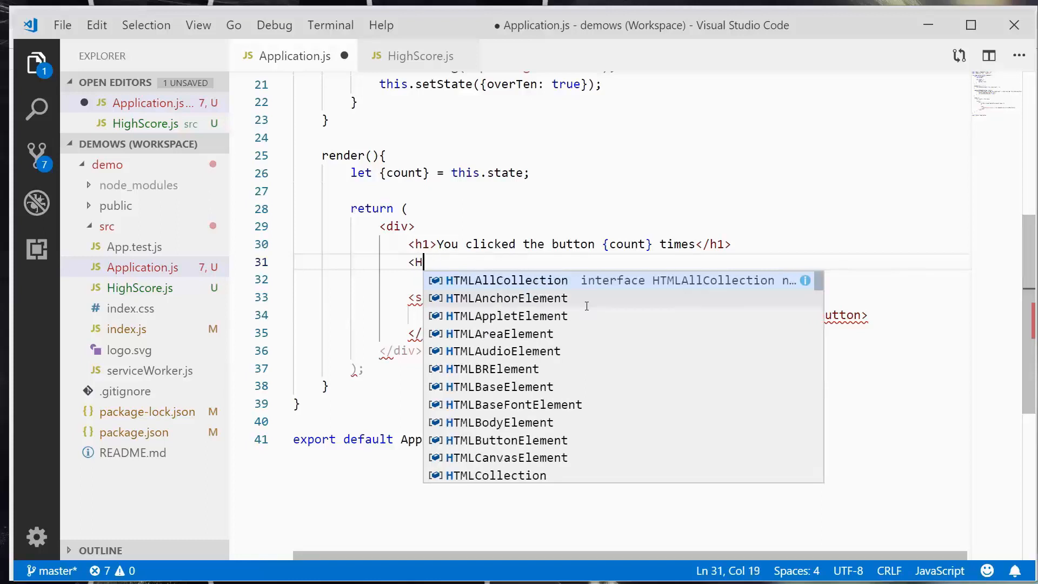
text(ighScr)
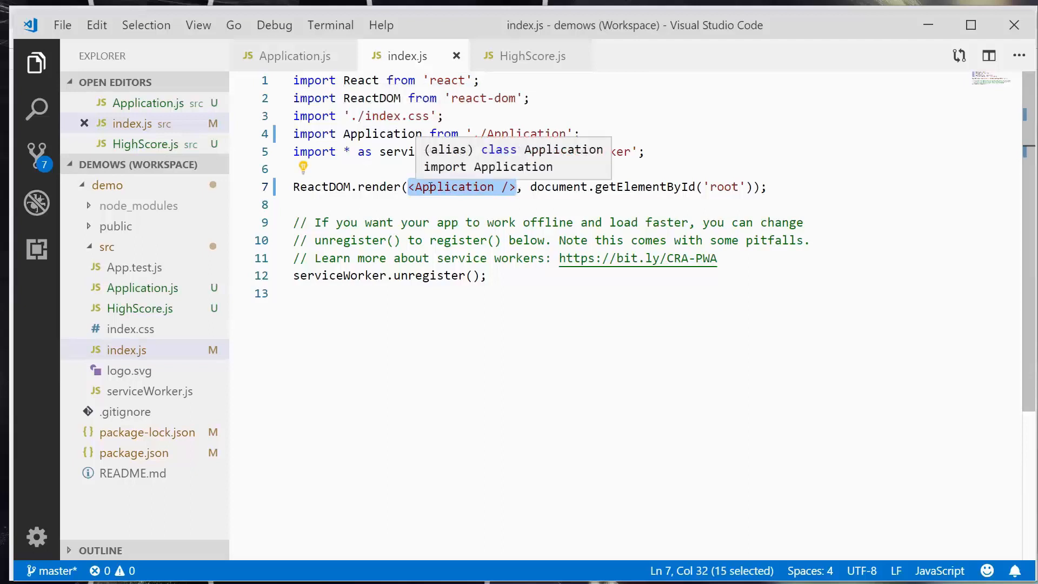
Make HighScore a self-closing <HighScore /> element below the click-count heading in Application.js.
click(294, 55)
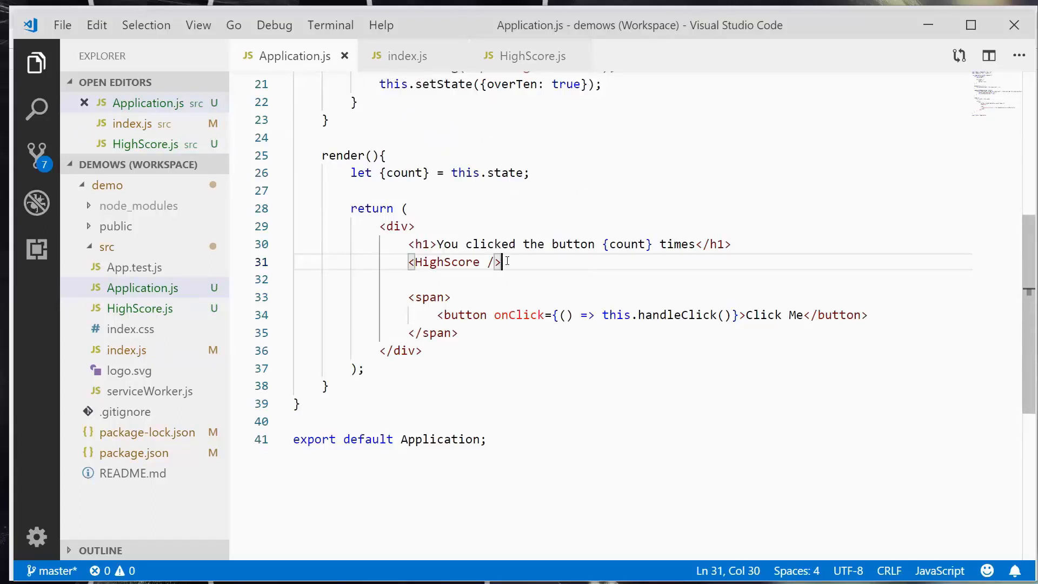
mouse_move(447, 262)
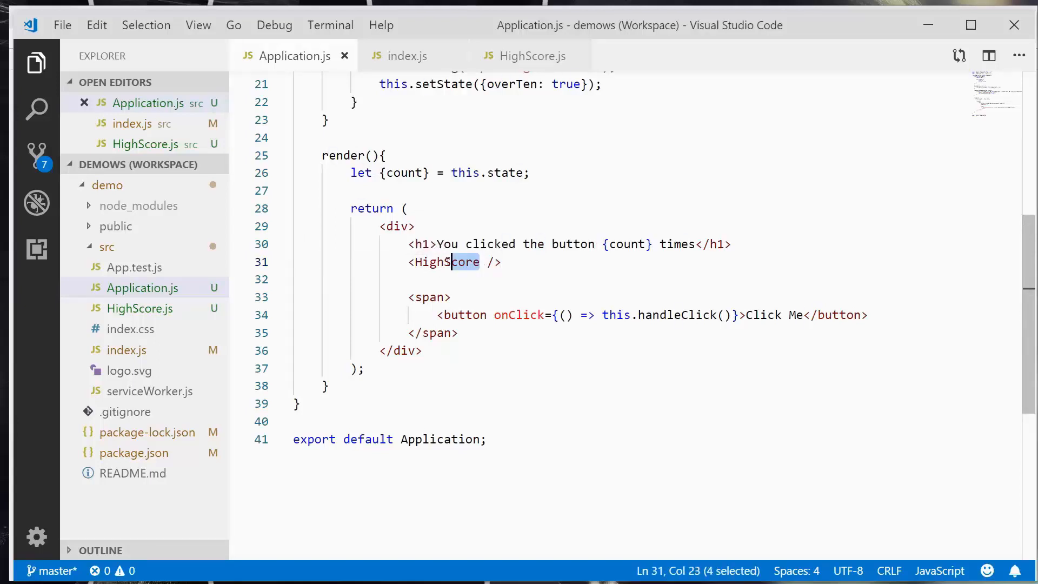
double_click(444, 262)
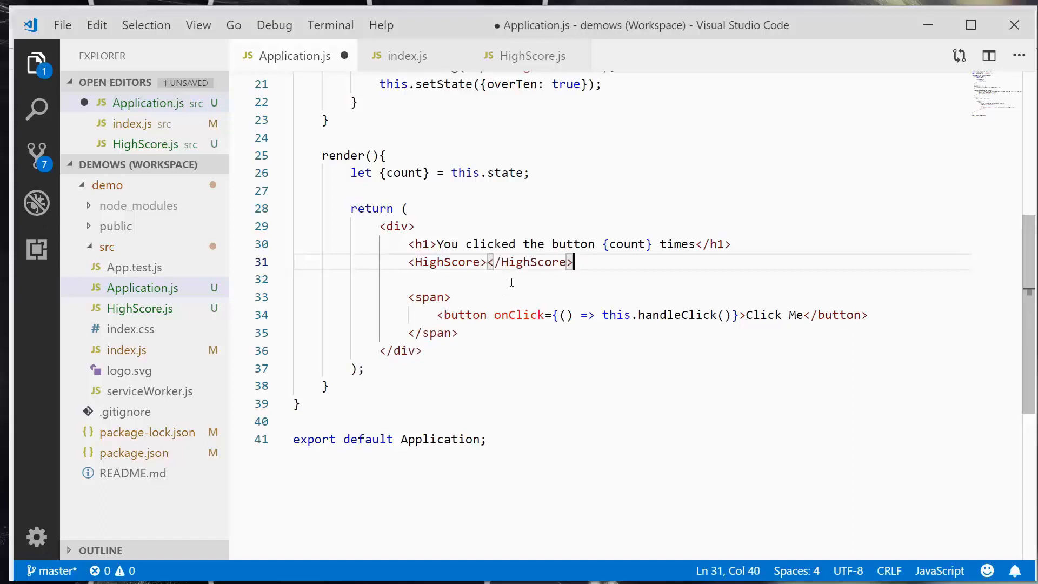
drag(571, 262, 487, 261)
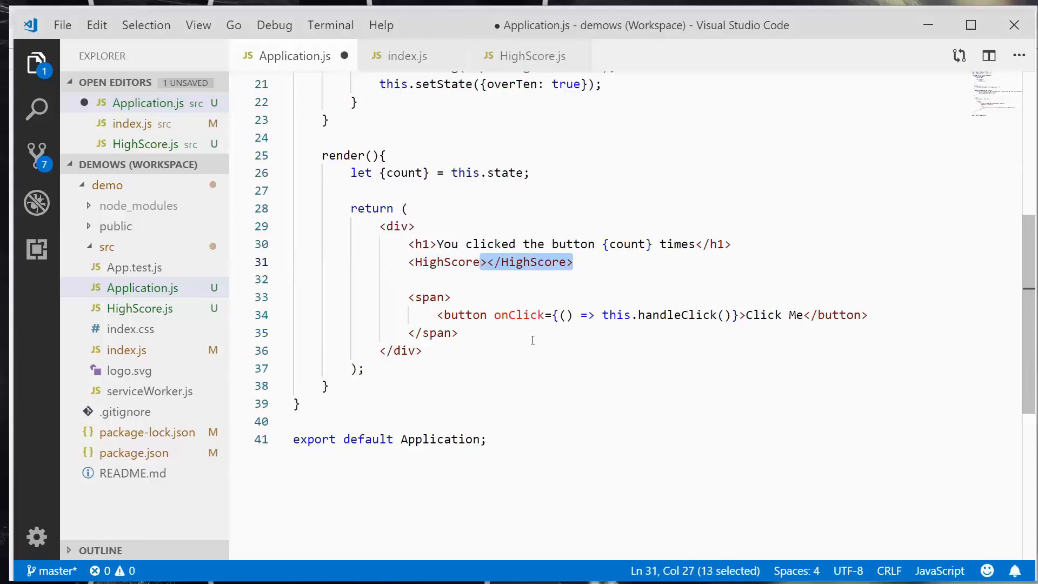
text(/>)
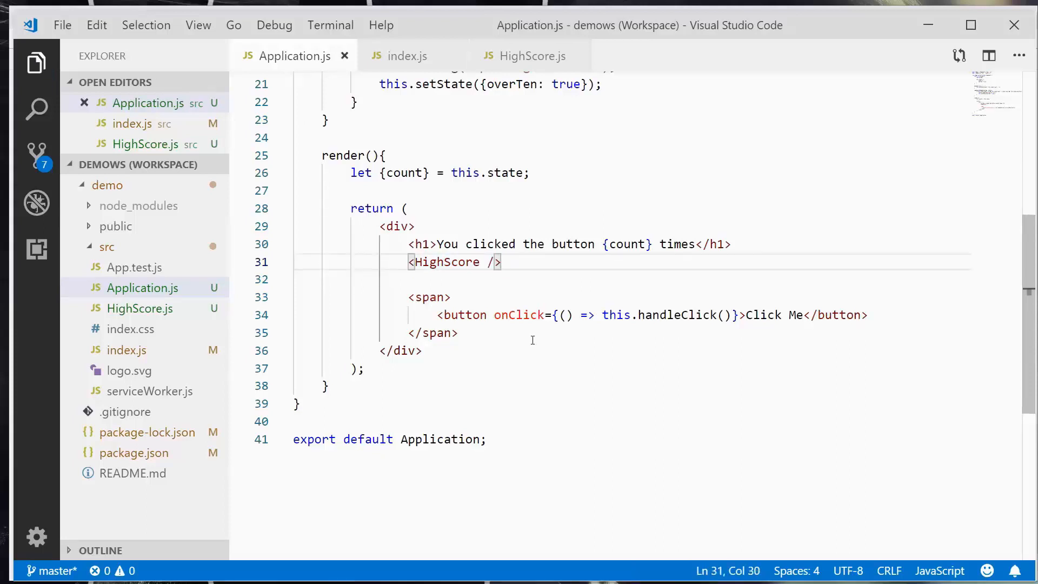
Run npm start in a new terminal and dismiss the default shell notification.
click(330, 25)
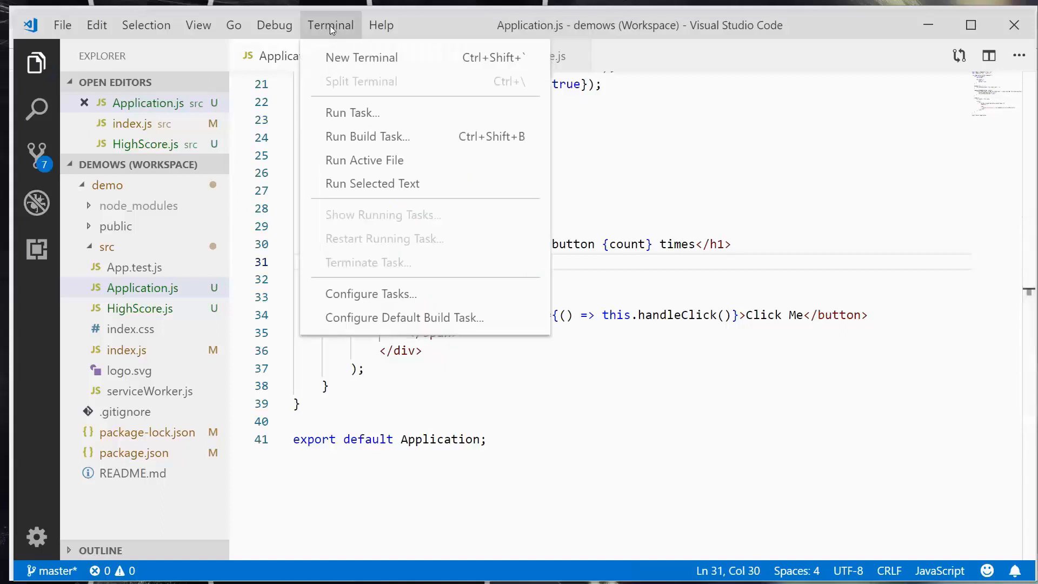
click(361, 57)
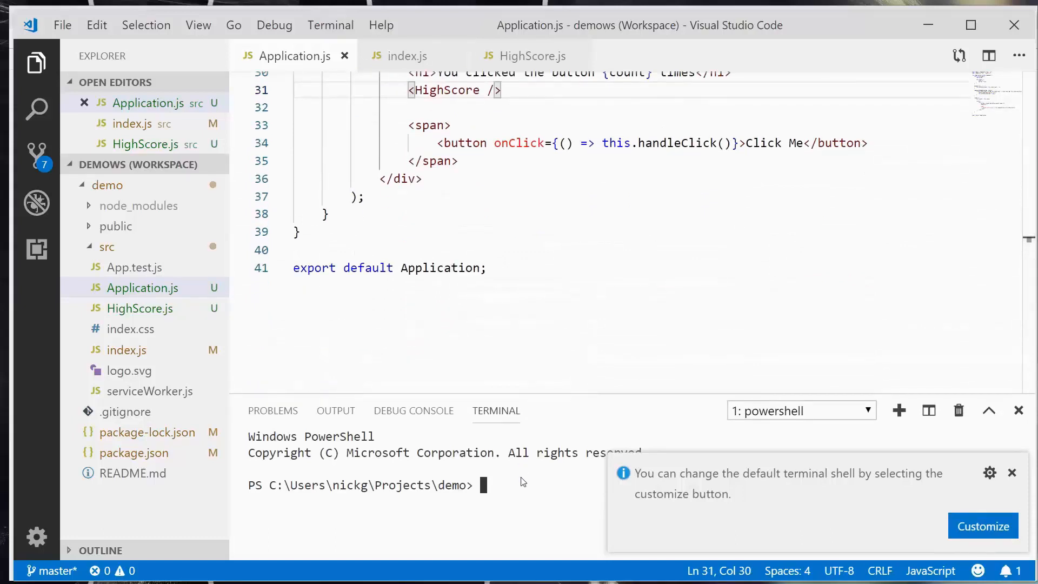
text(n)
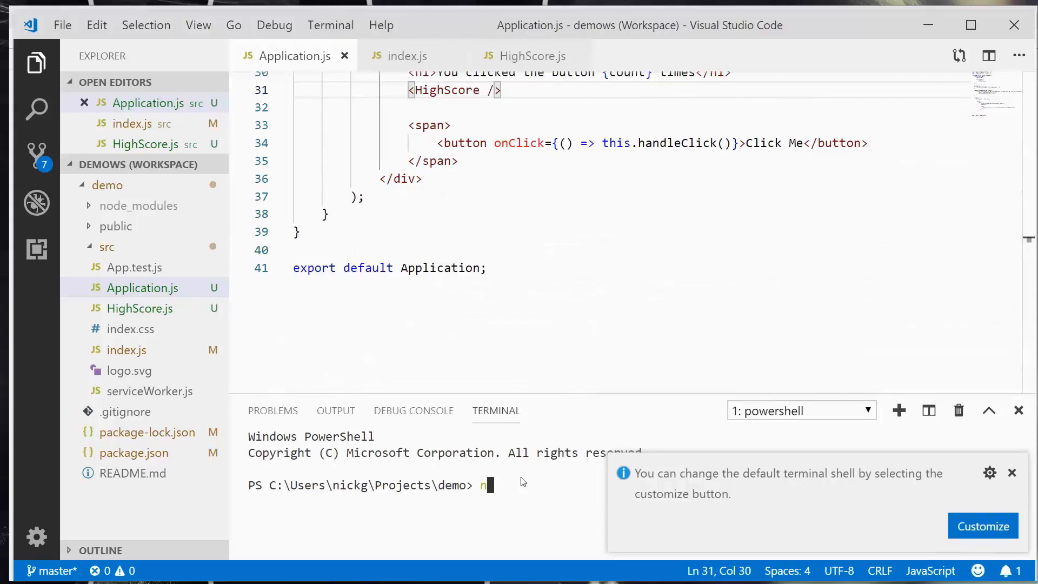
text(pm start)
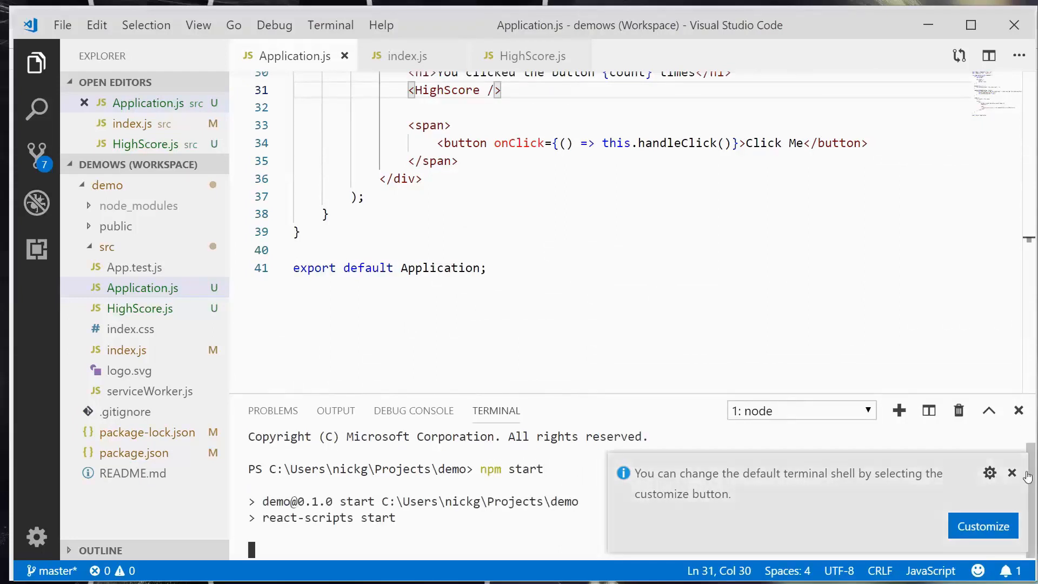
click(1012, 473)
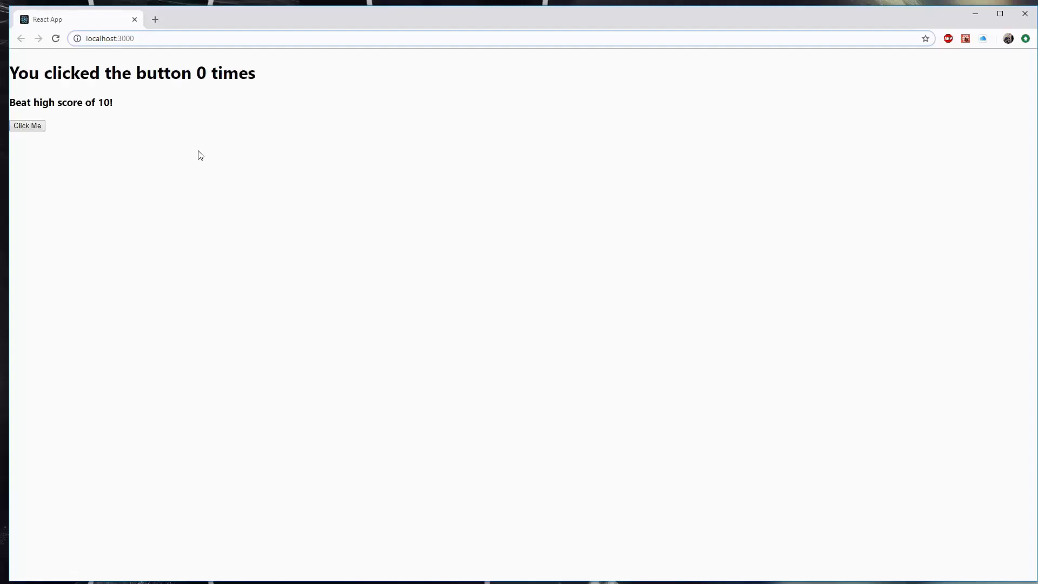
Click Click Me to raise the count, then inspect the 'Beat high score of 10!' h3 element.
click(27, 125)
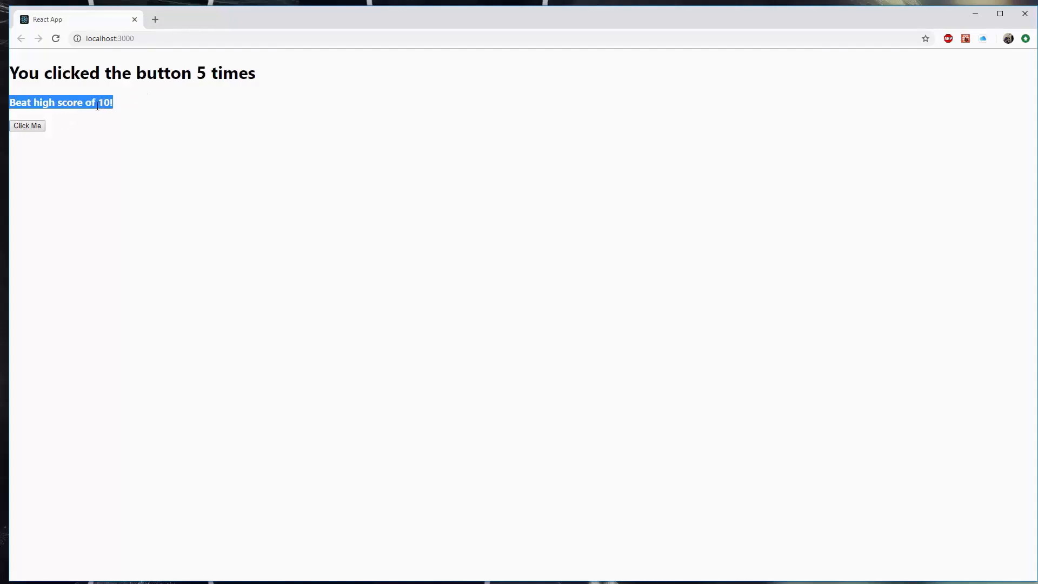
right_click(60, 103)
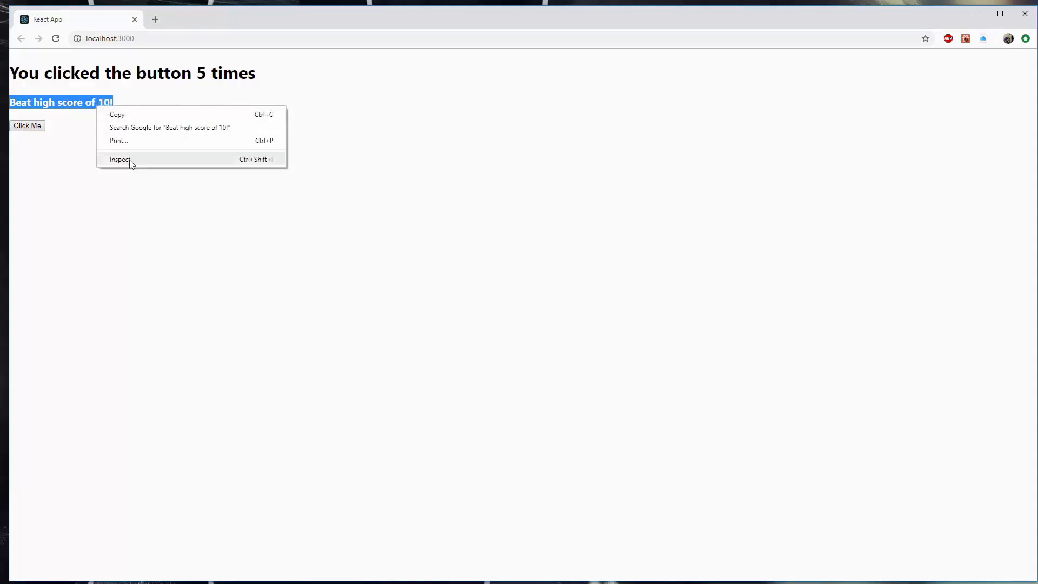
click(120, 159)
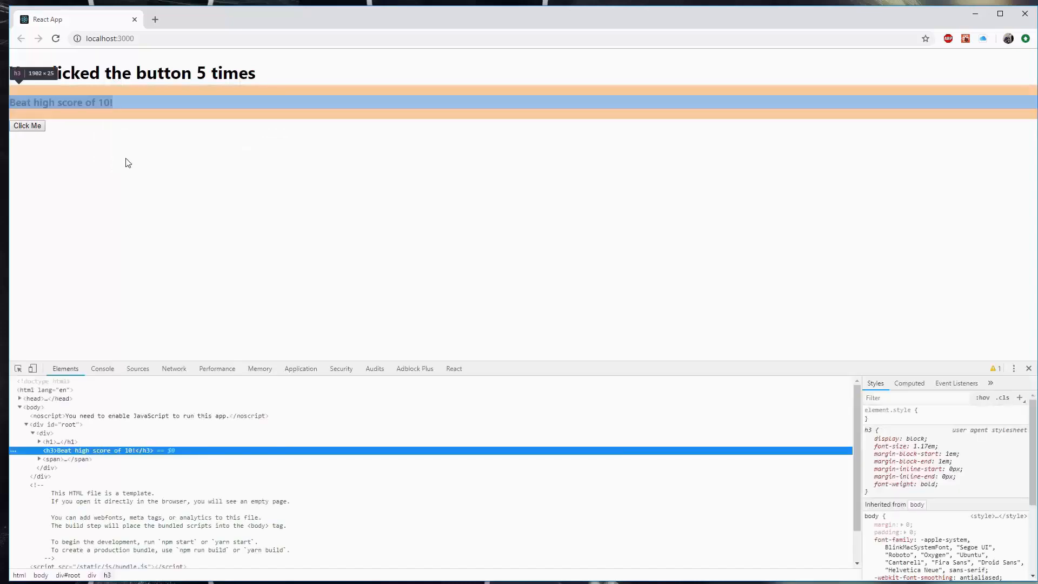
mouse_move(102, 129)
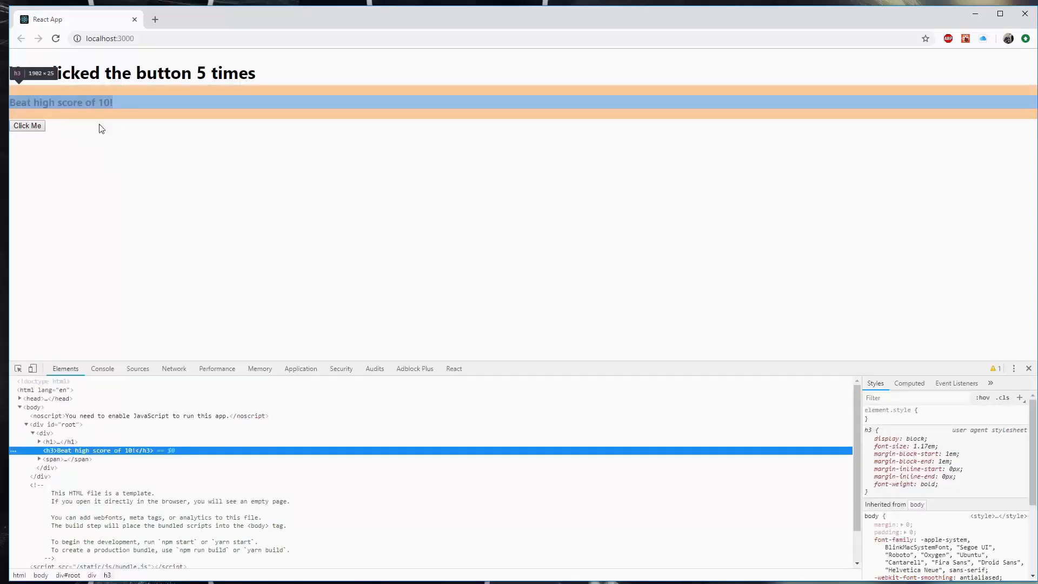
mouse_move(217, 367)
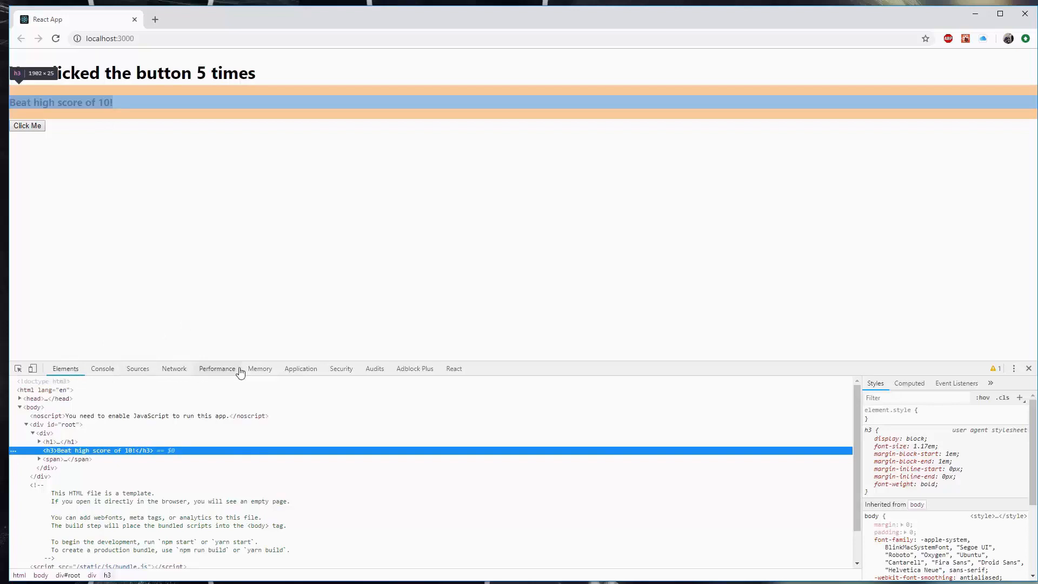
mouse_move(259, 369)
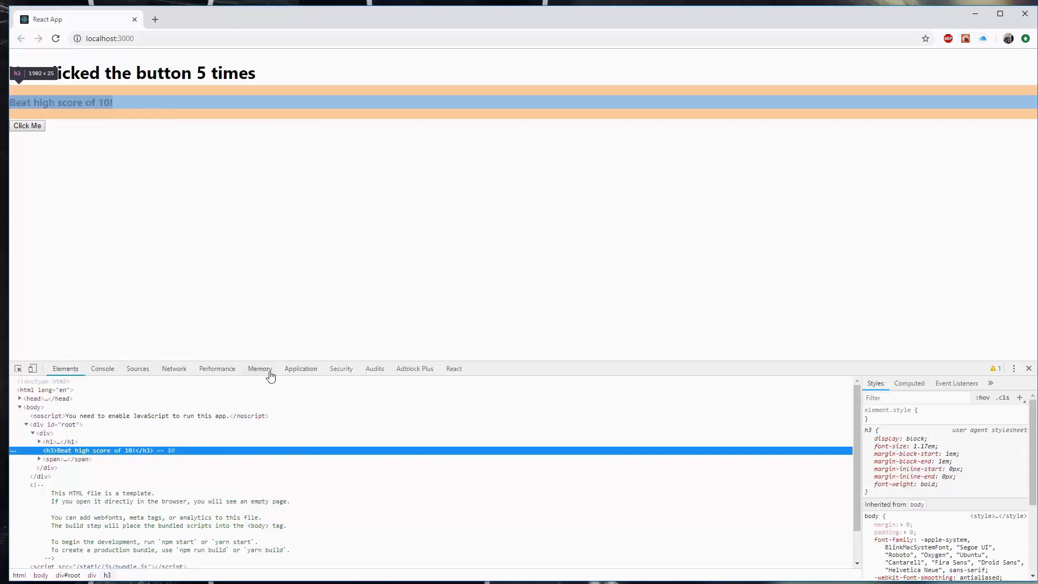
mouse_move(454, 368)
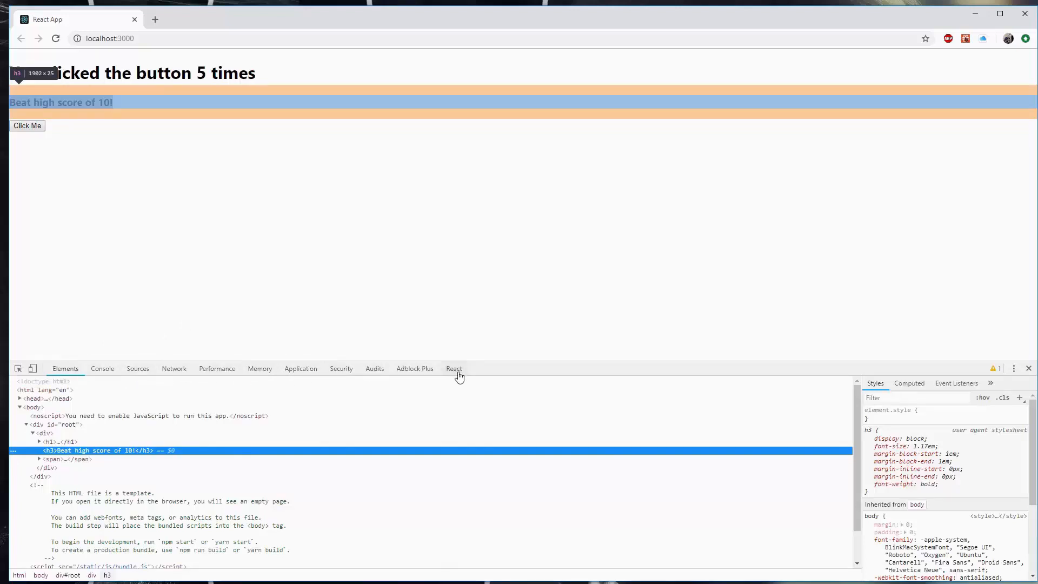
View HighScore's empty props in the React developer tools component tree.
click(454, 369)
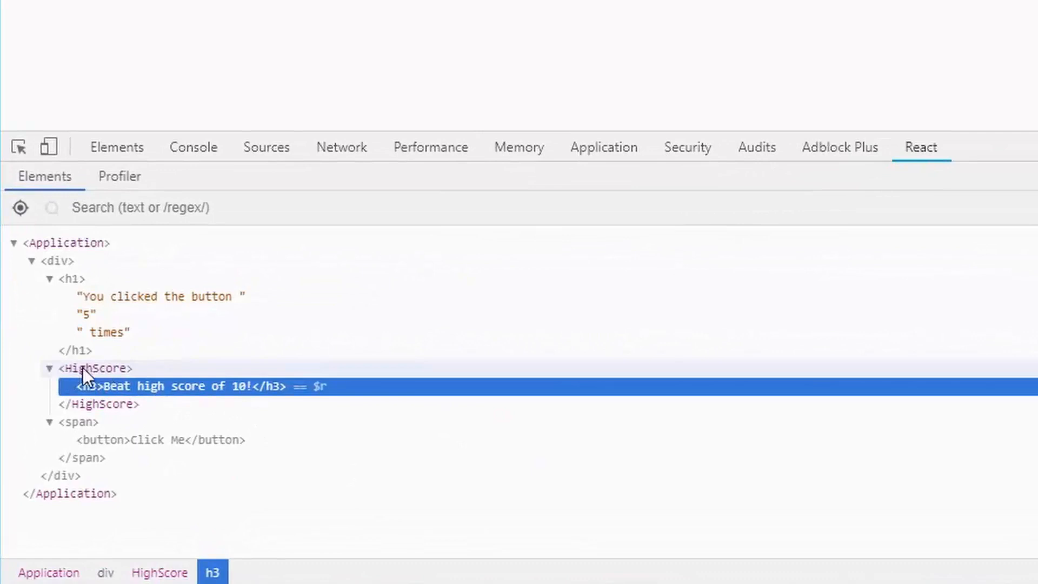
click(95, 368)
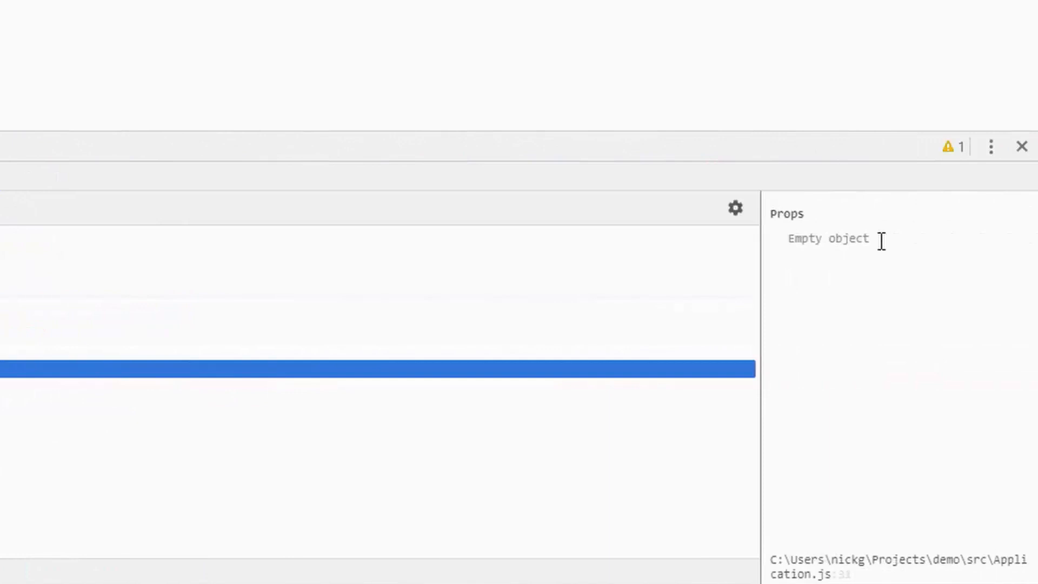
mouse_move(804, 229)
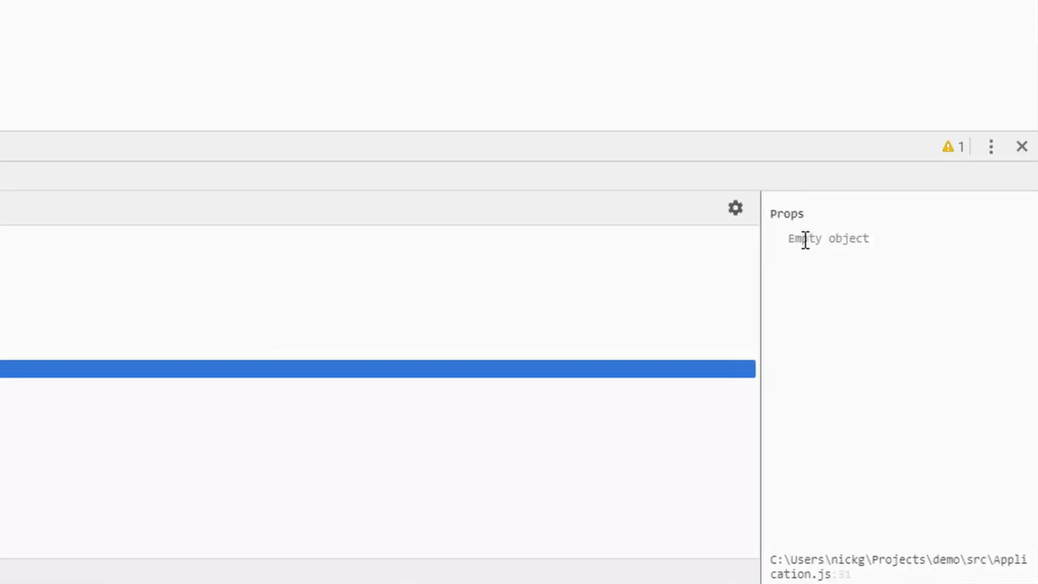
mouse_move(784, 244)
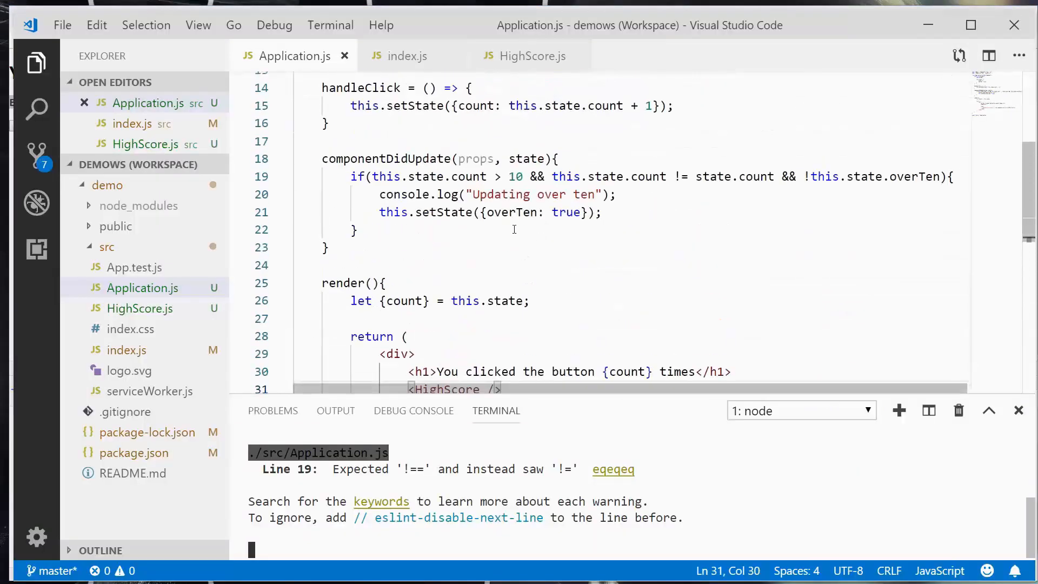
scroll(down, 3)
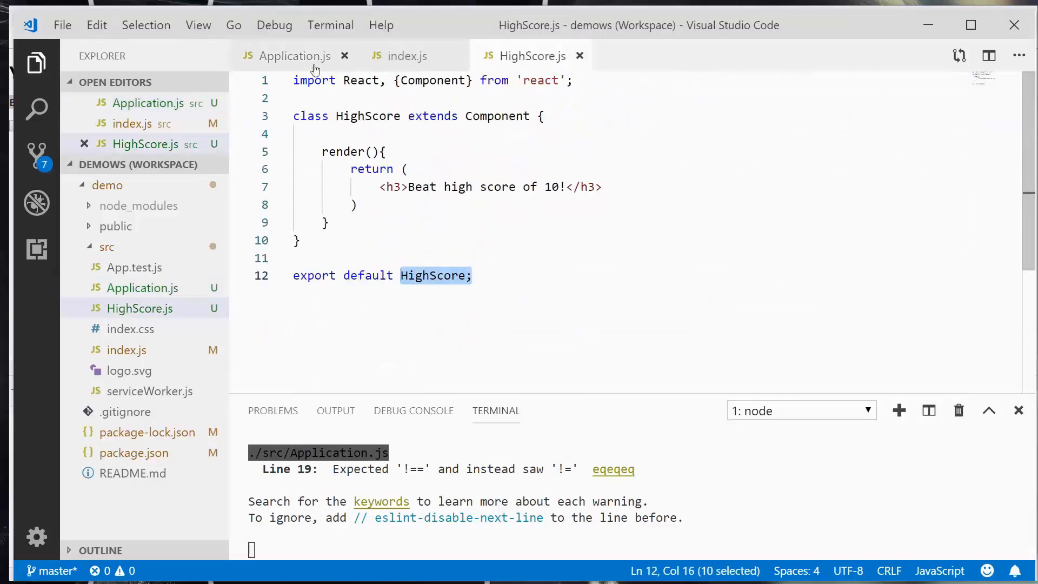
mouse_move(294, 55)
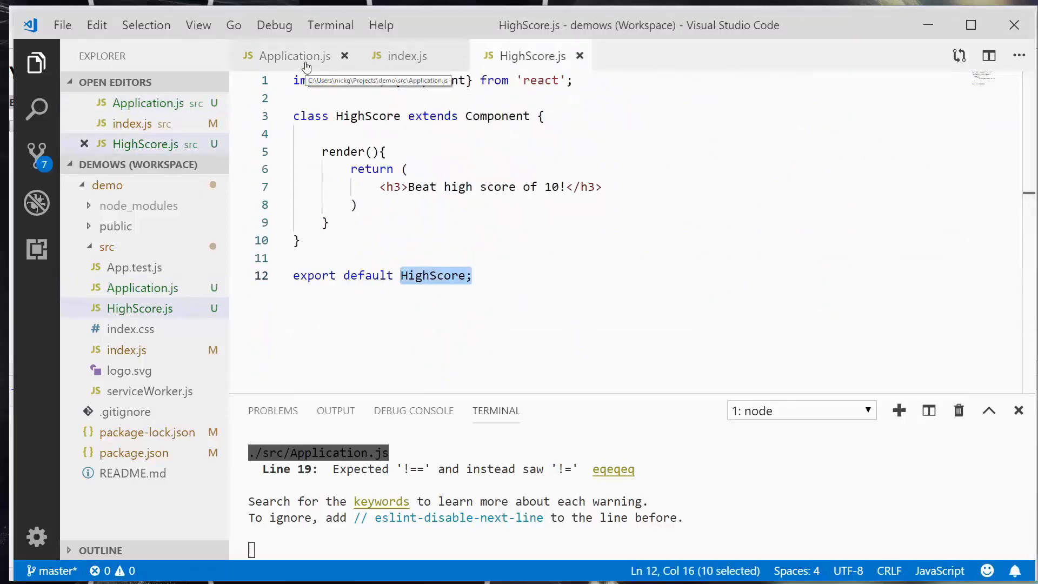
click(295, 56)
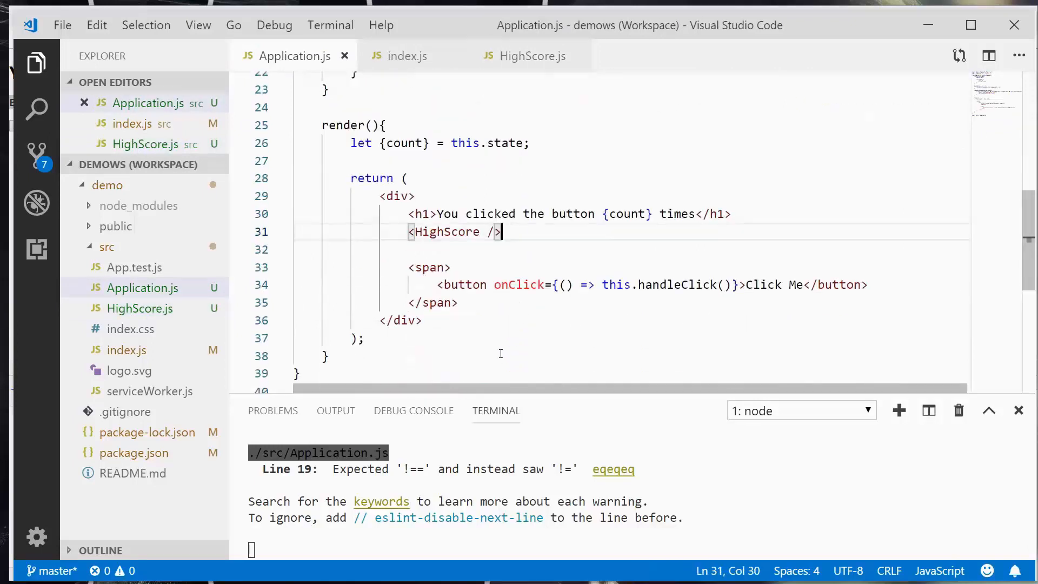
double_click(517, 250)
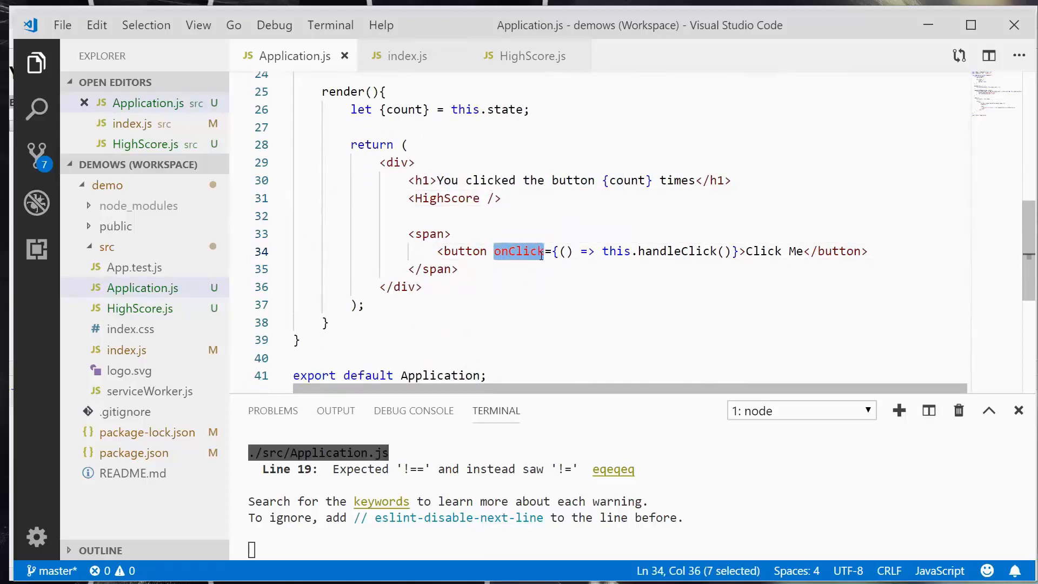
mouse_move(444, 198)
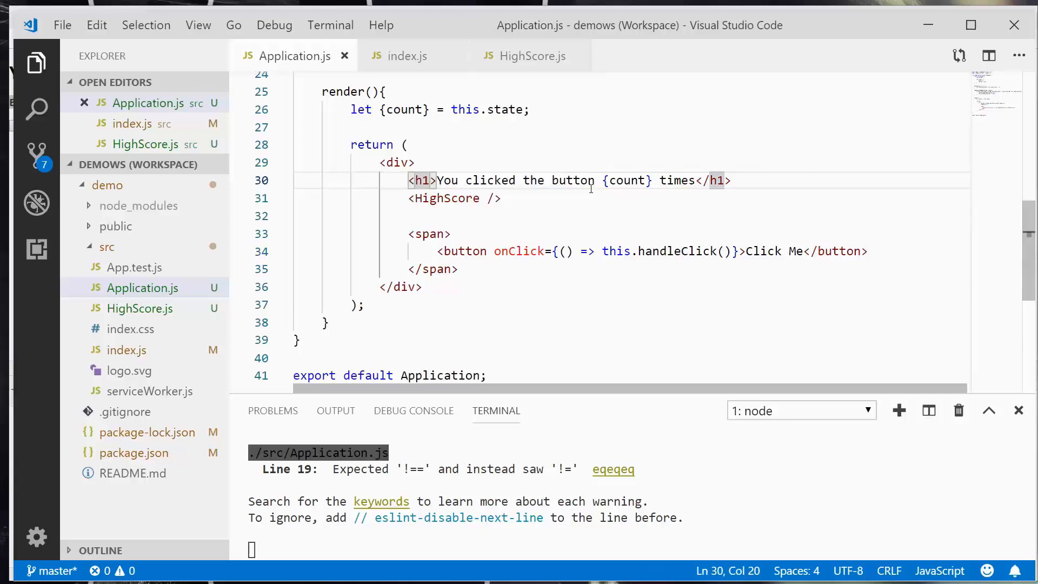
text(id="")
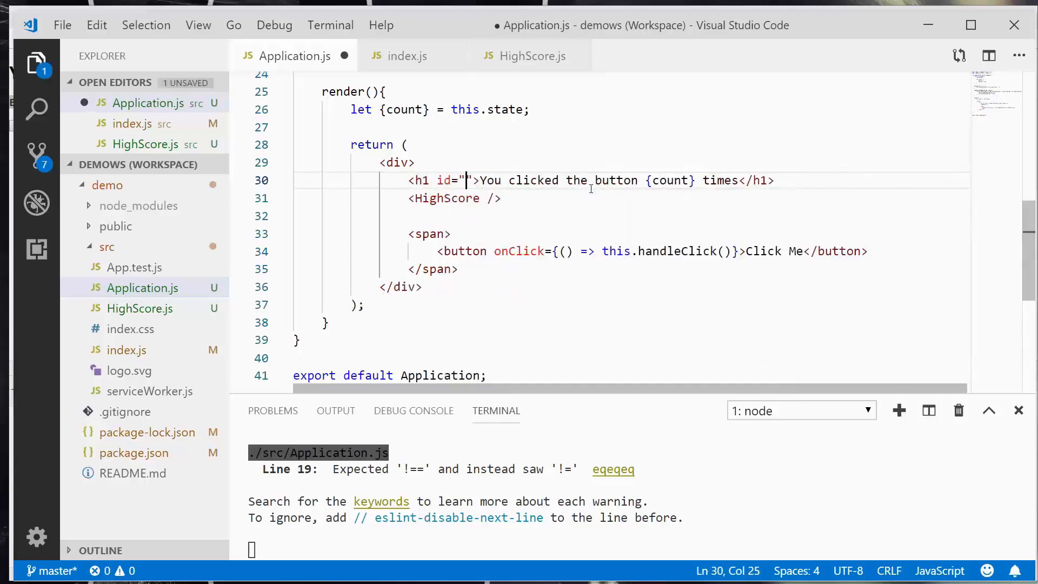
key(Backspace)
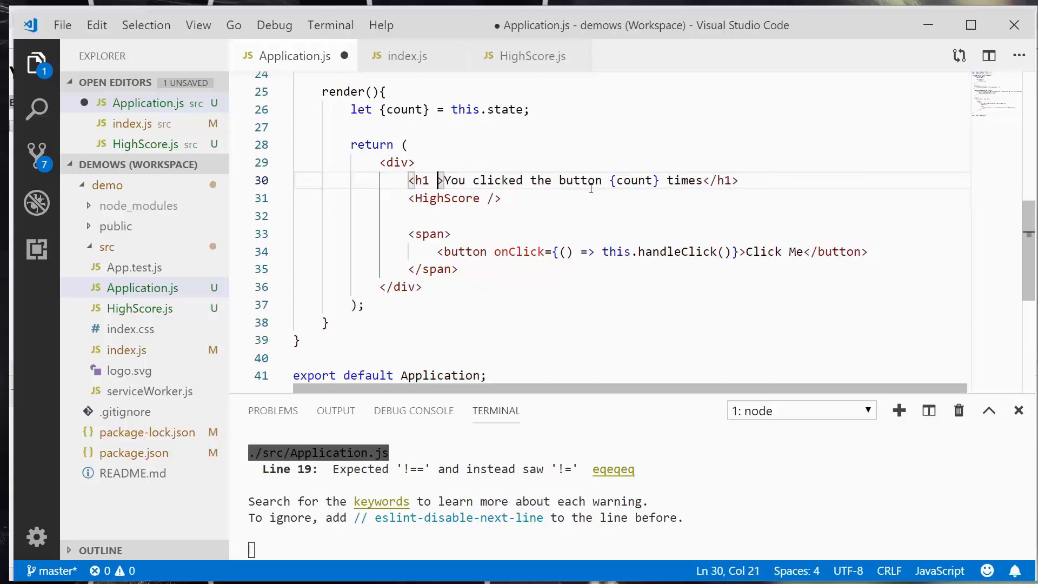
text(class="")
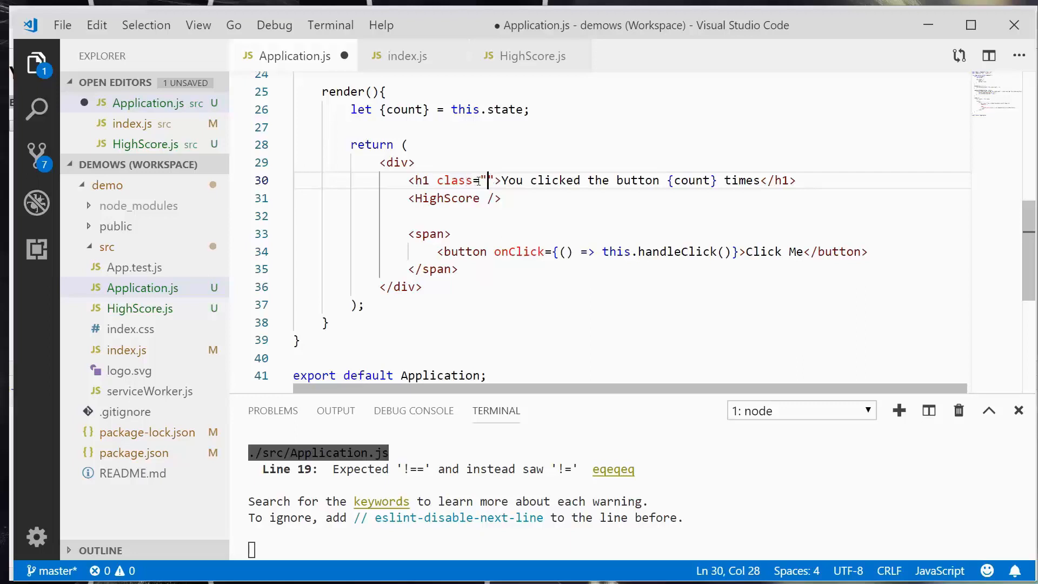
mouse_move(467, 181)
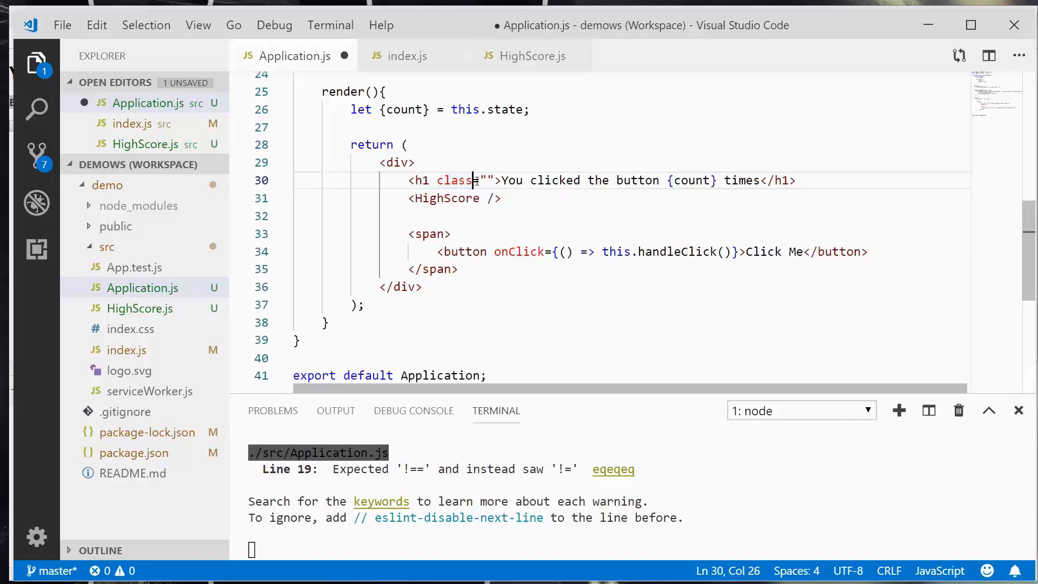
mouse_move(455, 181)
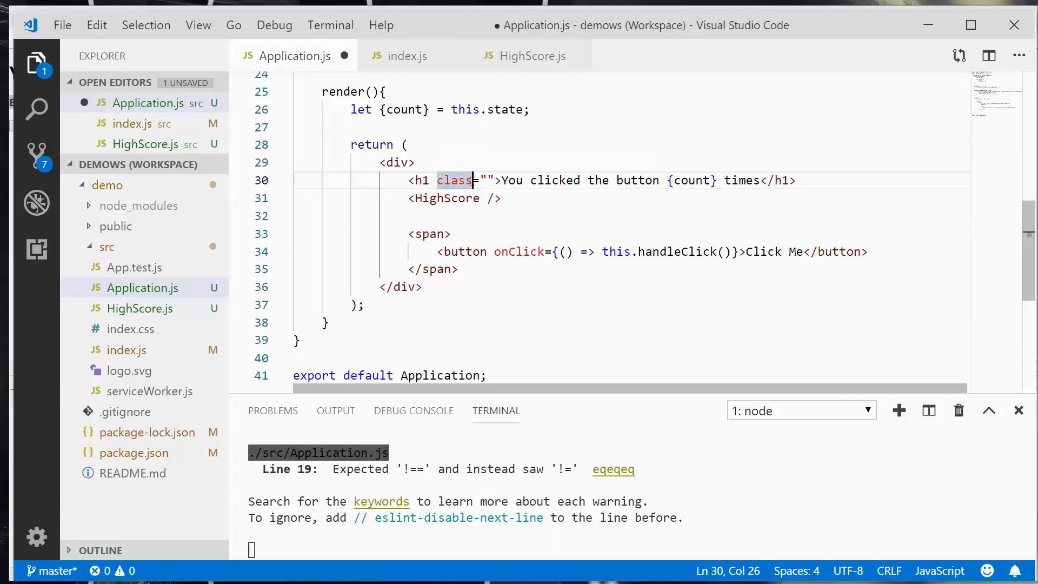
text(Name)
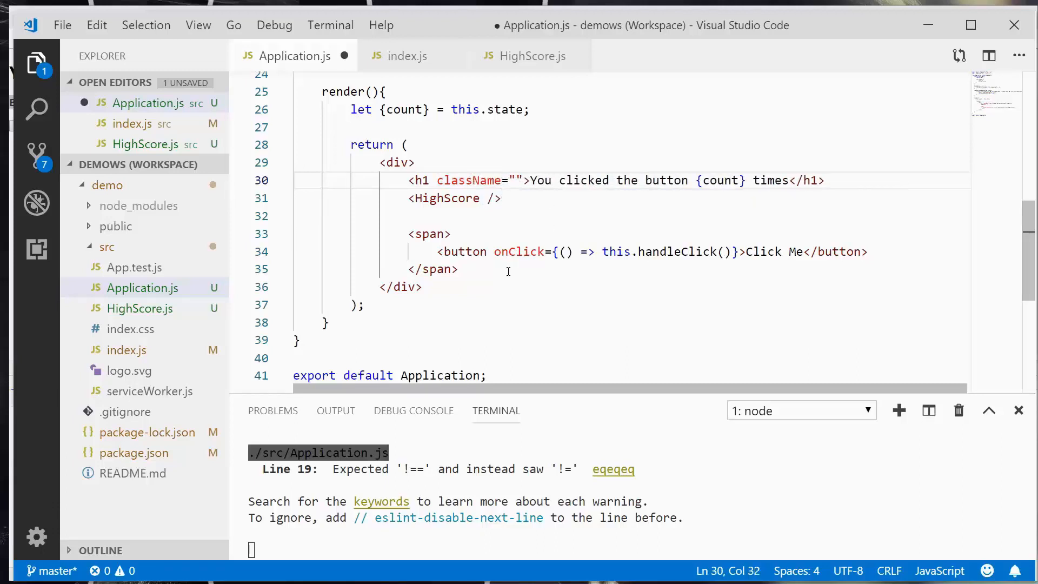
click(518, 180)
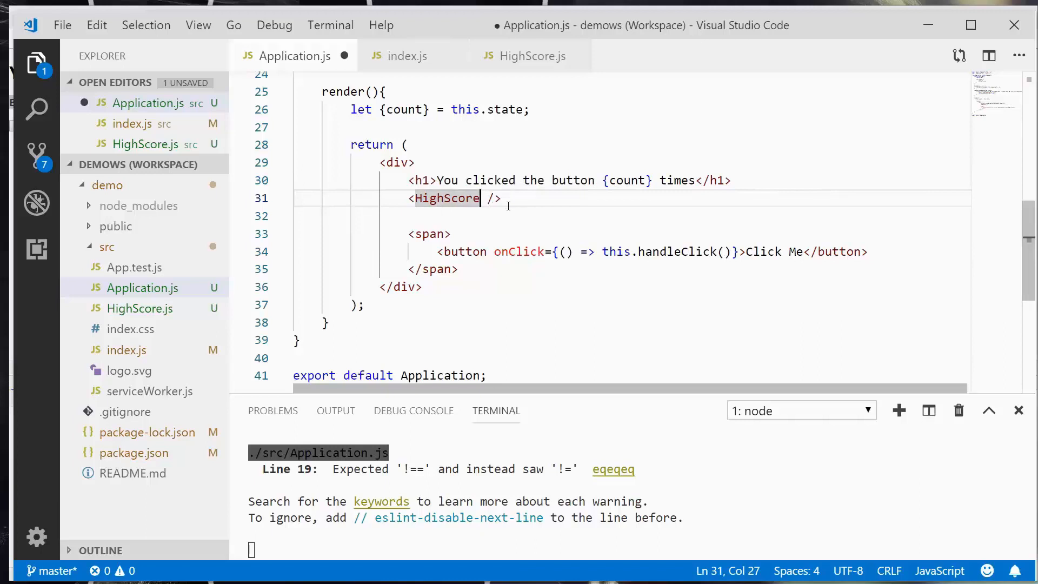
Pass overTen={this.state.overTen} to HighScore on its own line and save Application.js.
key(Enter)
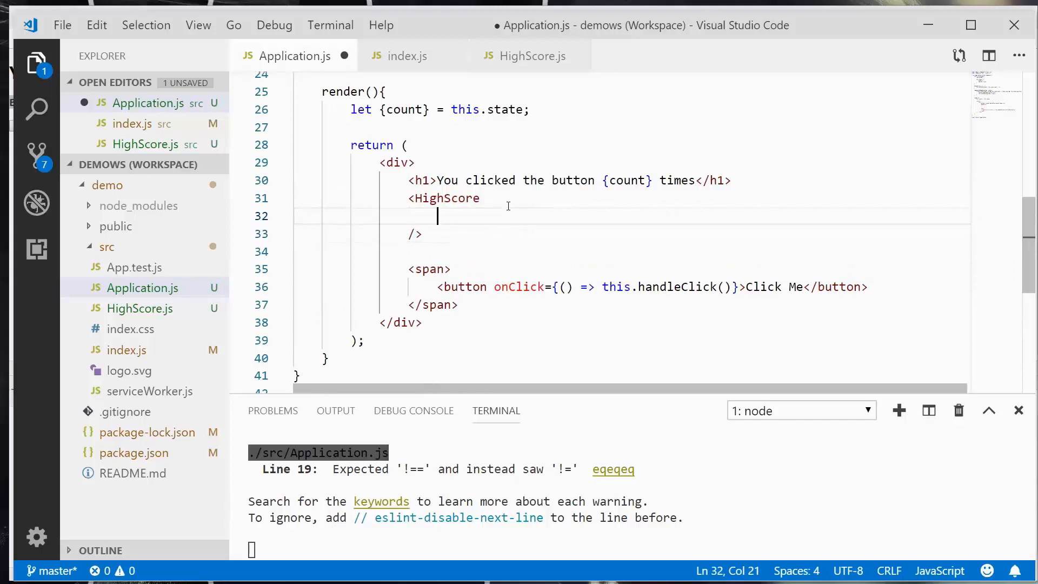
text(overTen)
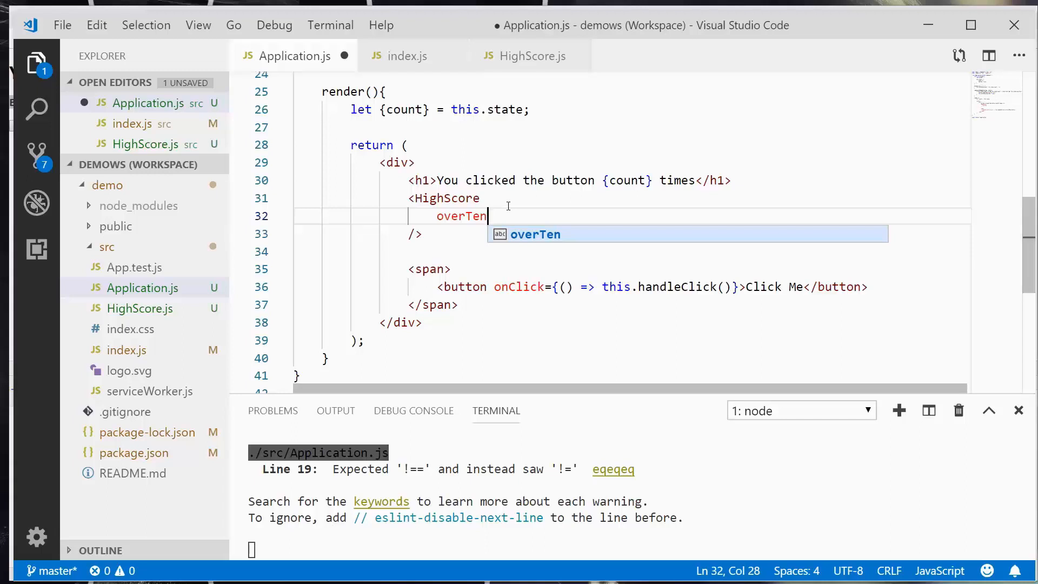
text(={})
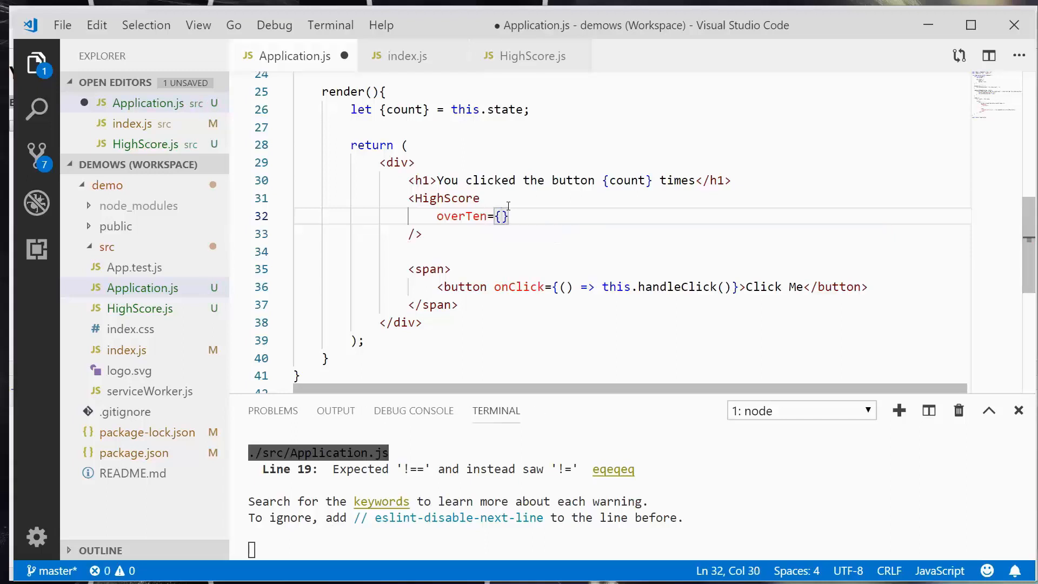
text(this.)
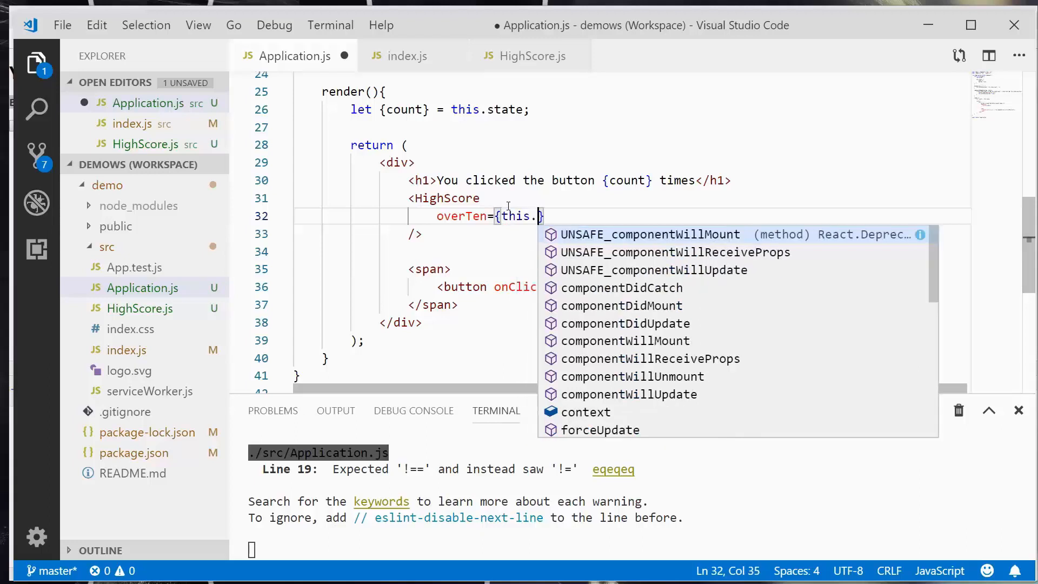
text(state.)
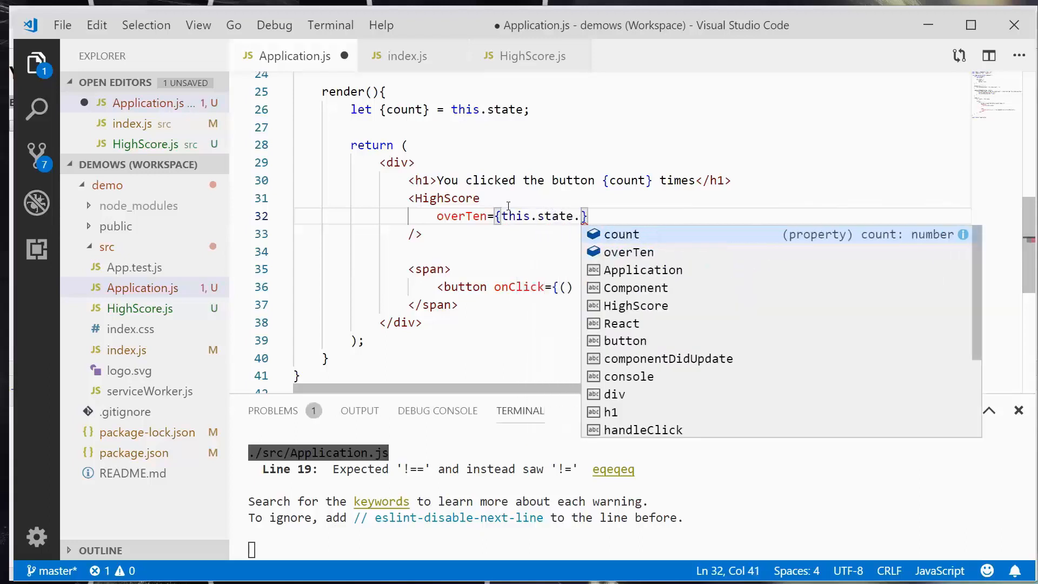
text(overTen)
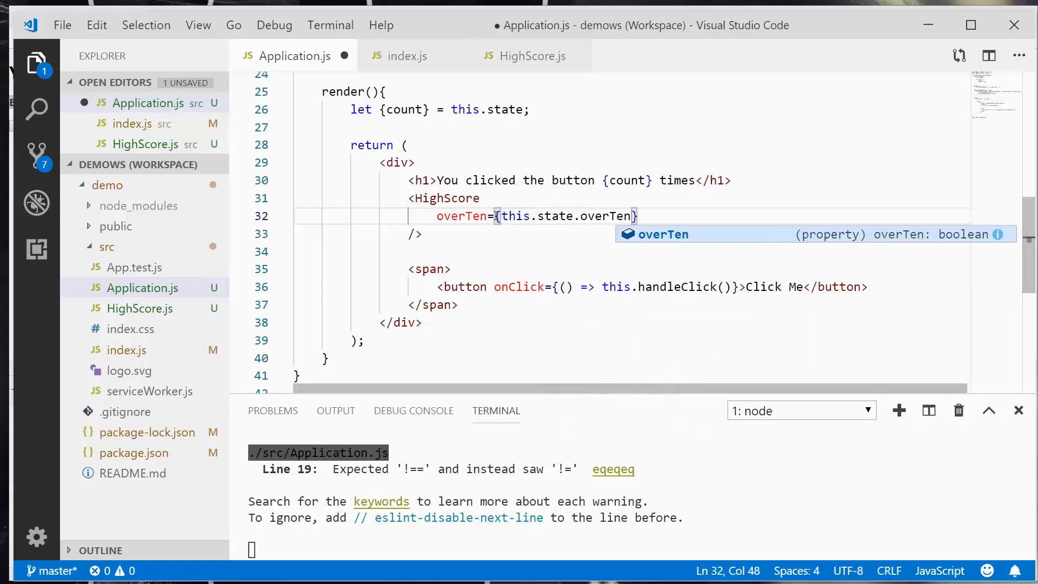
click(602, 181)
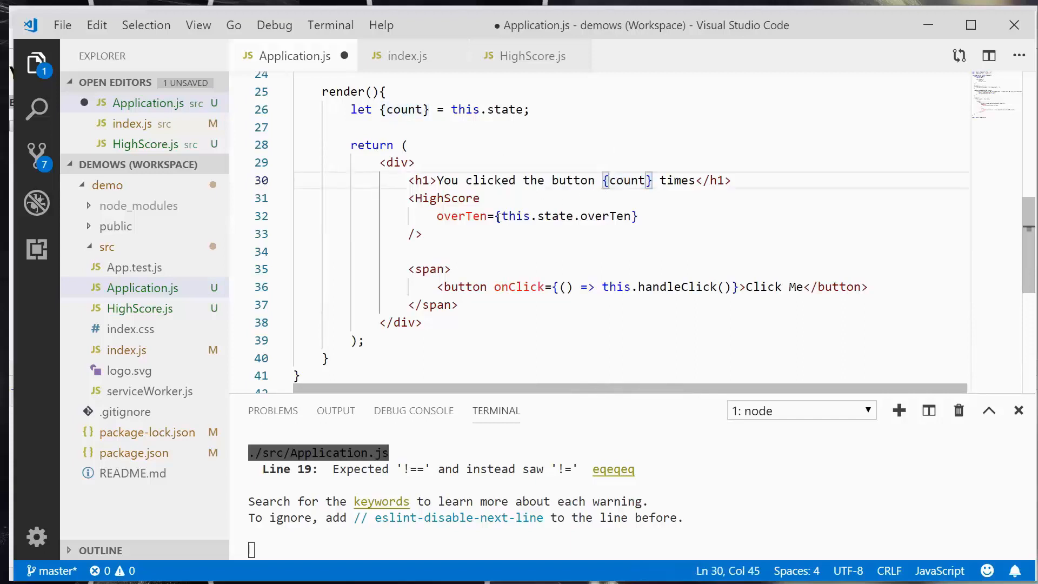
drag(494, 216, 639, 216)
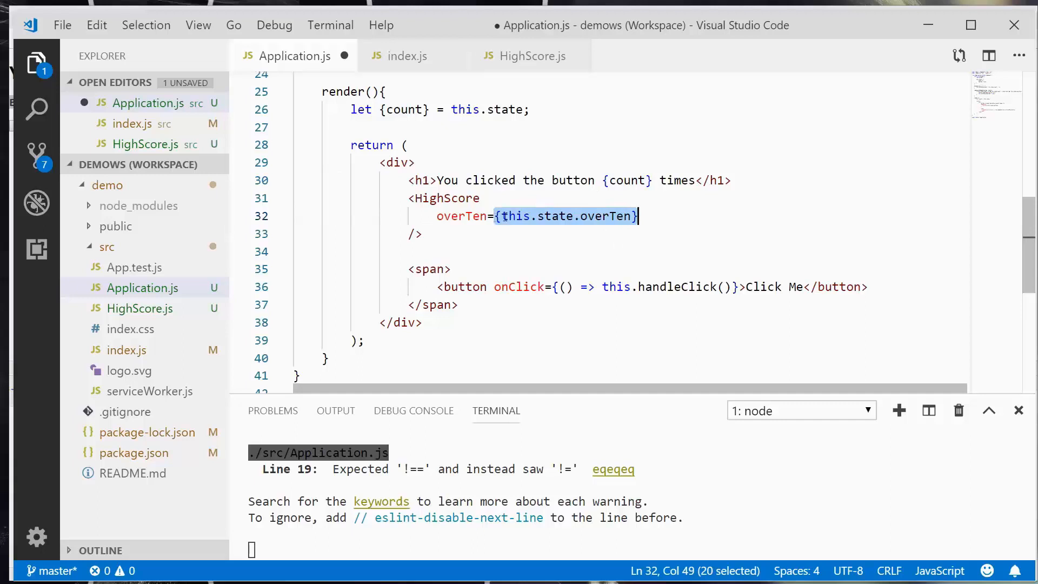
mouse_move(571, 227)
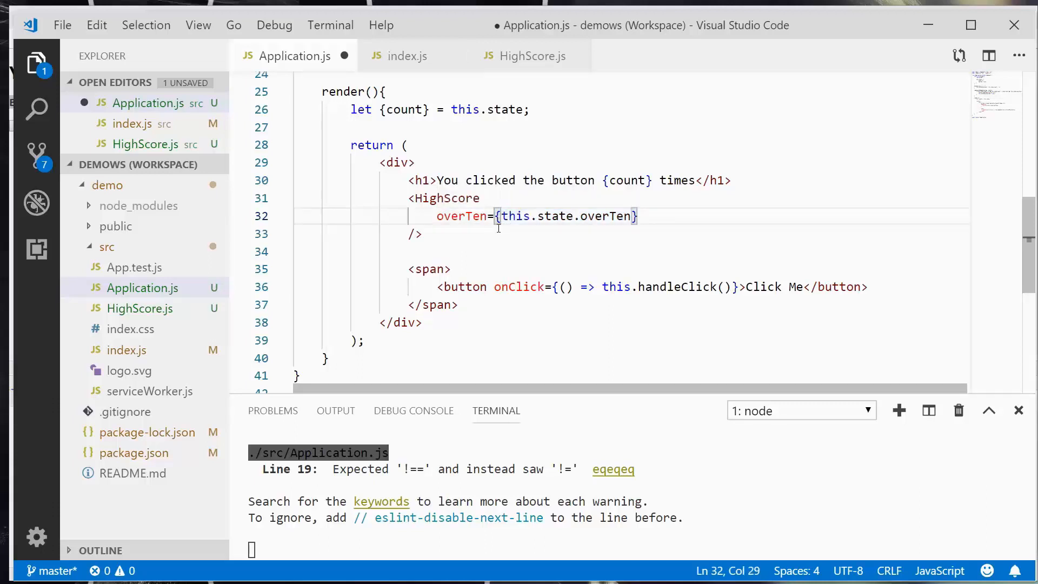
key(ctrl+s)
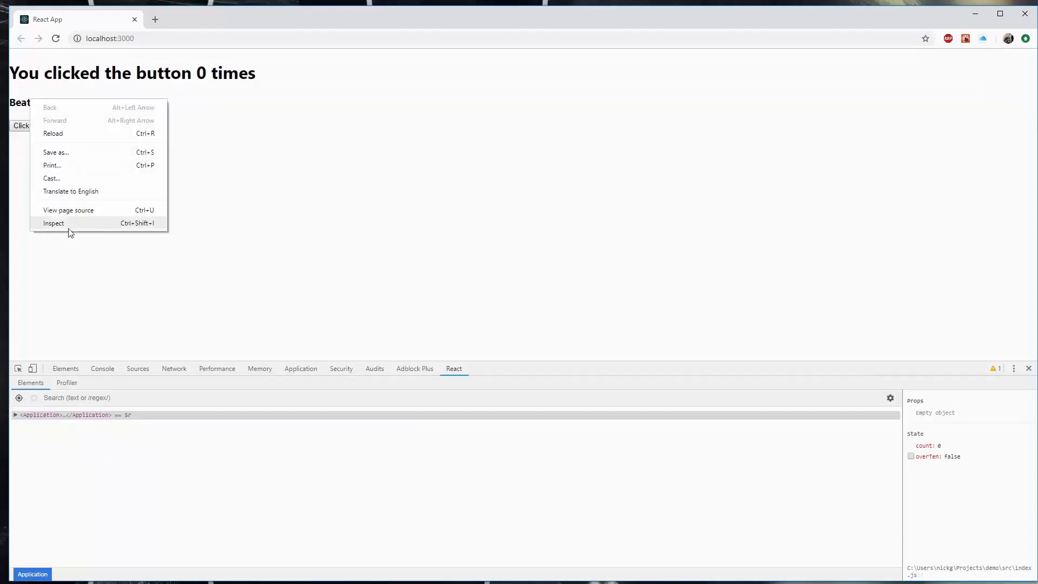
Inspect the page and select HighScore in React DevTools to view its overTen prop.
click(54, 223)
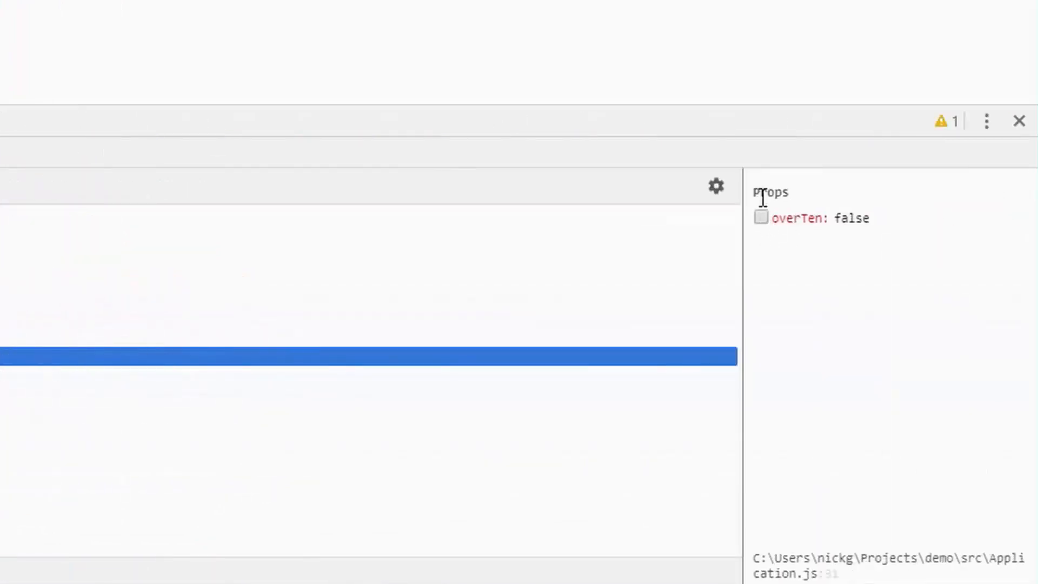
mouse_move(830, 233)
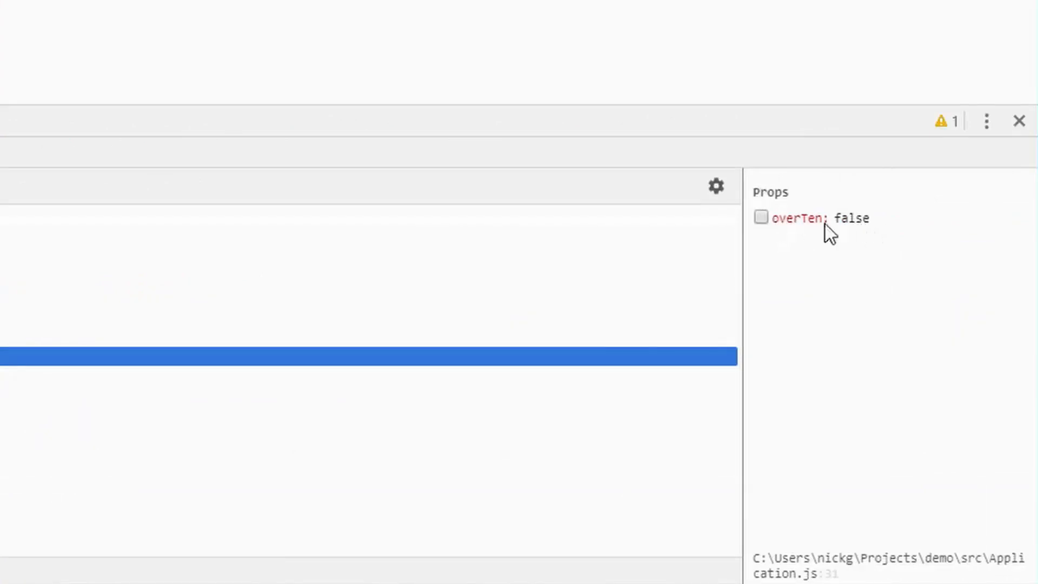
mouse_move(859, 234)
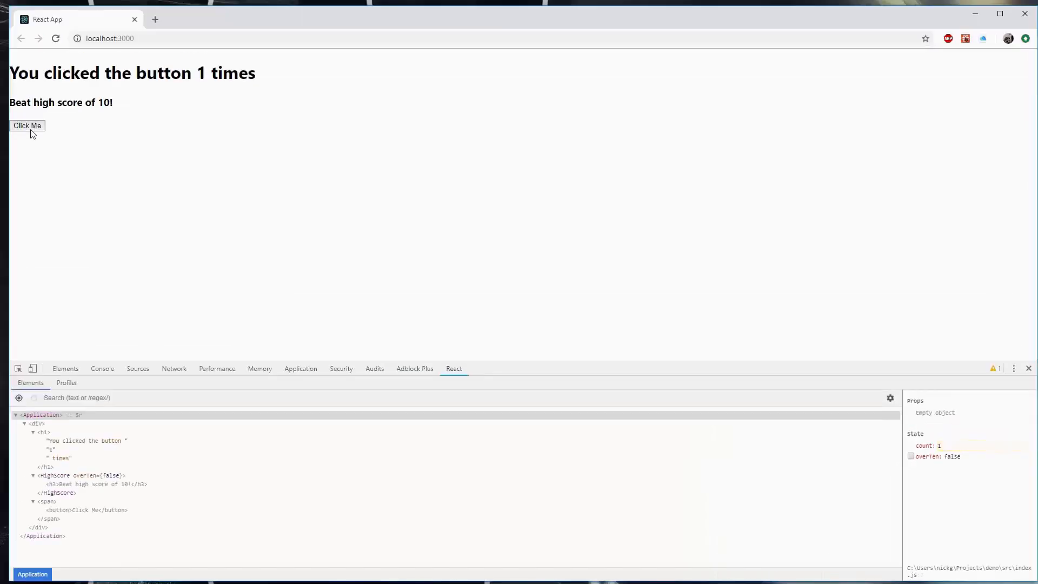
Click the counter past ten while watching Application's state in React DevTools.
click(27, 126)
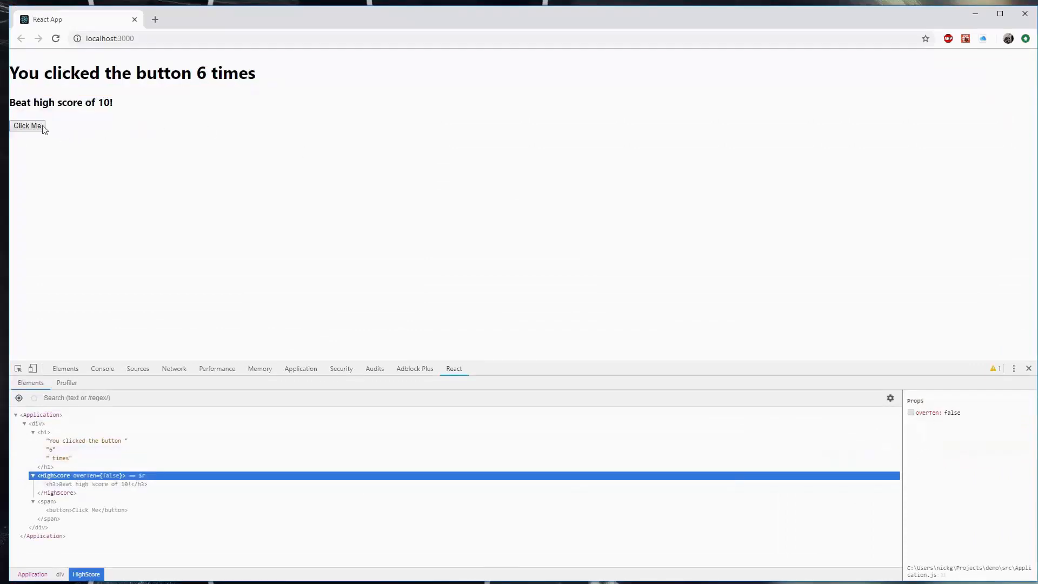
click(27, 126)
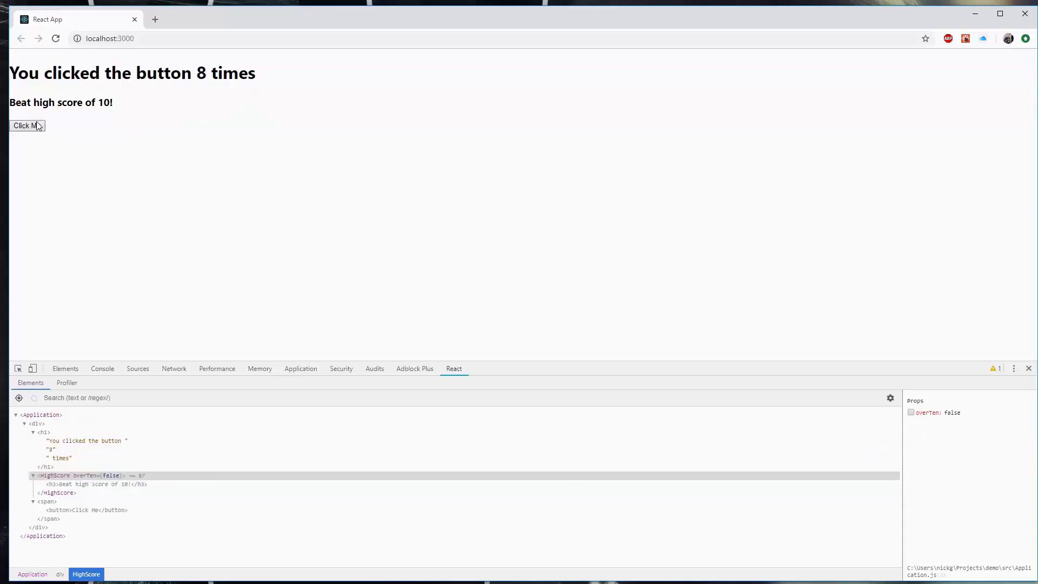
click(26, 125)
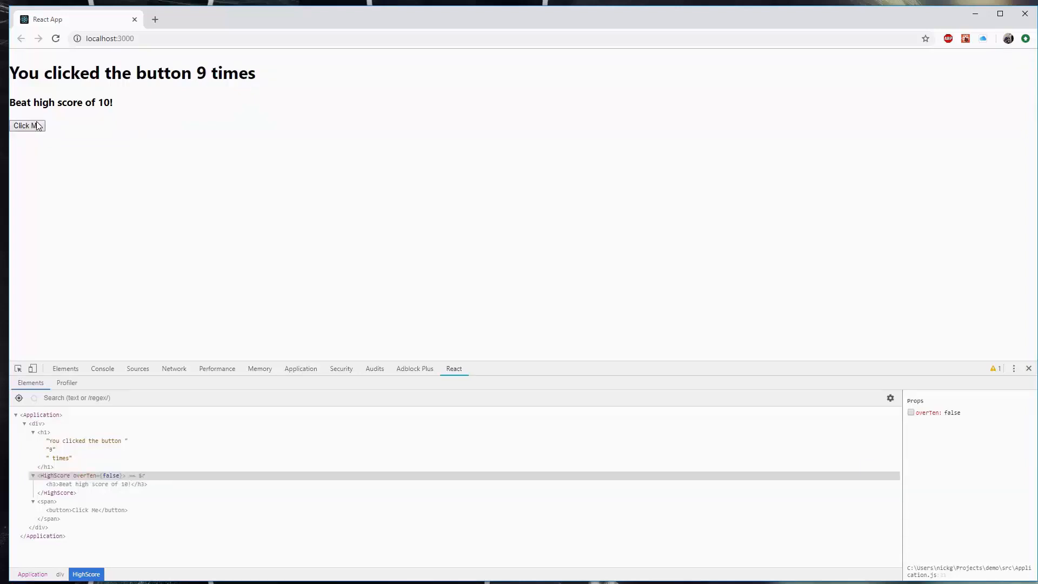
click(27, 125)
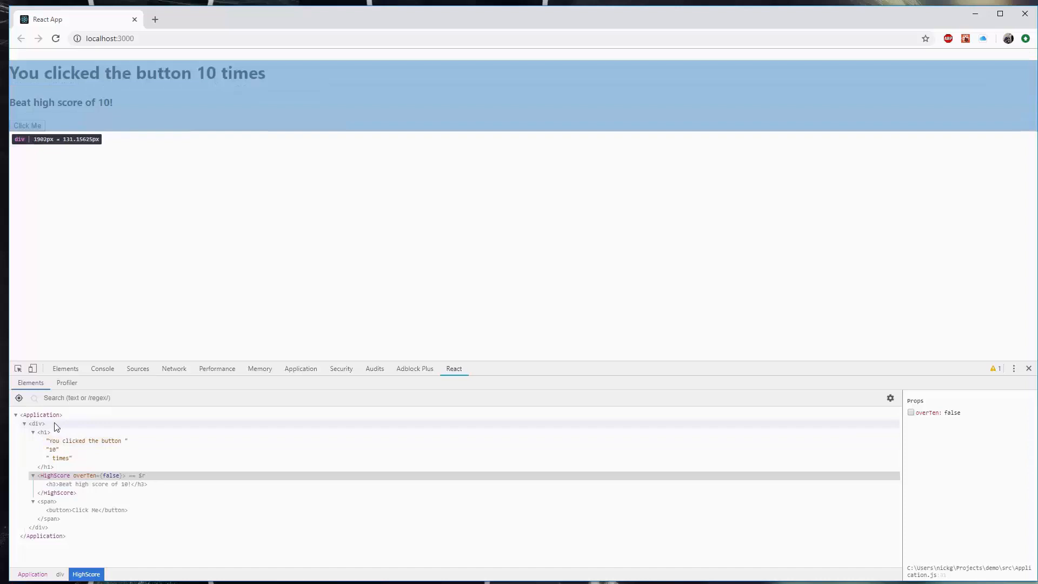
mouse_move(40, 414)
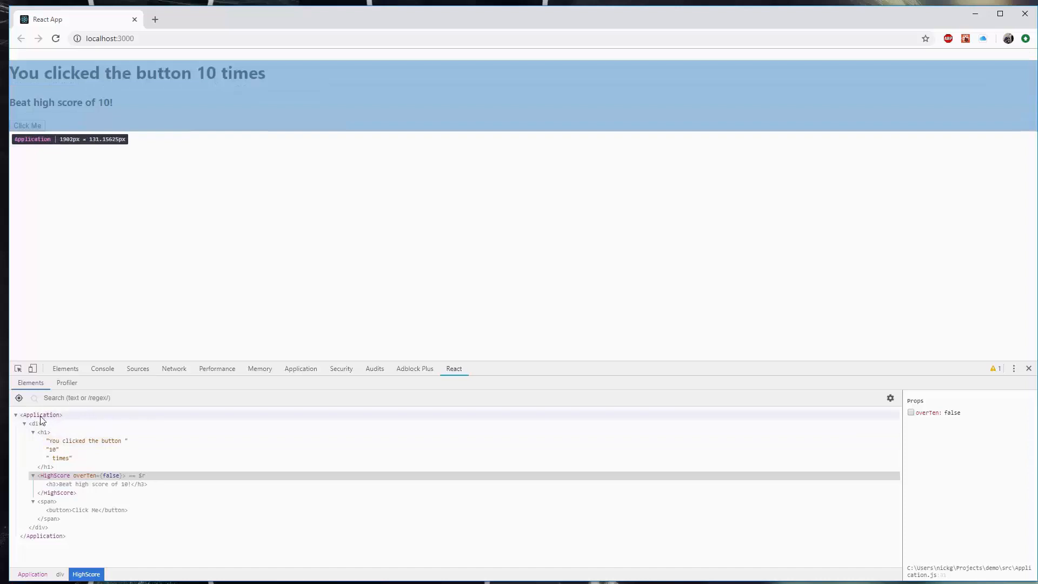
click(41, 414)
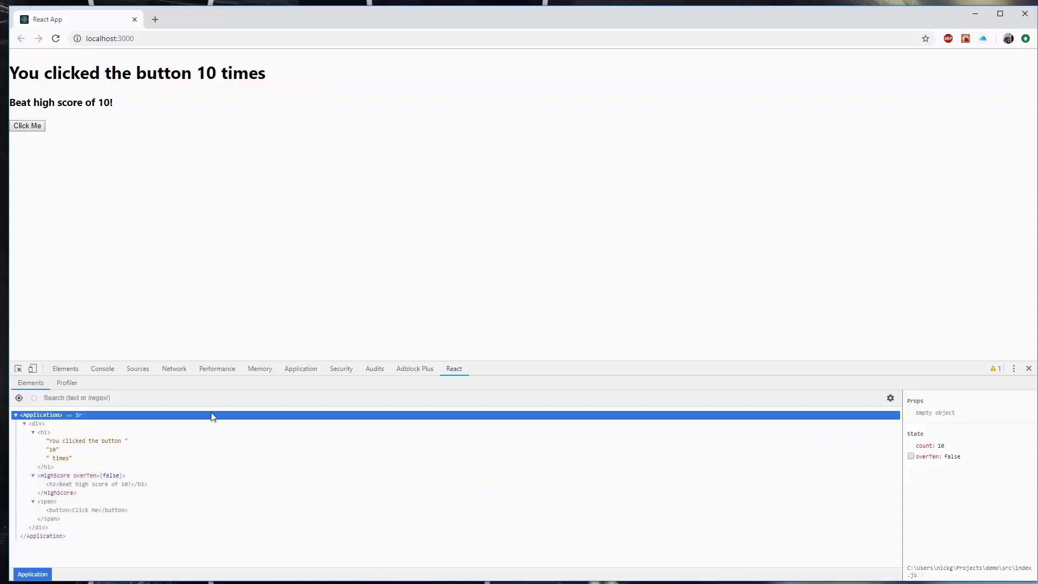
mouse_move(55, 475)
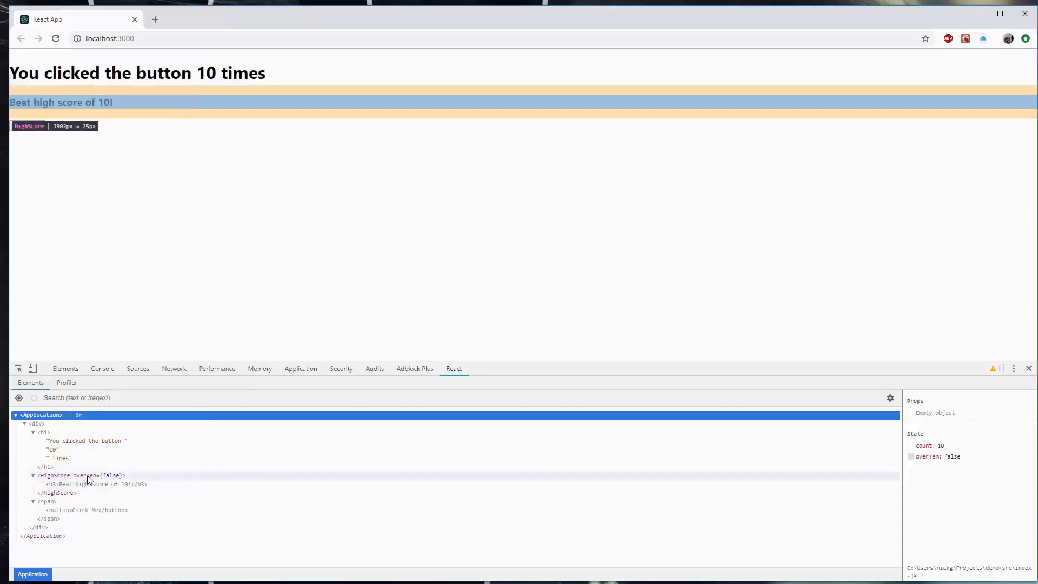
mouse_move(84, 480)
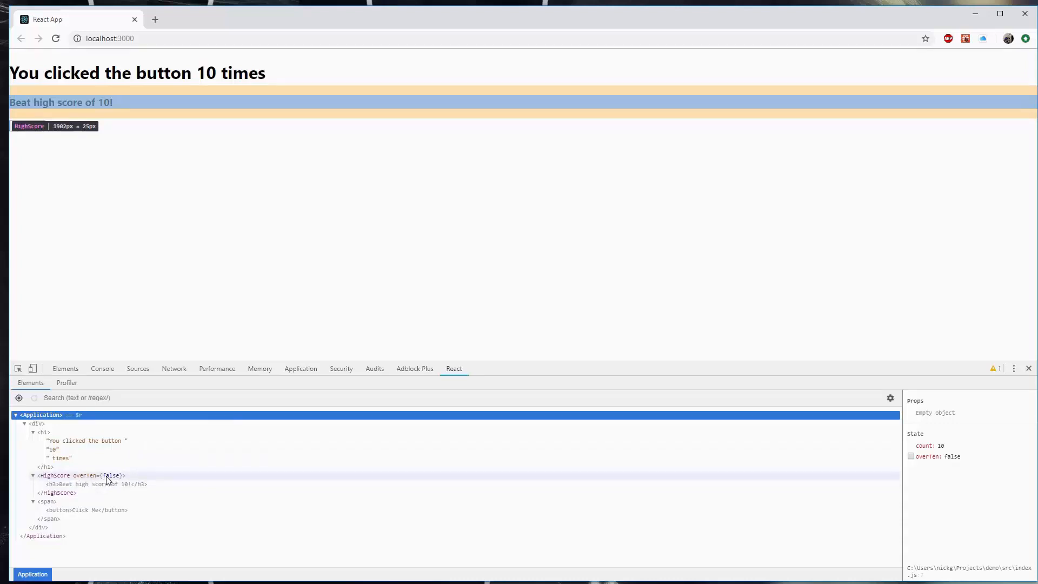
click(27, 126)
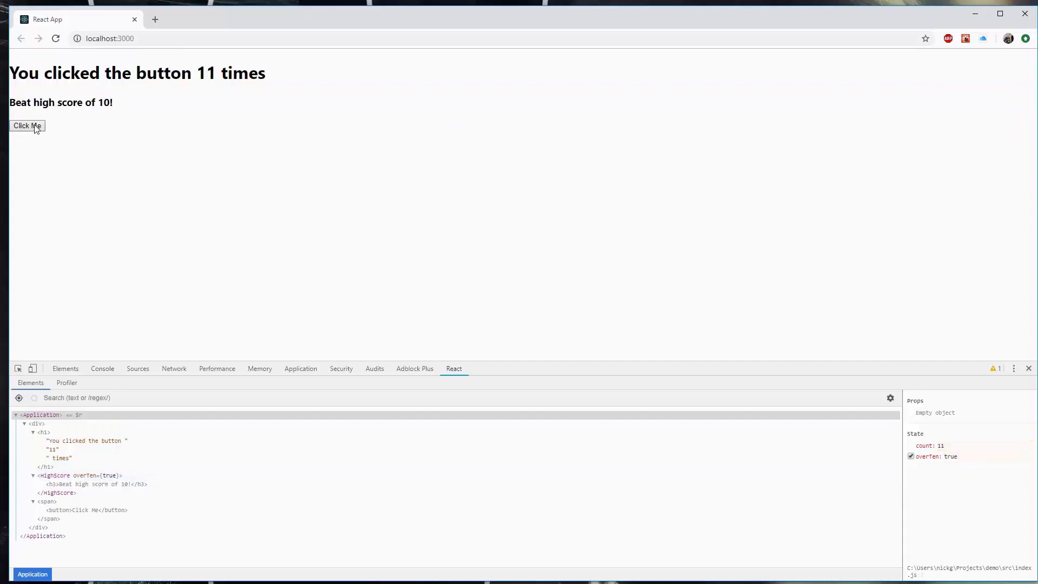
mouse_move(50, 143)
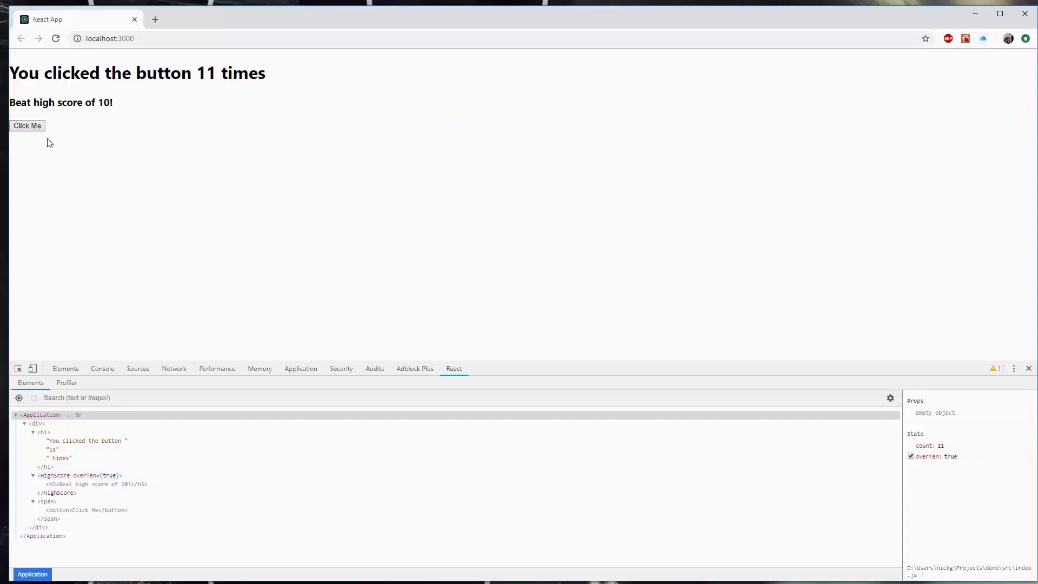
mouse_move(55, 476)
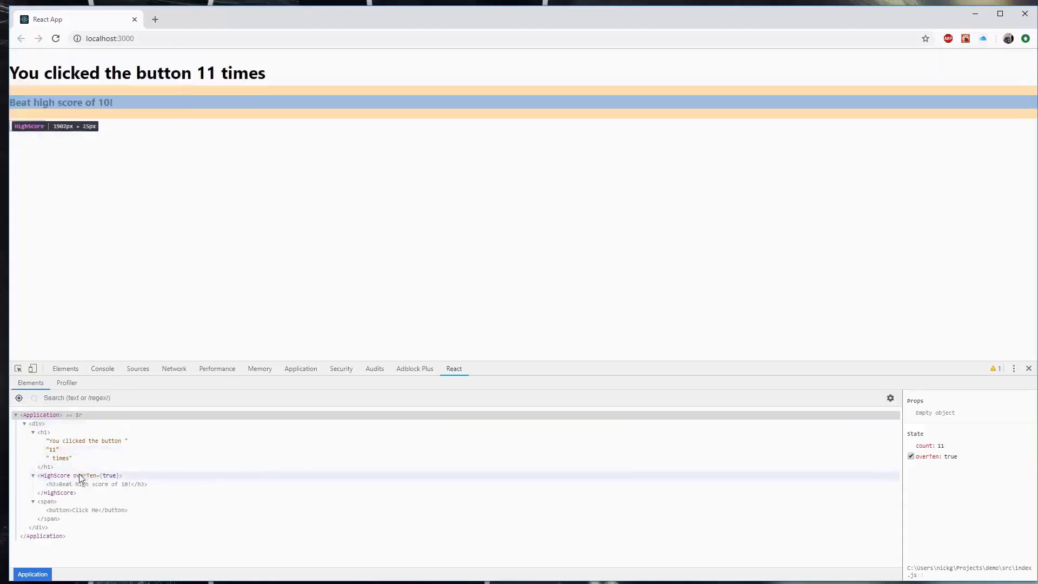
Select HighScore and toggle its overTen prop off and back on.
click(56, 476)
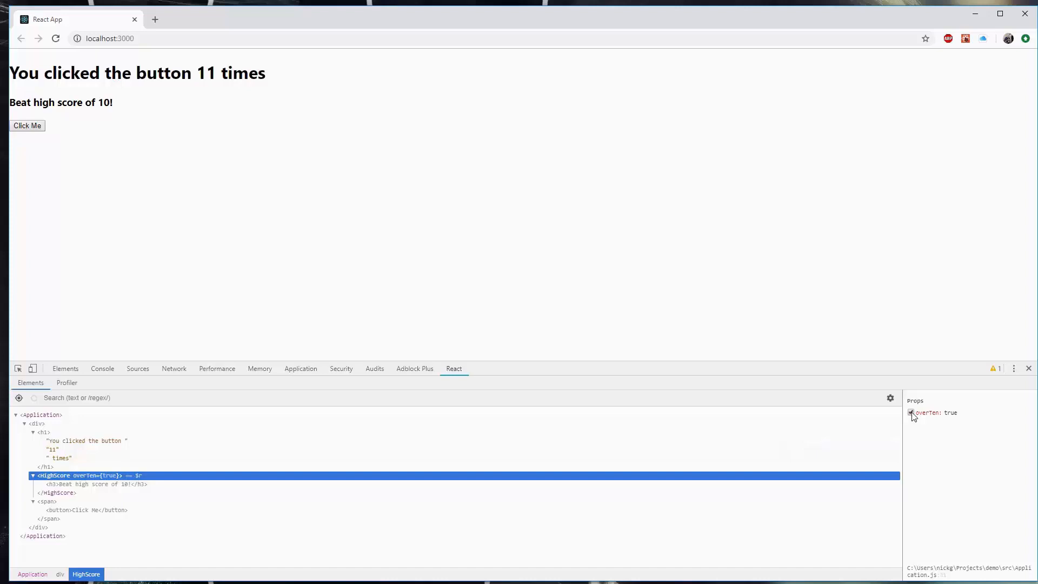
click(911, 412)
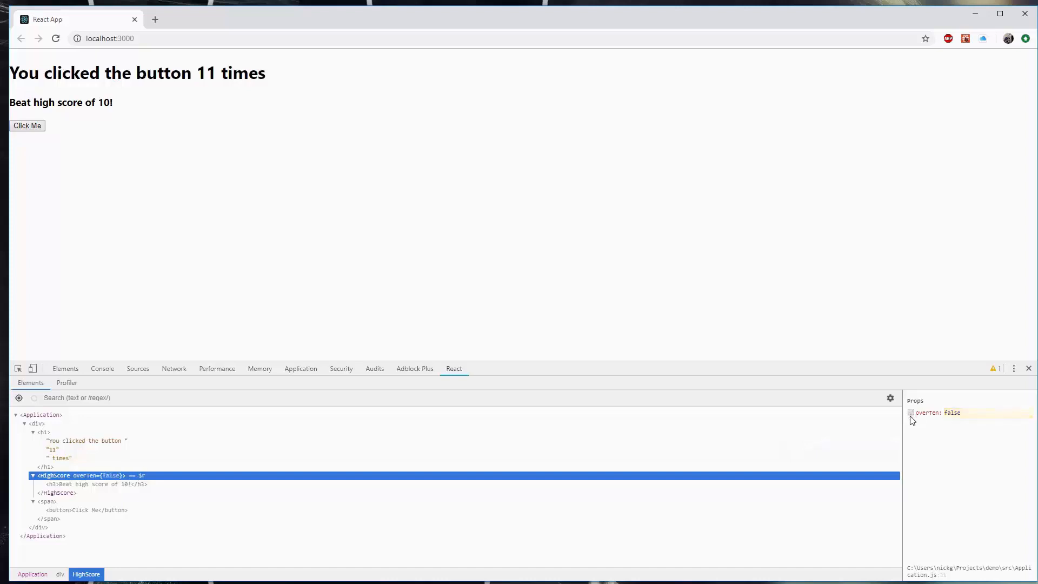
click(910, 412)
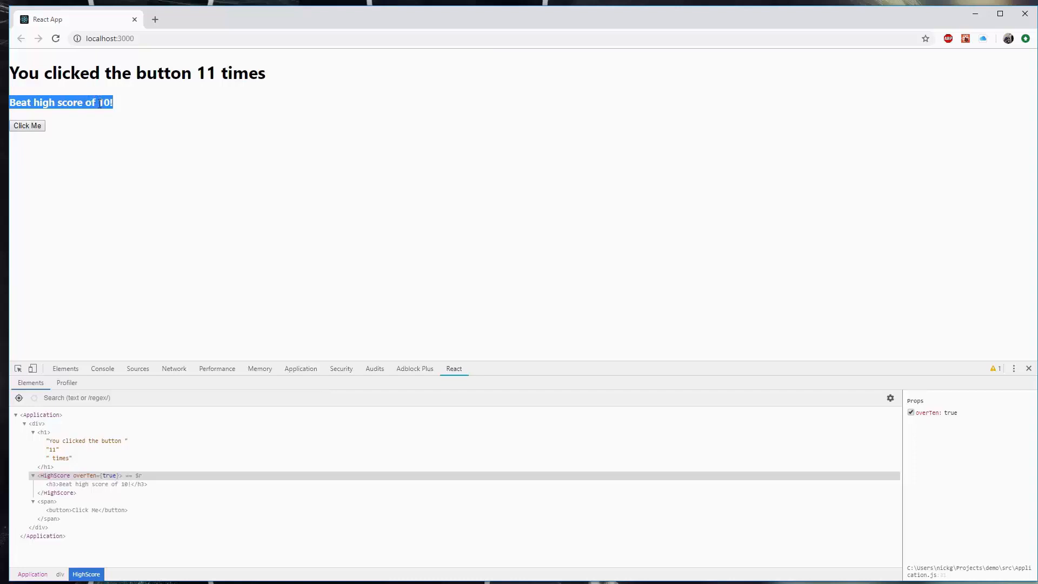
mouse_move(100, 190)
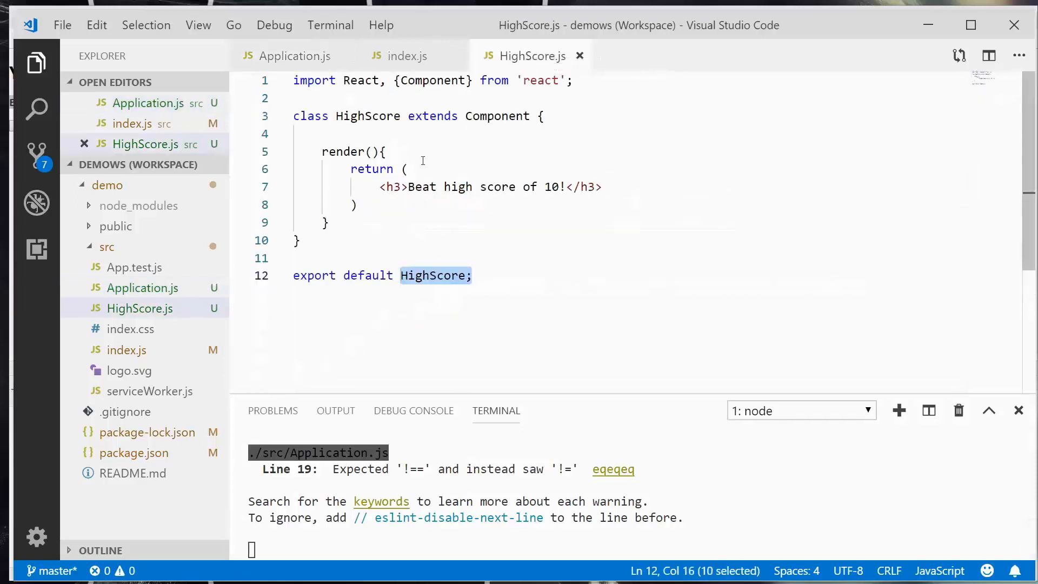
Wrap HighScore's heading in if(this.props.overTen){ } with an empty else{ } block and save.
click(384, 152)
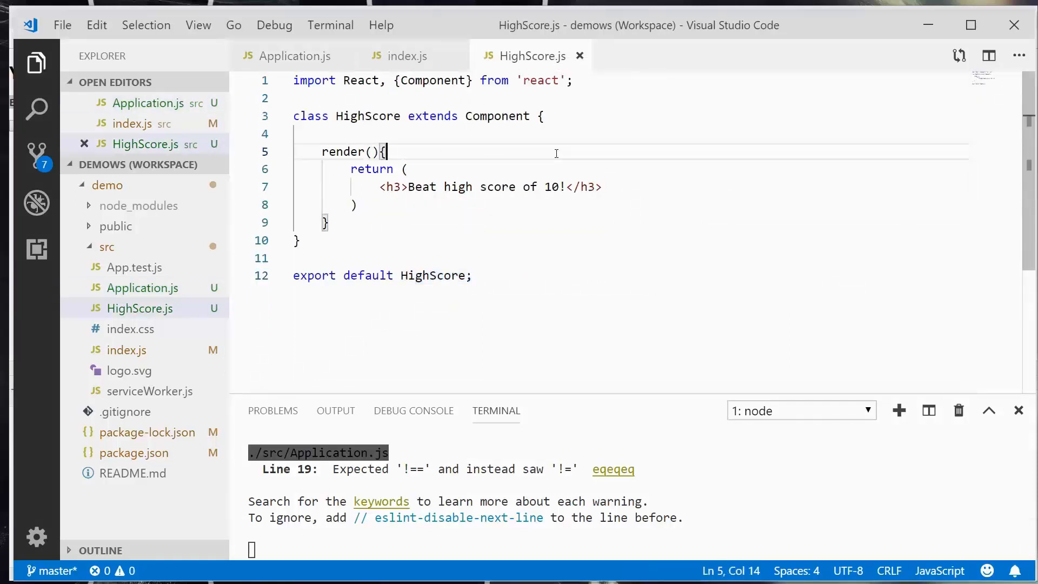
key(Enter)
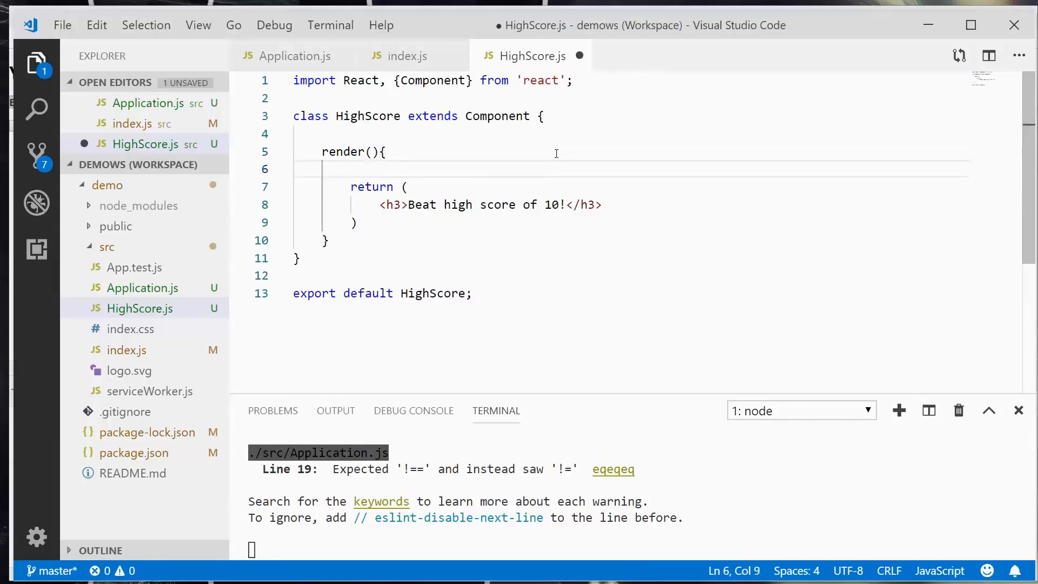
text(if())
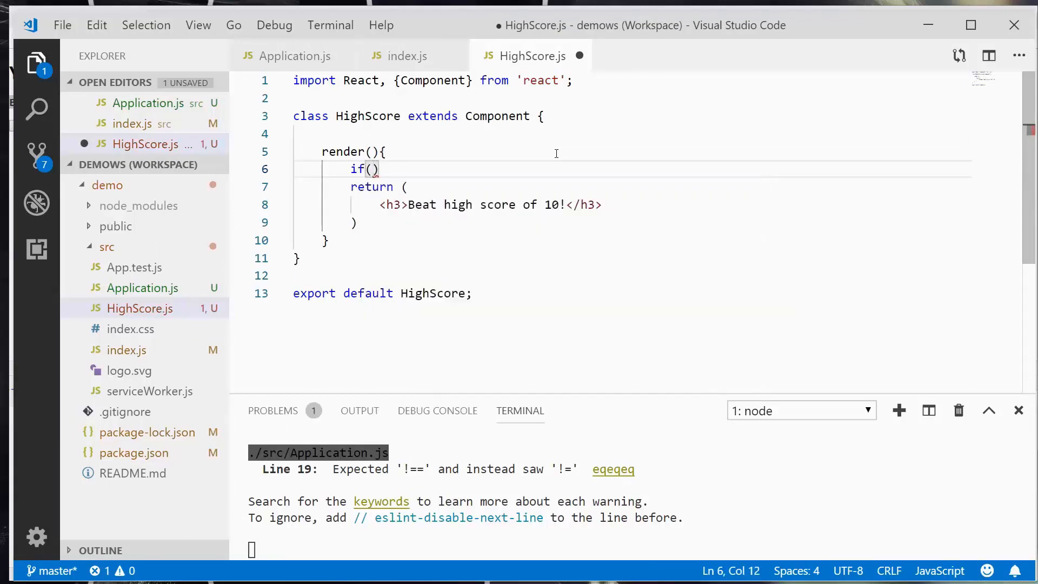
text(this.pro)
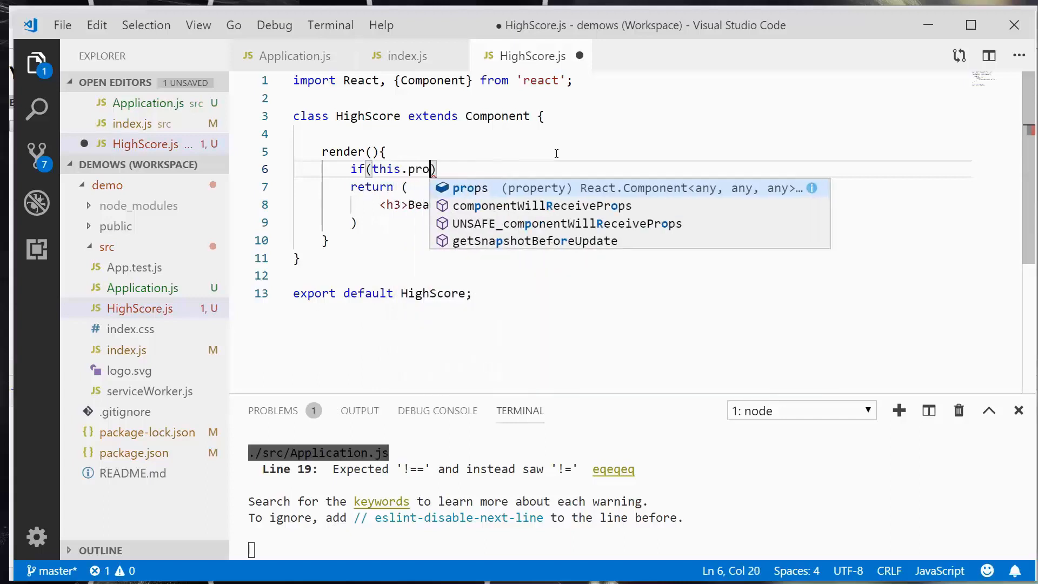
text(ps)
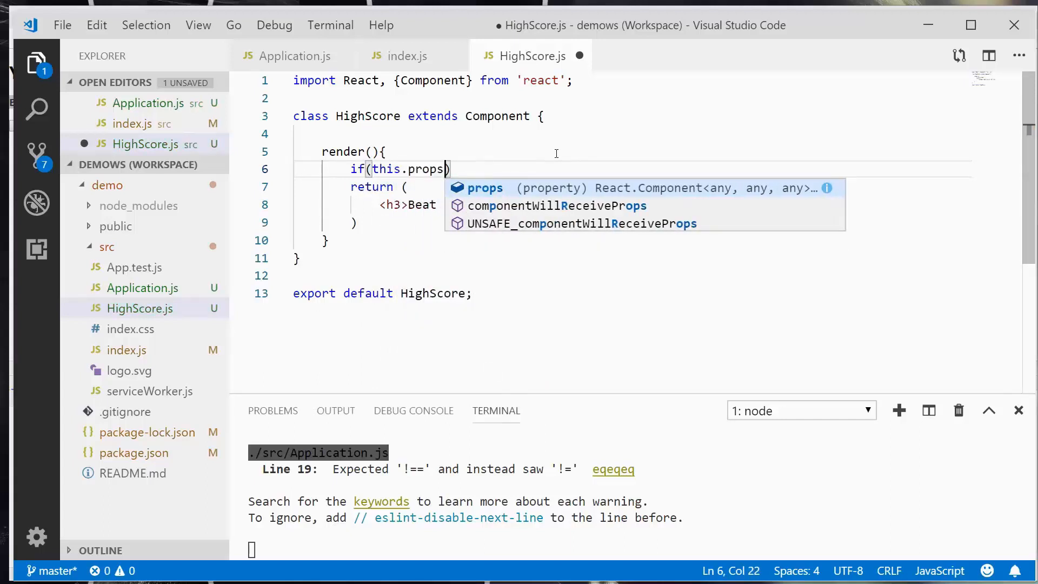
text(.)
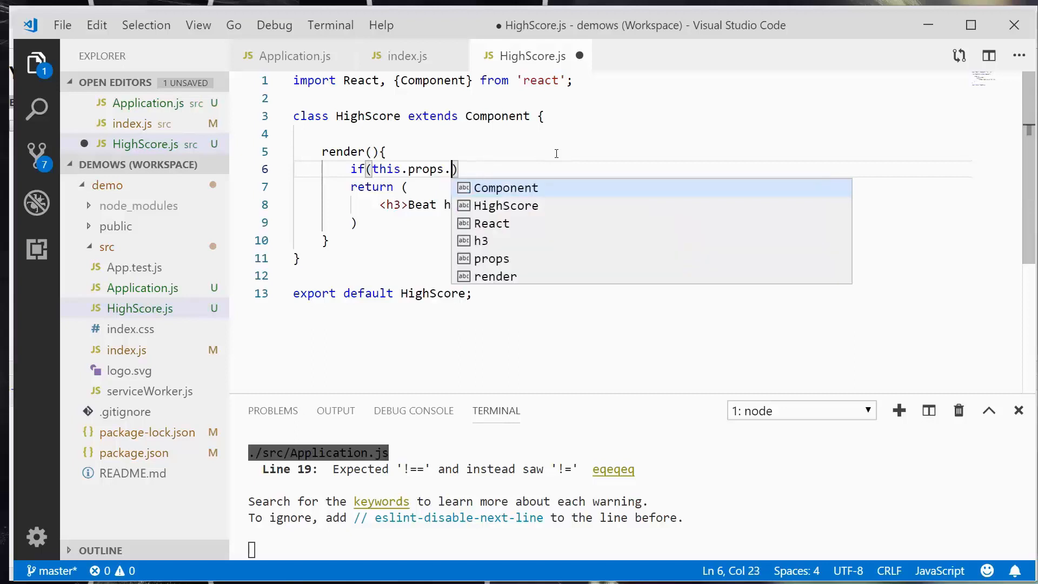
text(overTen)
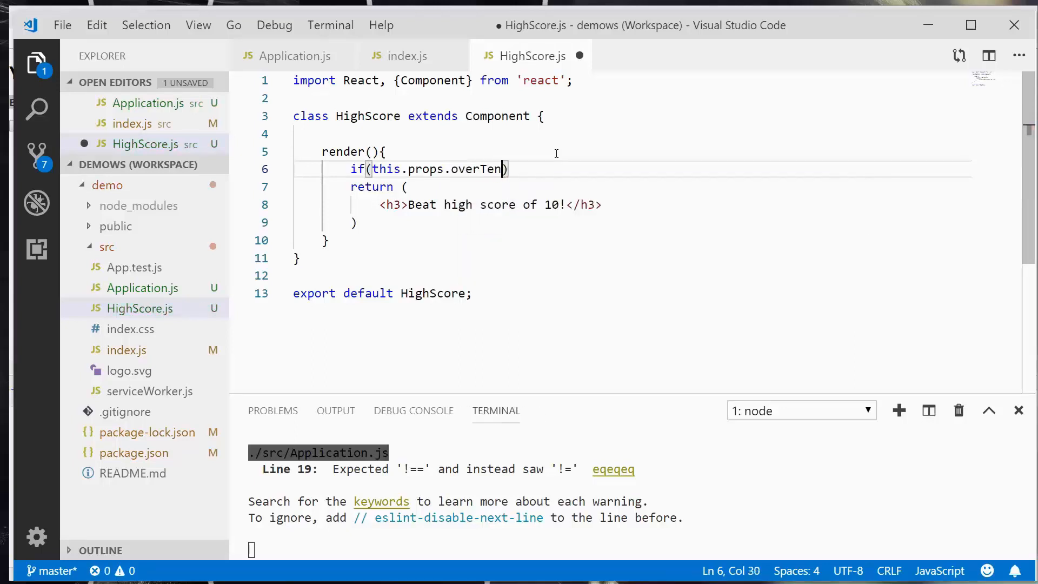
text({})
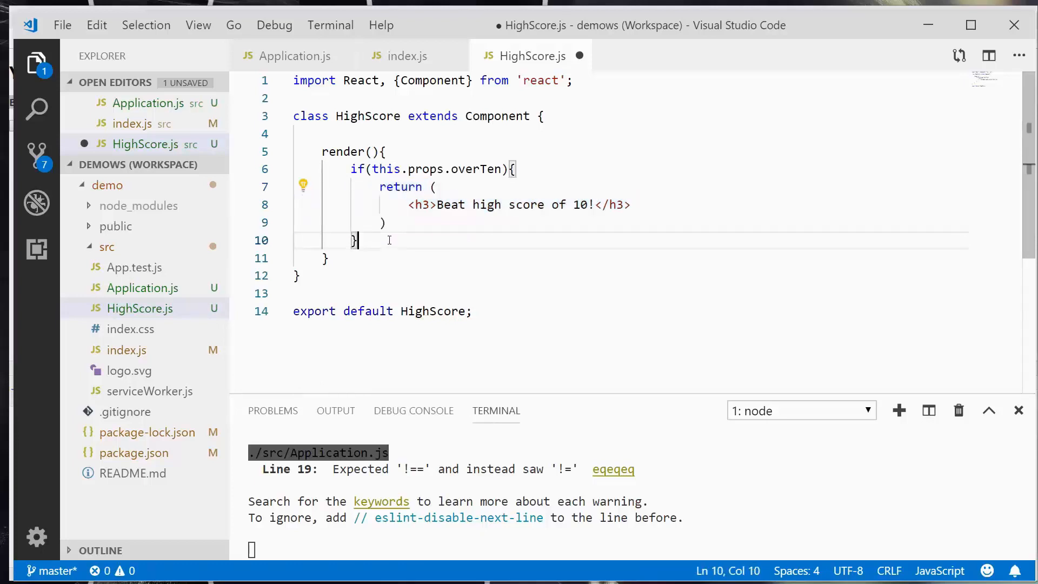
text(else{)
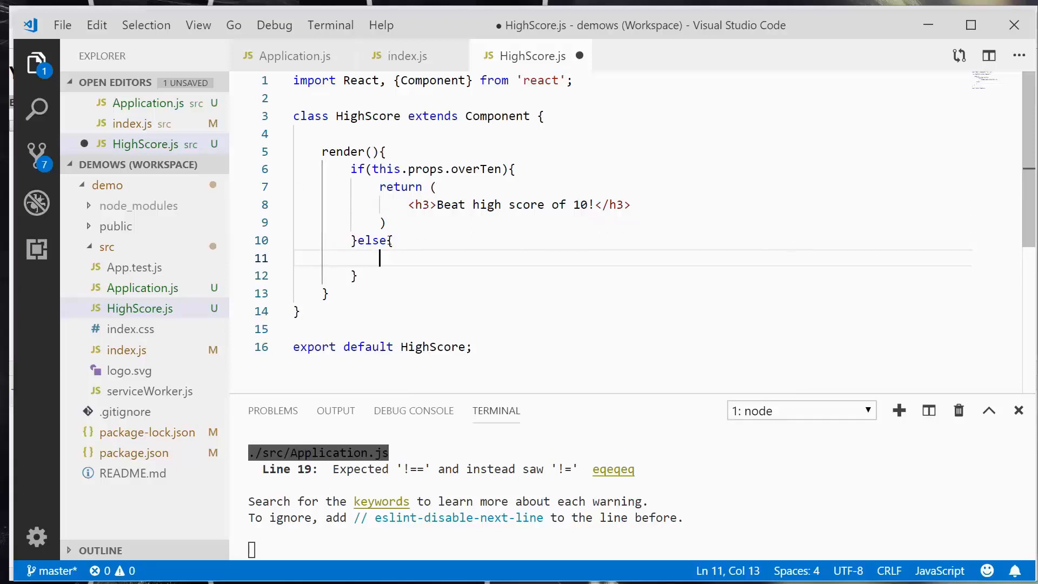
key(ctrl+s)
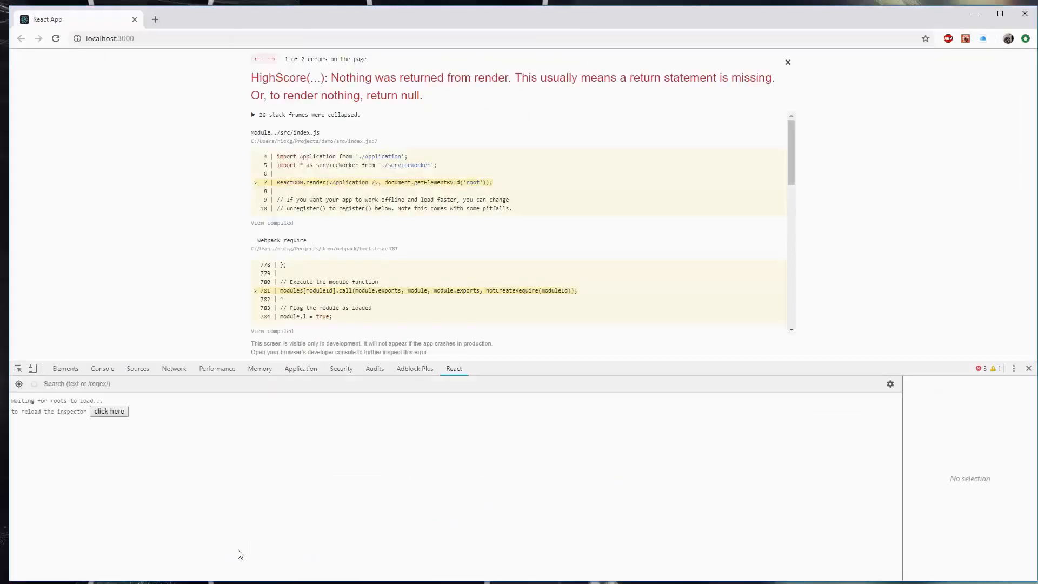
mouse_move(246, 83)
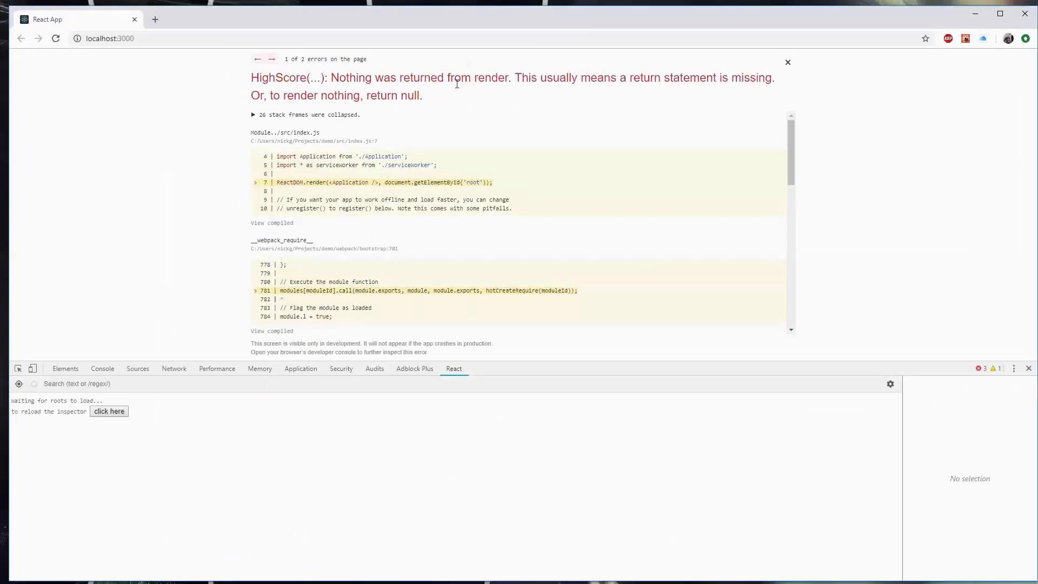
mouse_move(427, 84)
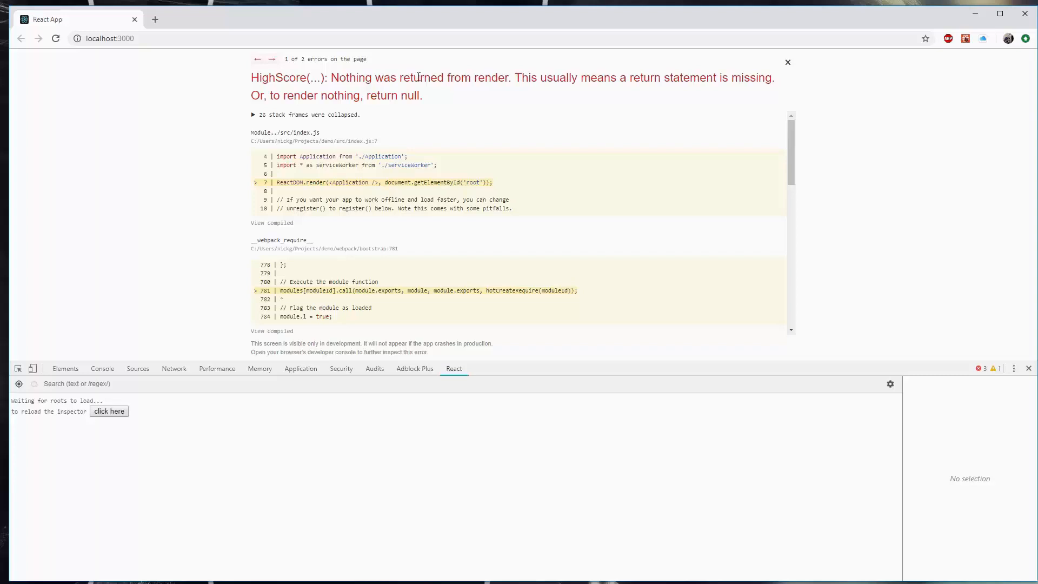
mouse_move(424, 33)
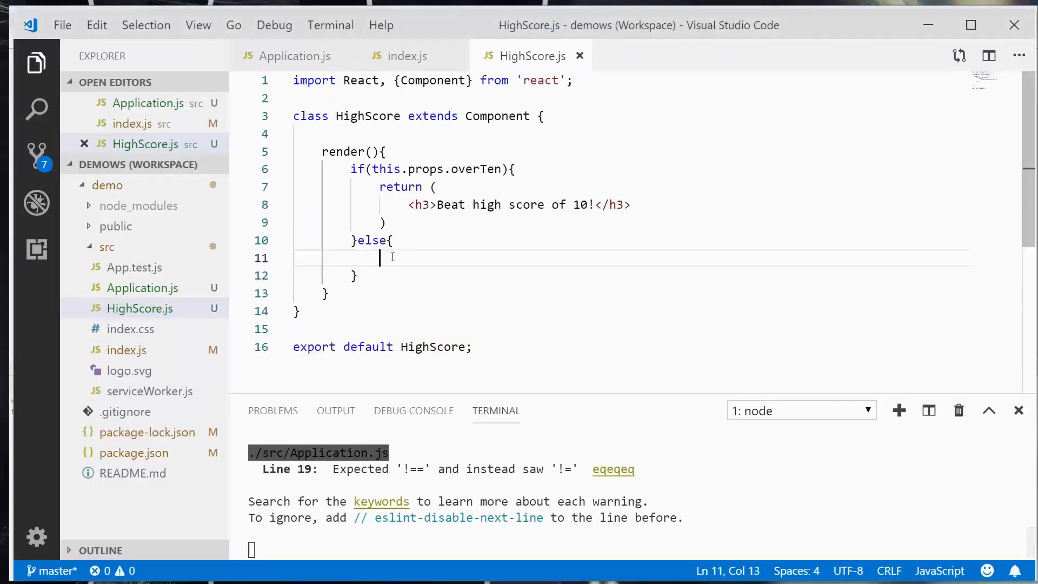
Make the else branch of HighScore's render return null.
text(return nu)
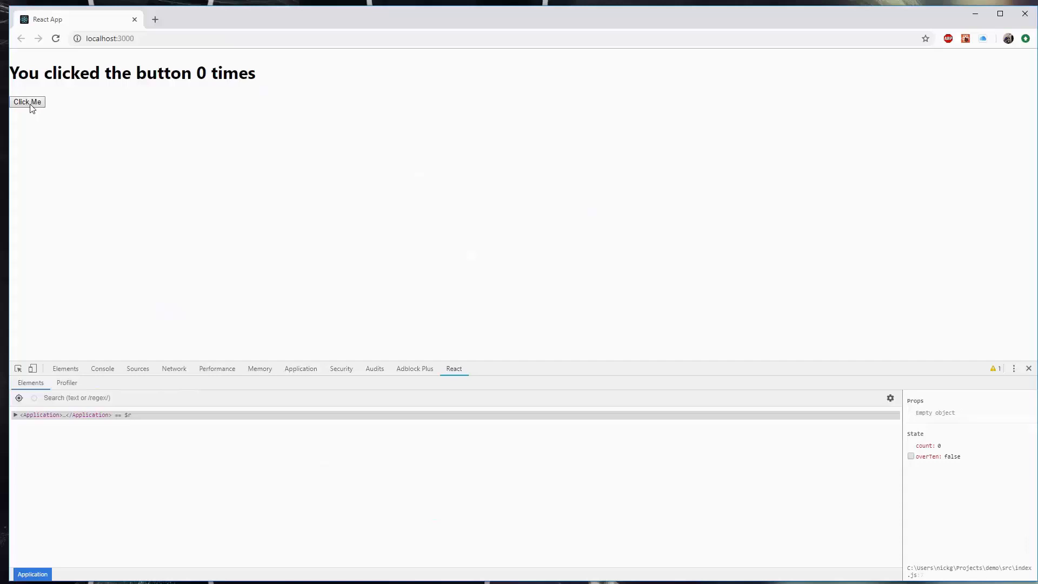
Raise the count, inspect the page and select HighScore under Application in React DevTools.
click(27, 102)
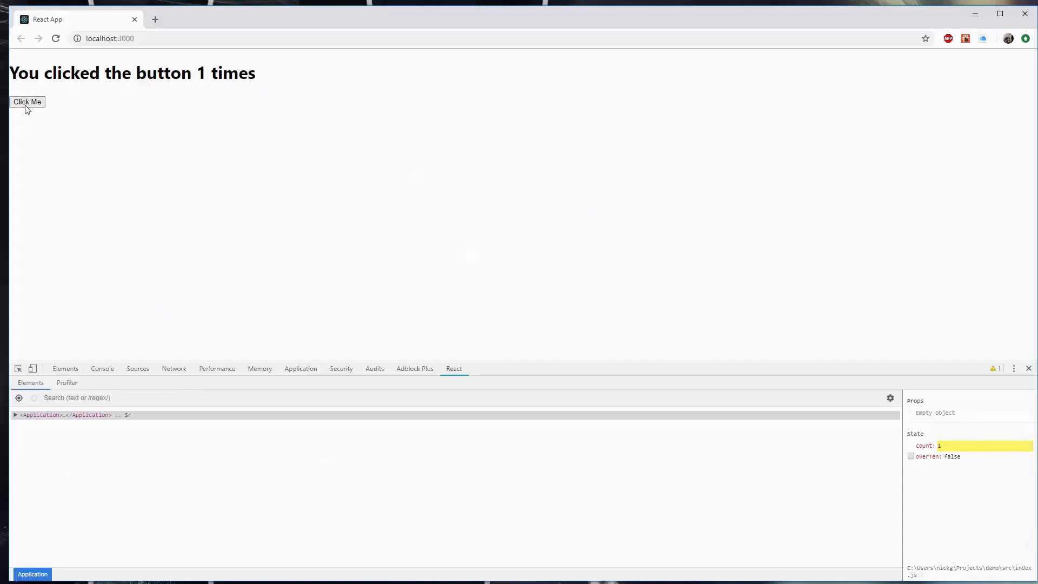
click(27, 101)
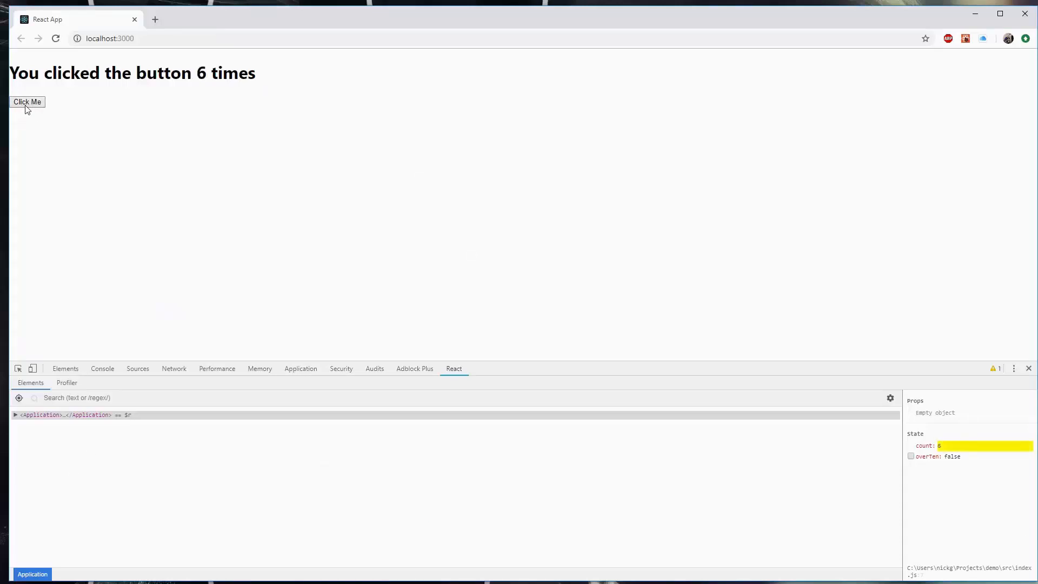
right_click(90, 75)
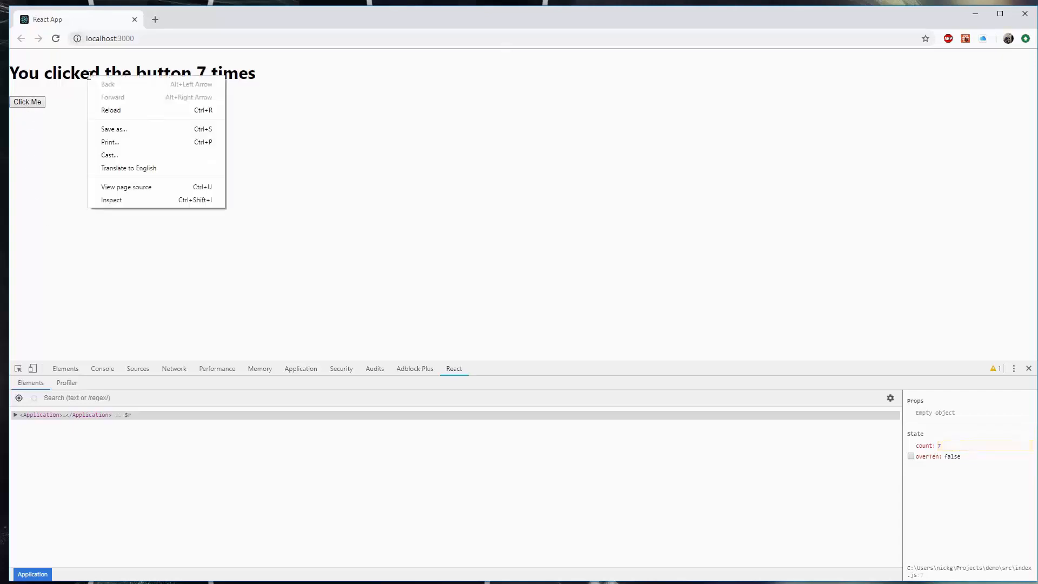
click(111, 200)
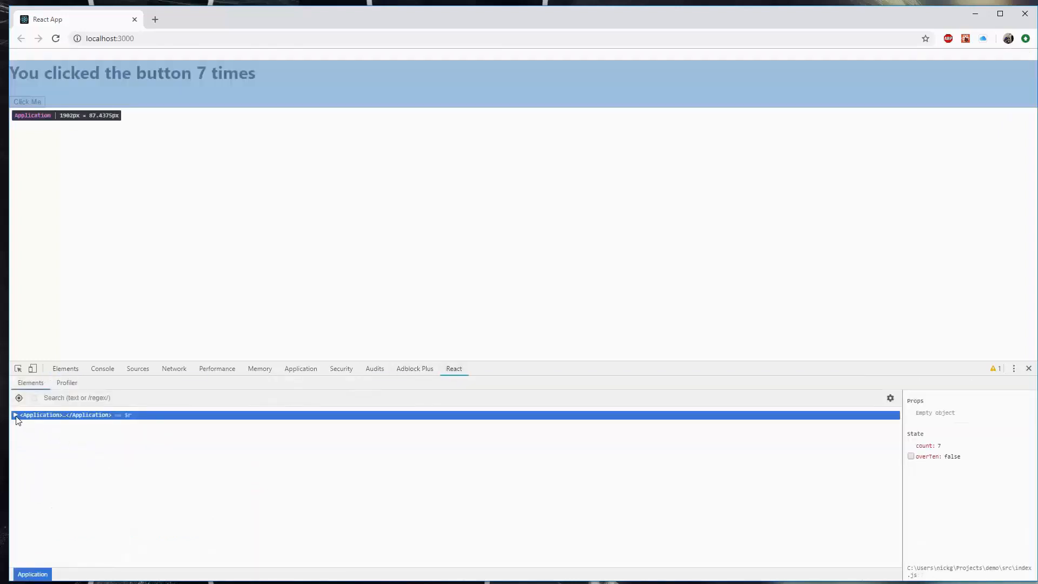
click(16, 415)
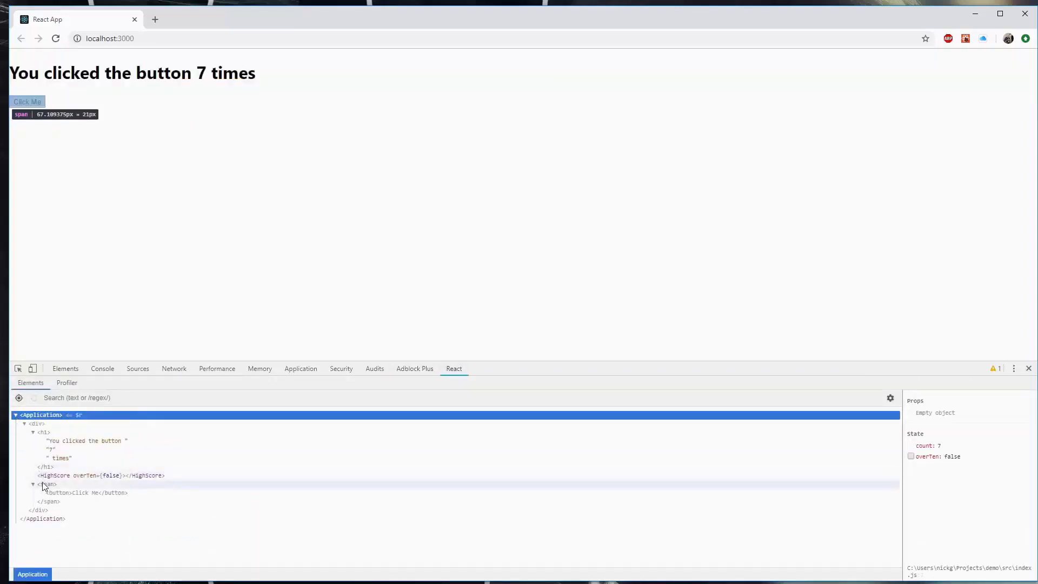
mouse_move(87, 475)
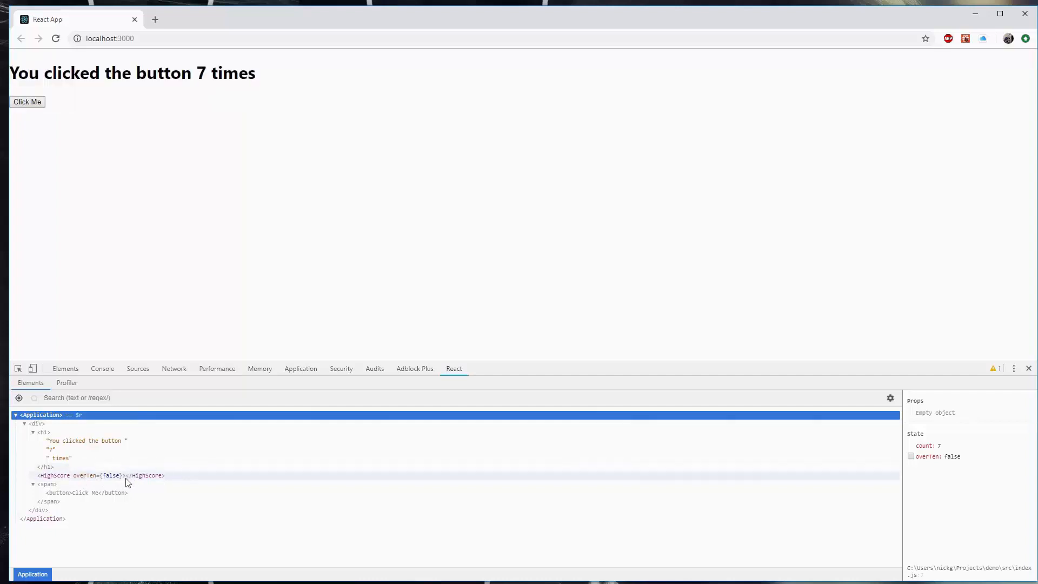
click(100, 476)
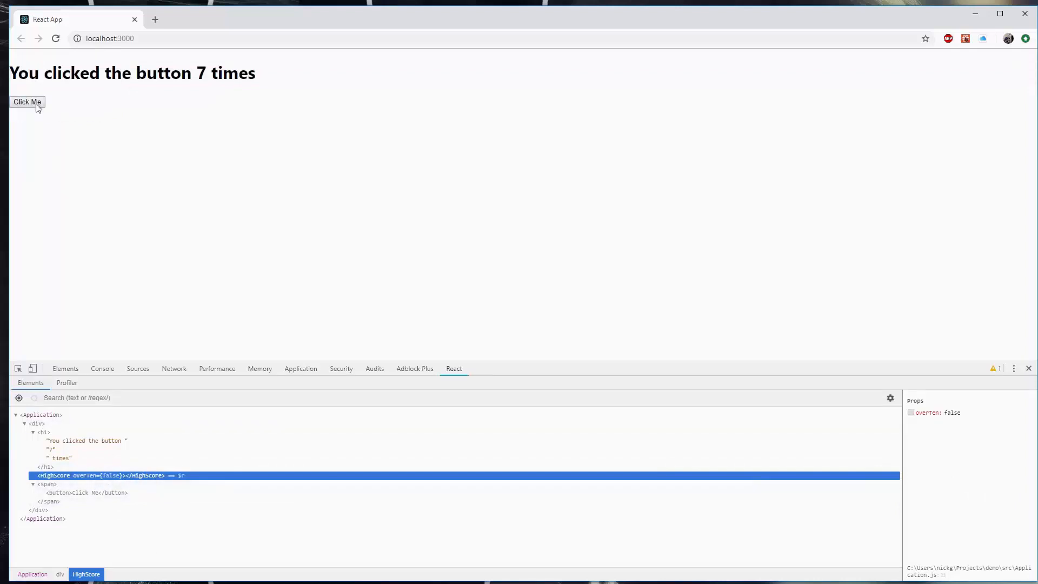
Keep clicking past ten so the high-score message appears with overTen true.
click(27, 102)
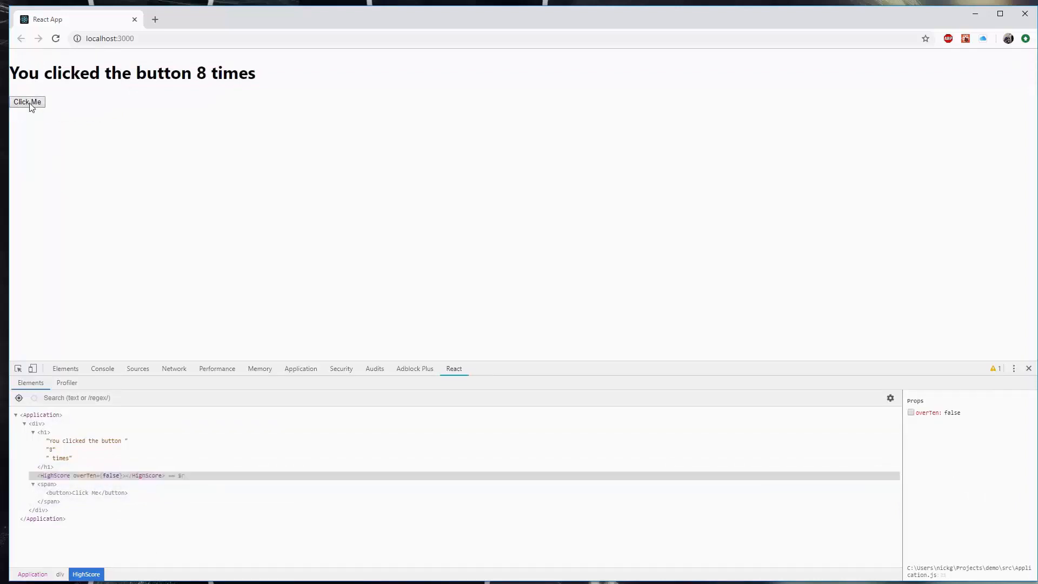
click(27, 102)
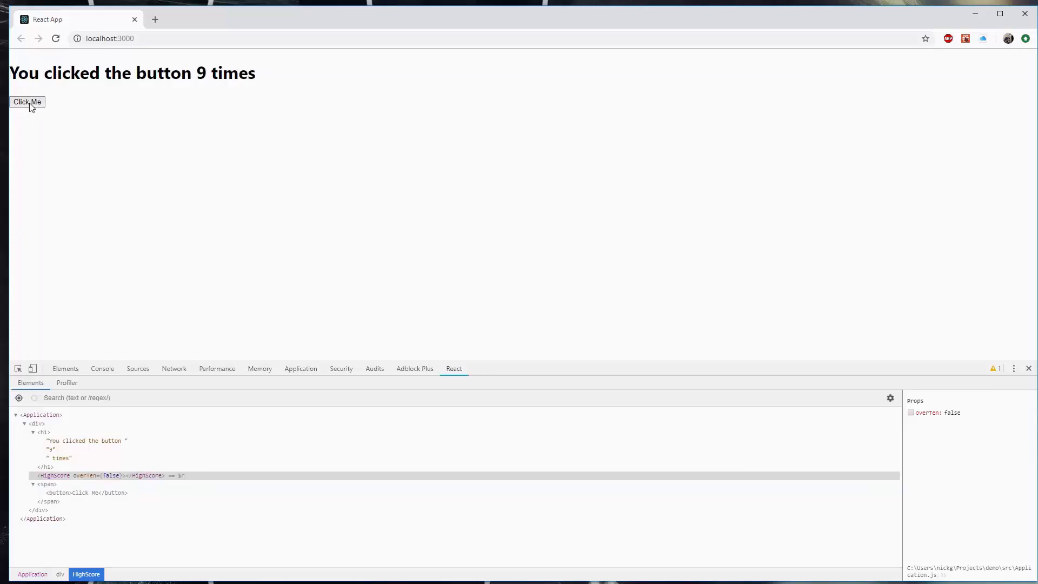
click(27, 101)
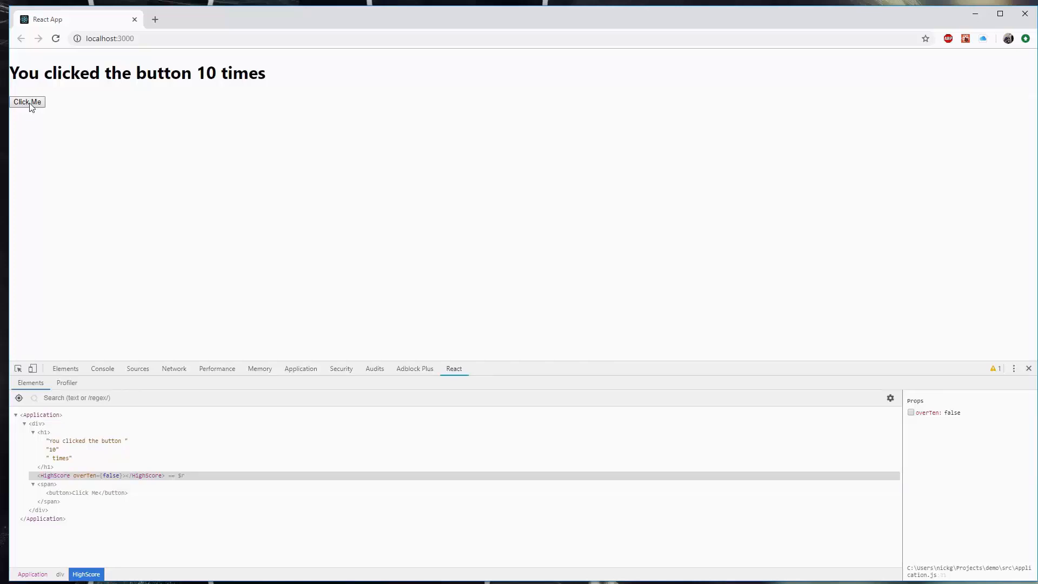
click(27, 102)
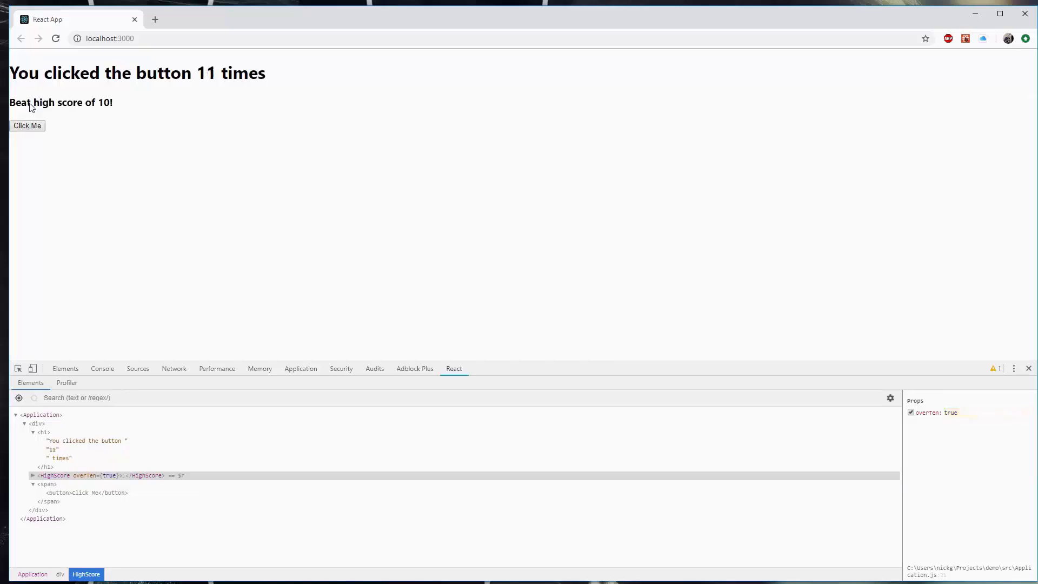
click(32, 475)
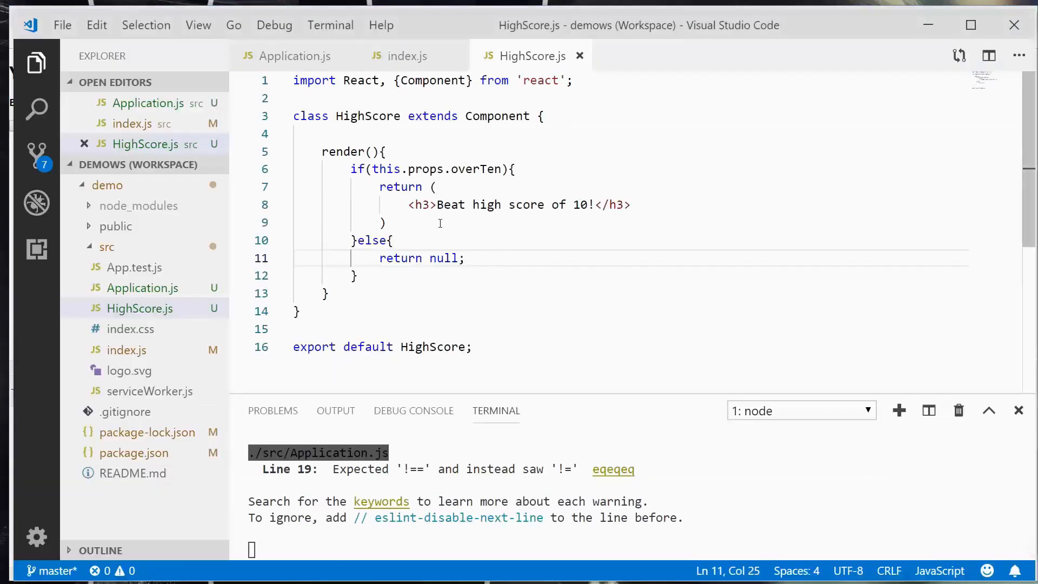
Review the Click Me onClick handler in Application.js and move to the line inside HighScore.
click(295, 55)
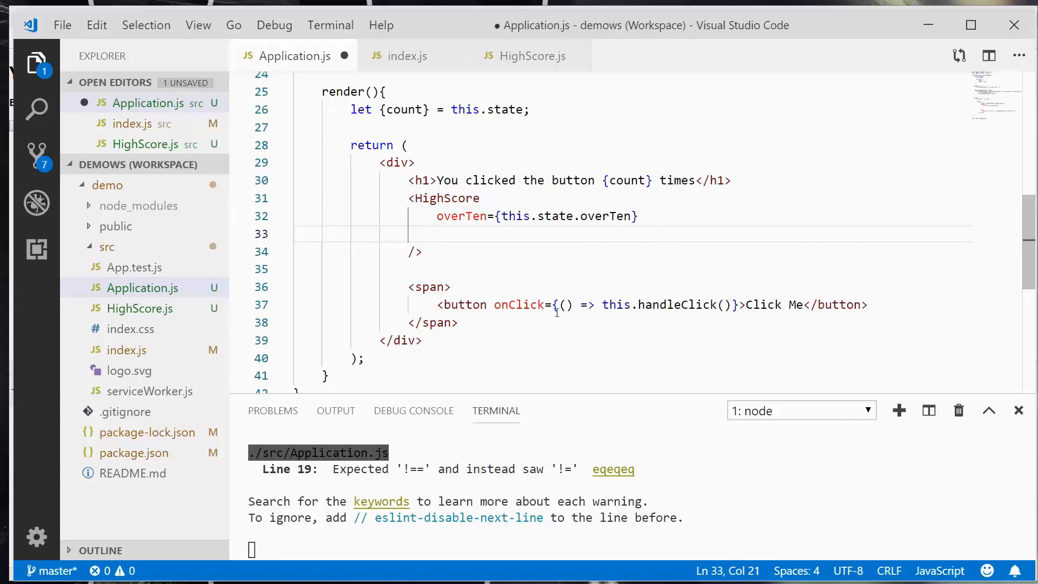
drag(493, 305, 745, 305)
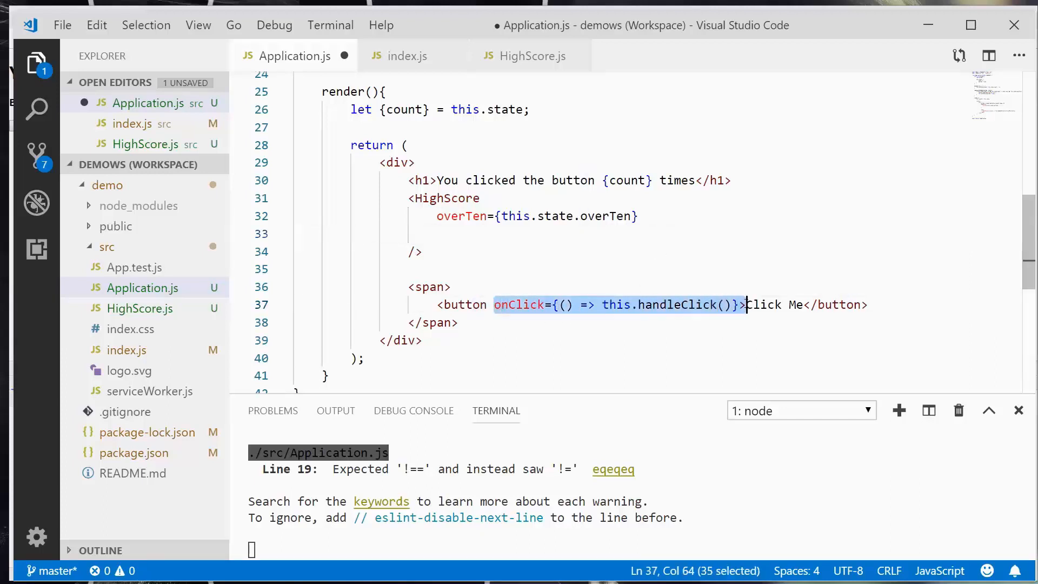
mouse_move(520, 305)
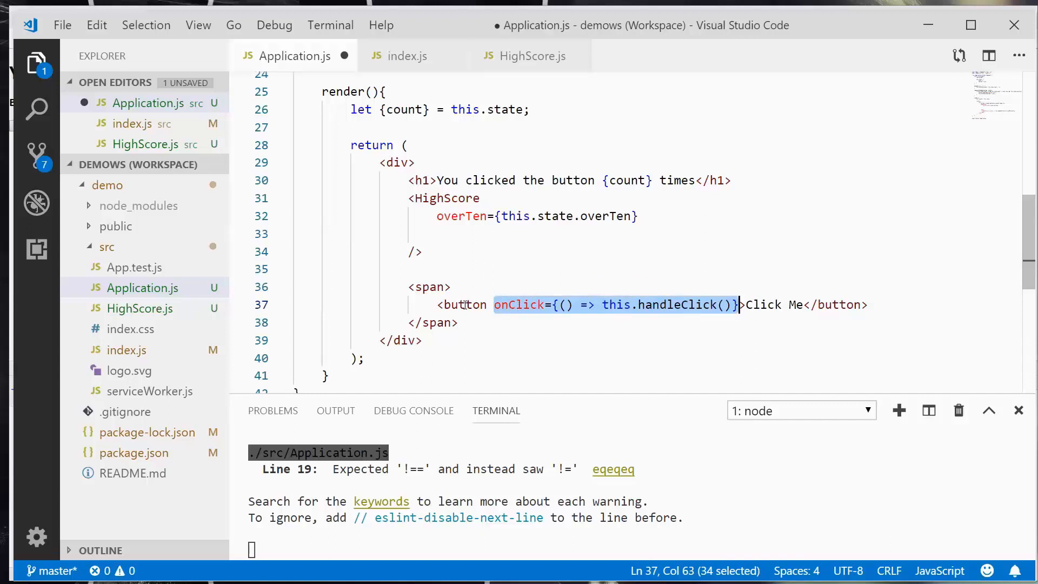
click(436, 234)
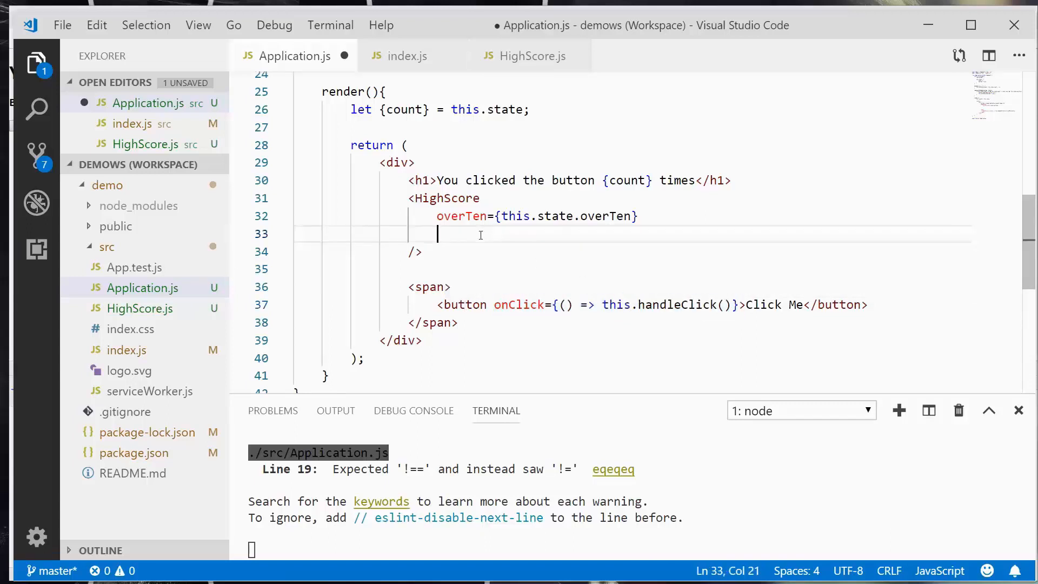
Pass HighScore onReset={(e) => this.resetCount(e)}.
text(onRs)
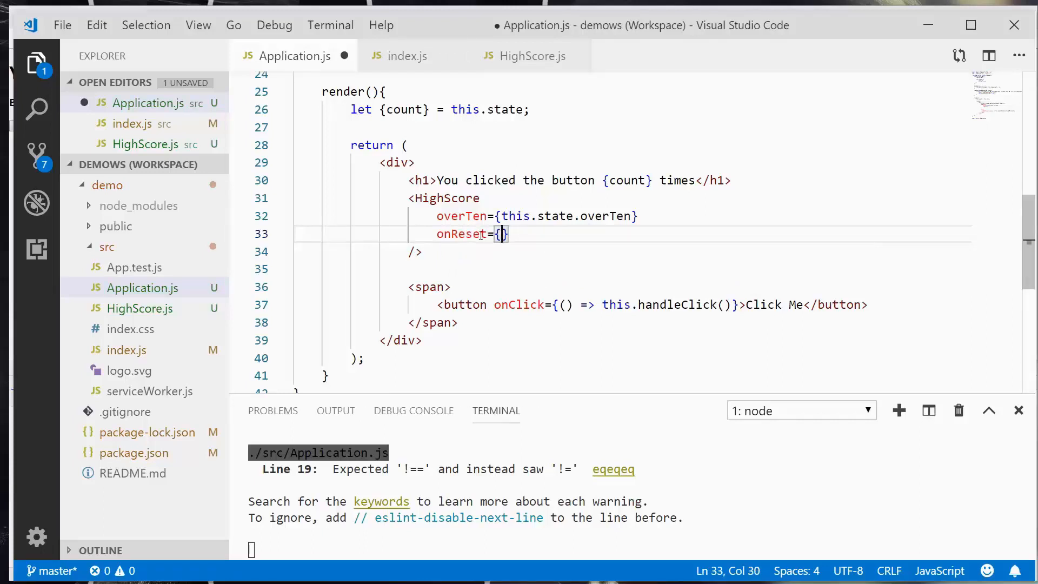
text((e))
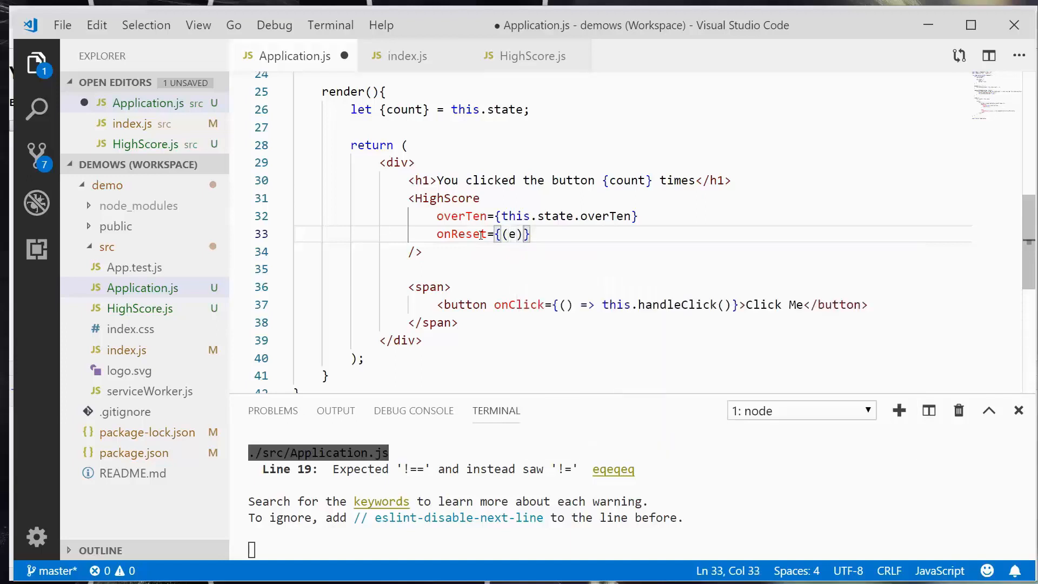
text(=>)
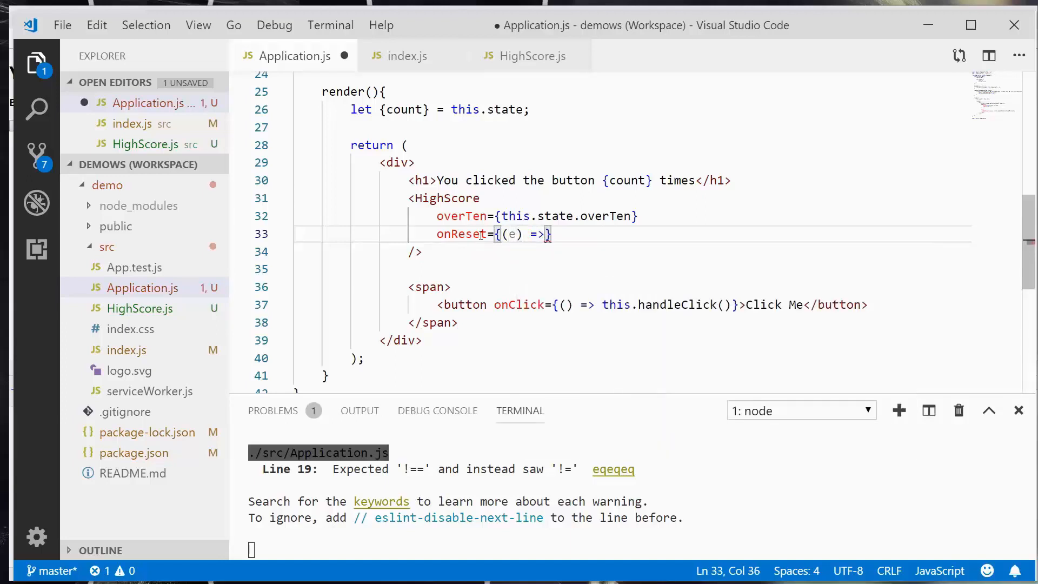
text(" ")
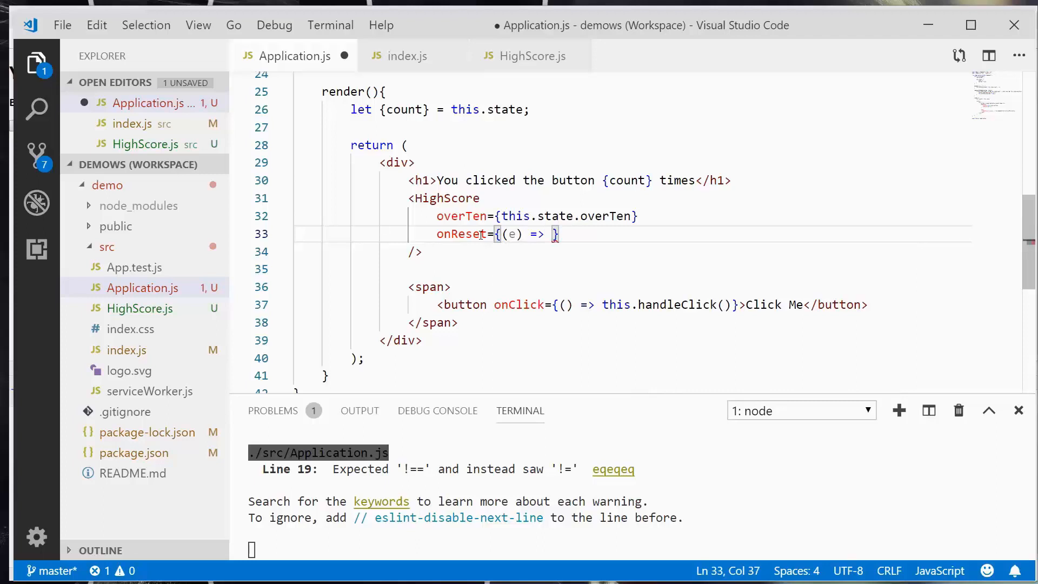
text(this.resetCo)
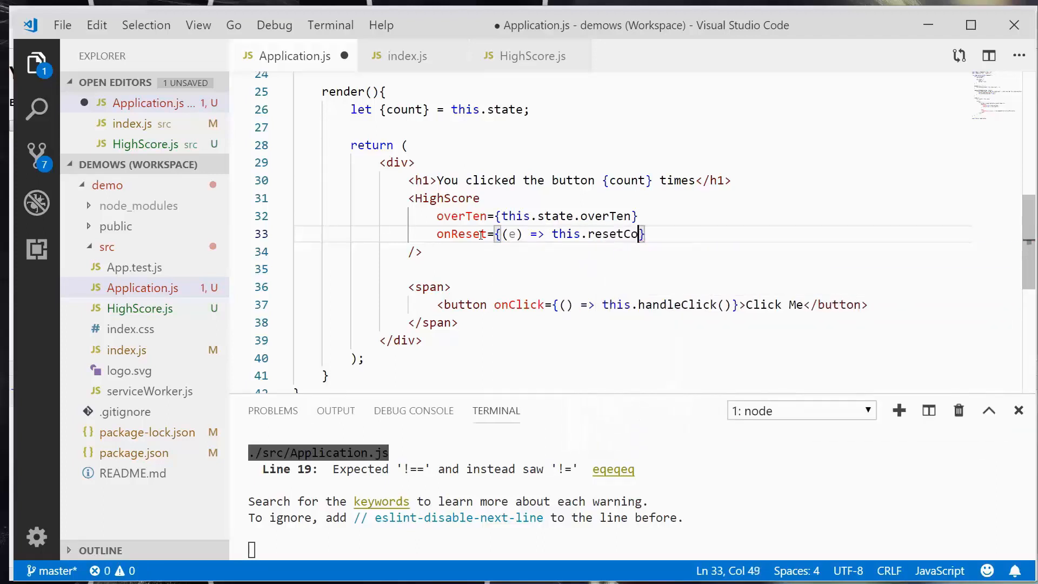
text(unt())
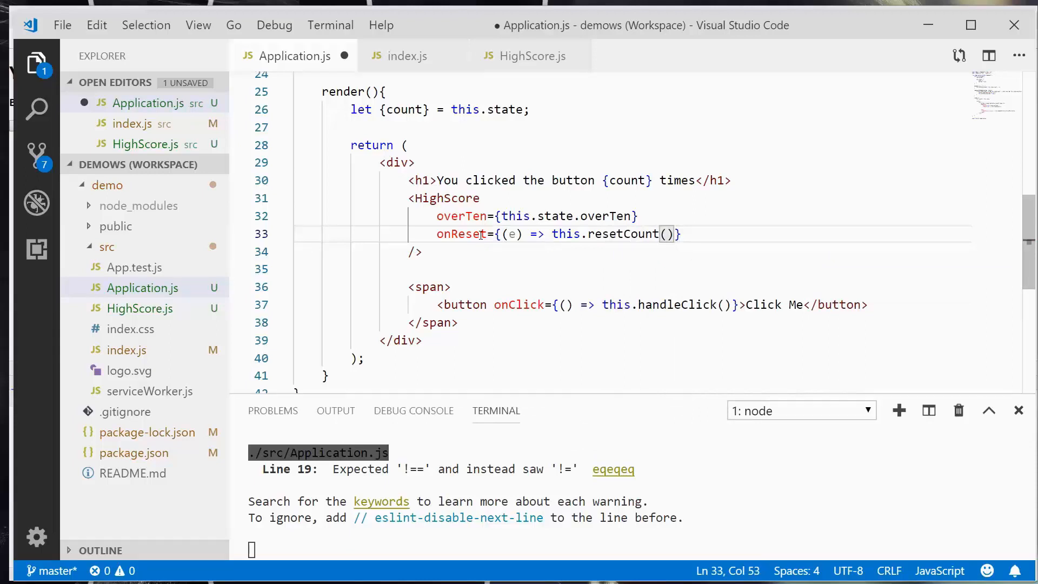
text(e)
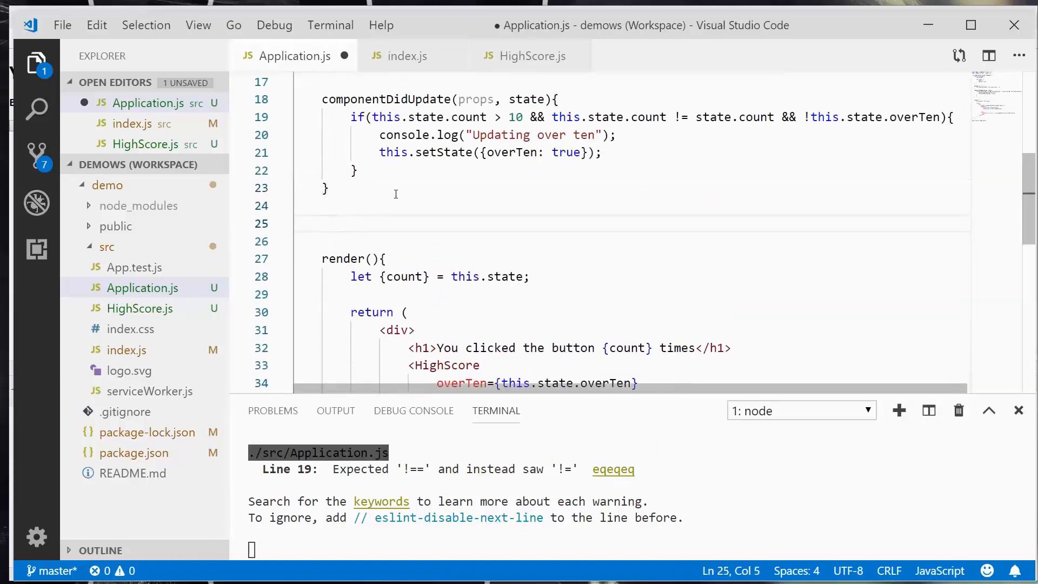
Add resetCount = (e) => { this.setState({count: 0, overTen: false}); } above render.
text(resetCoun)
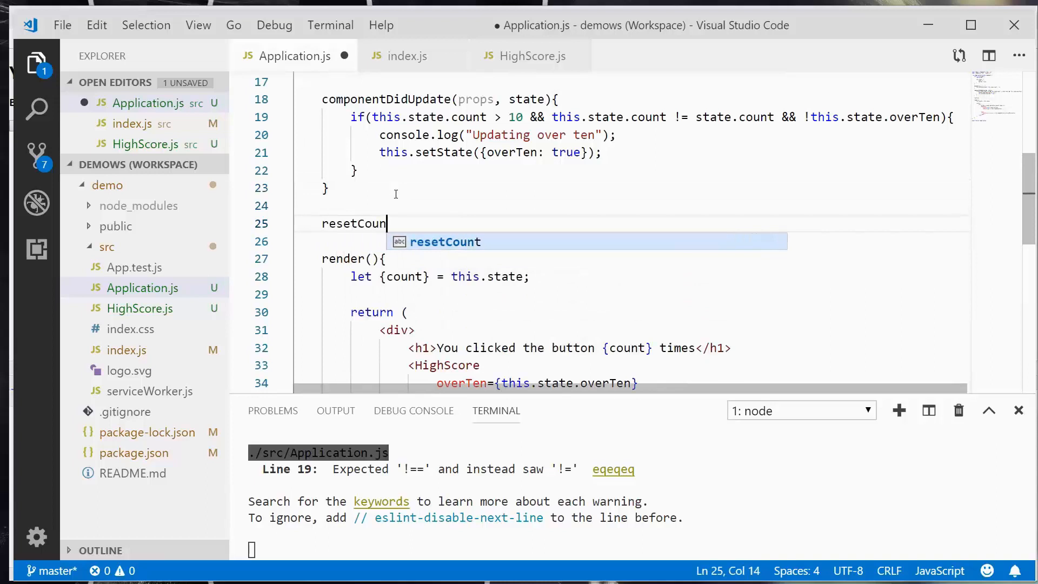
text(= (e)
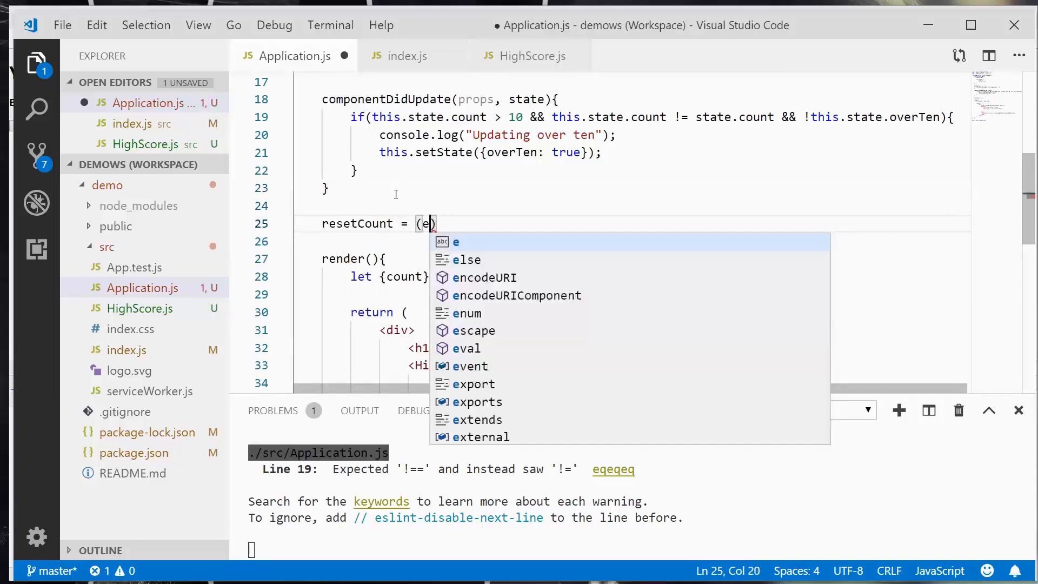
text(=> {})
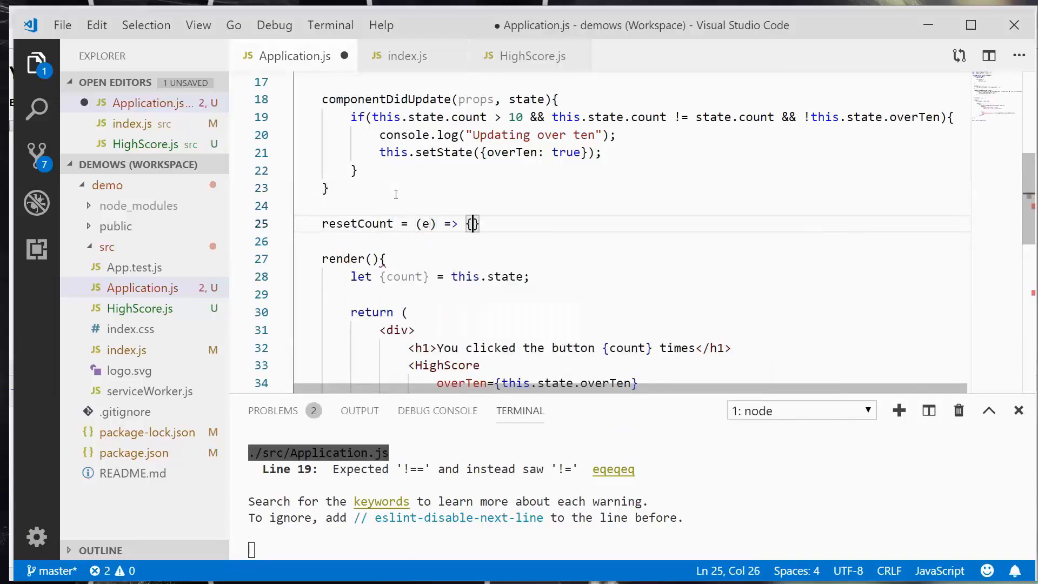
key(enter)
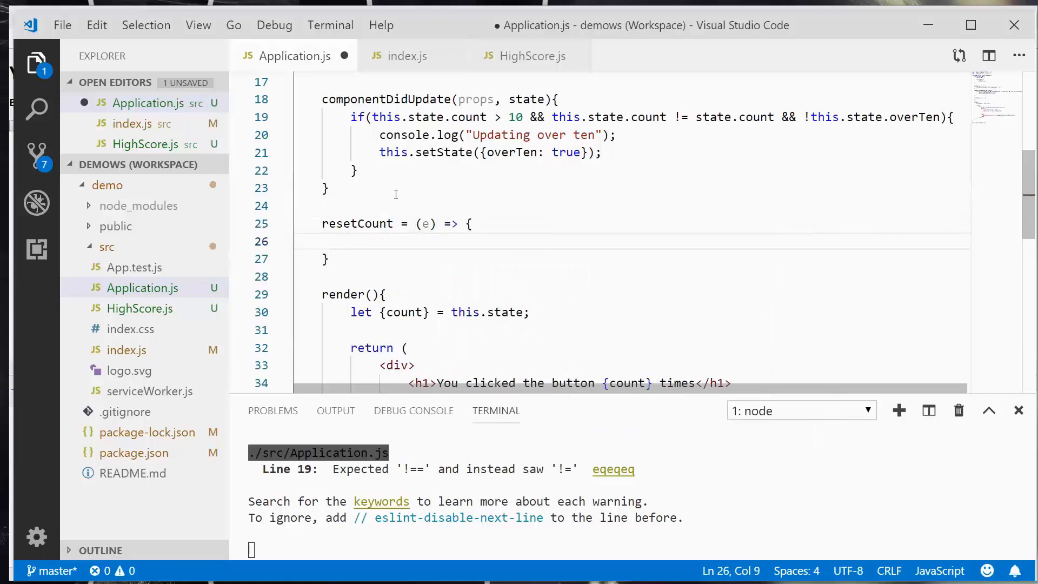
mouse_move(443, 201)
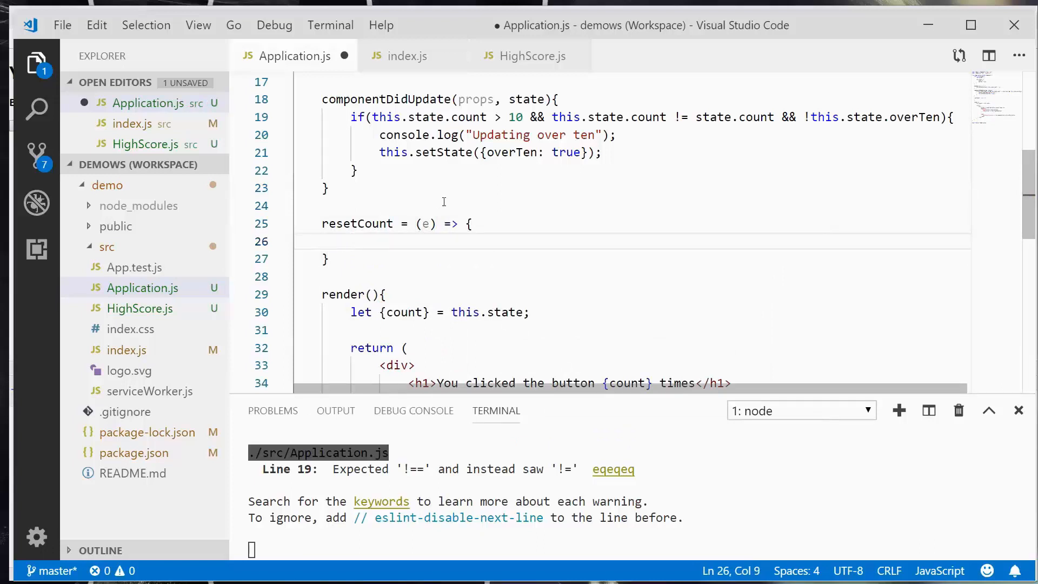
mouse_move(467, 207)
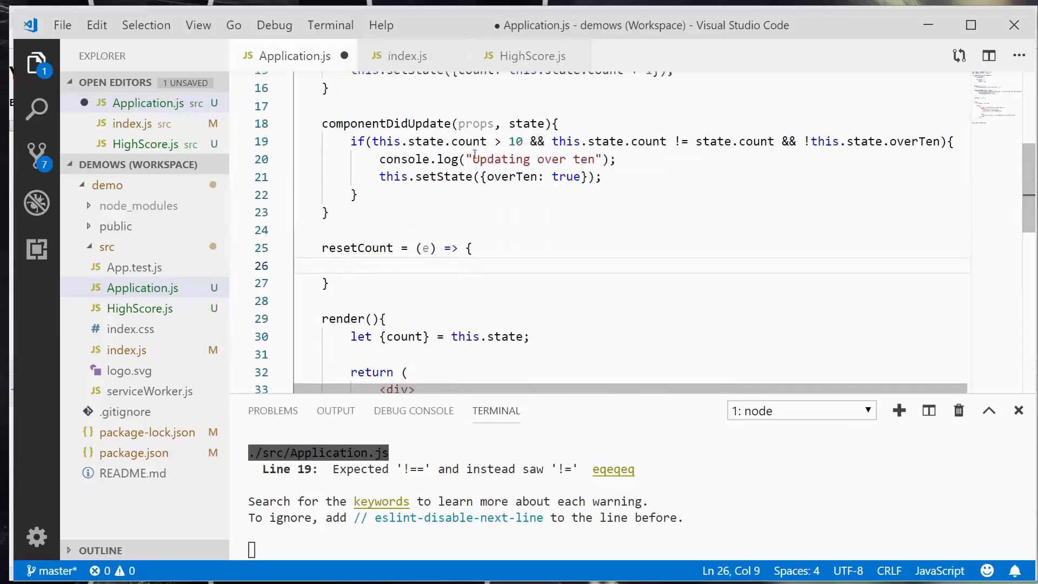
mouse_move(511, 176)
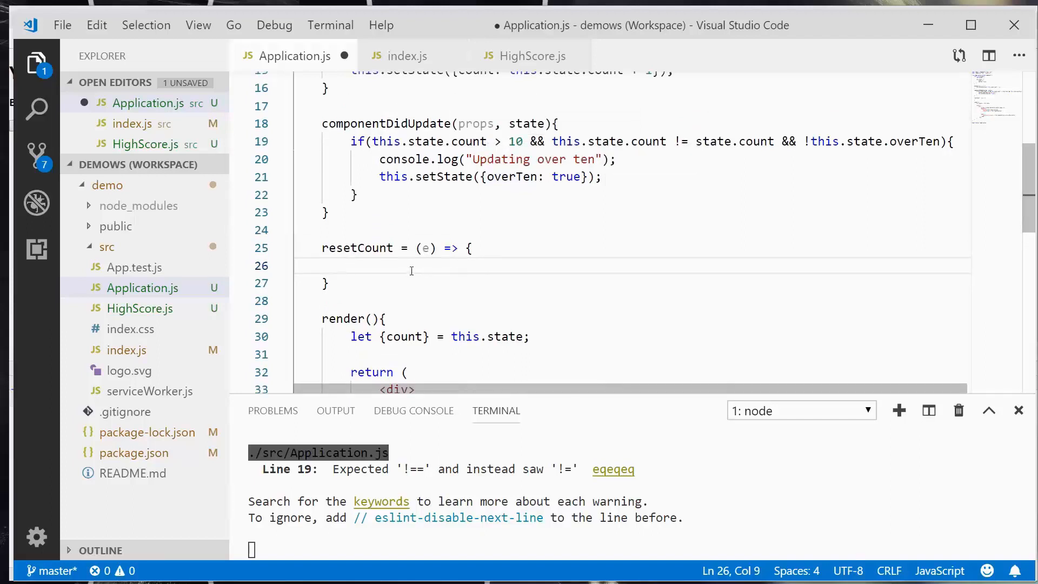
text(this.set)
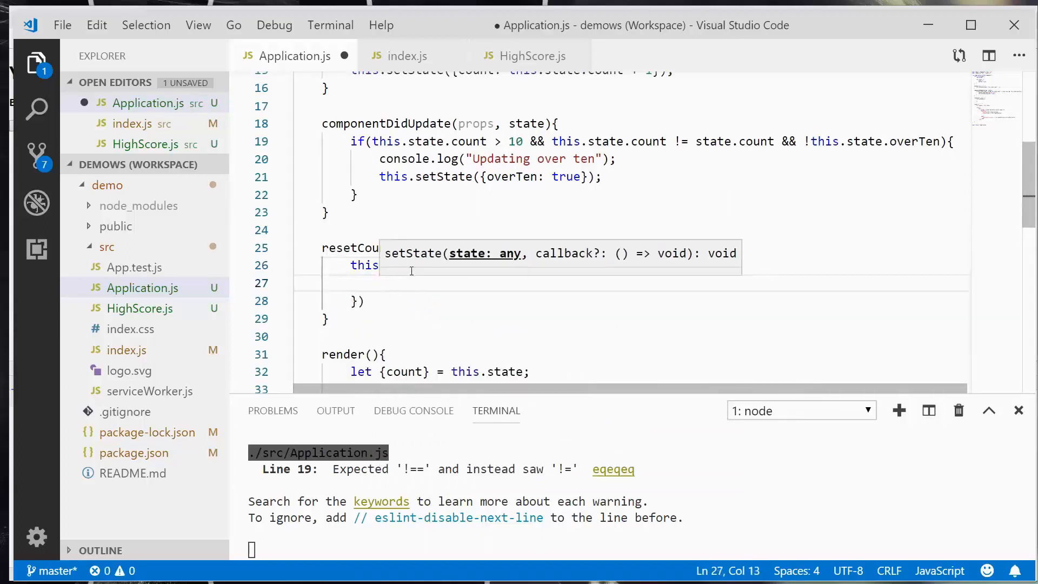
text(count: 0)
text(overTen:)
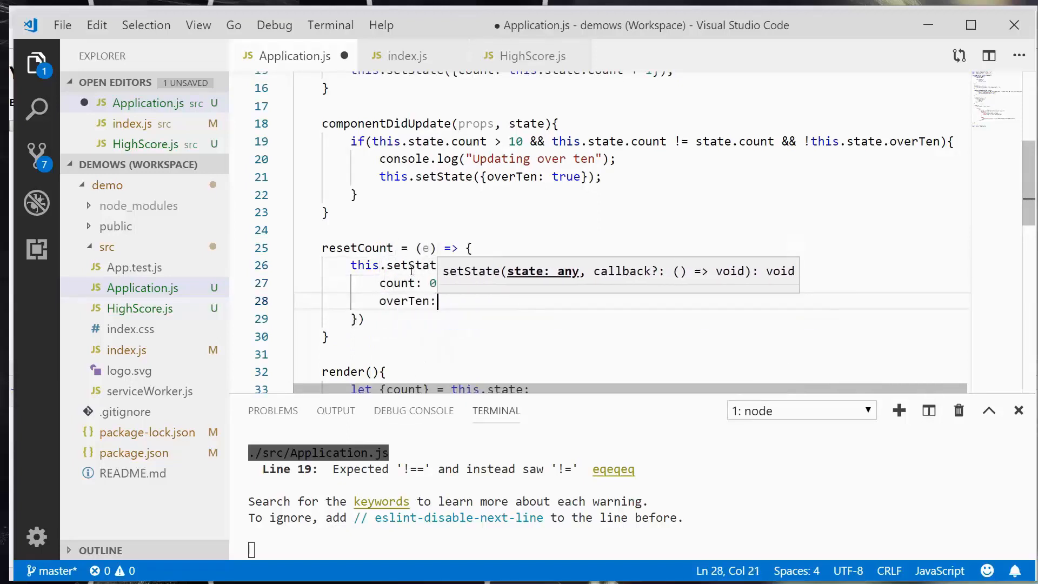
text(false)
click(630, 318)
text(;)
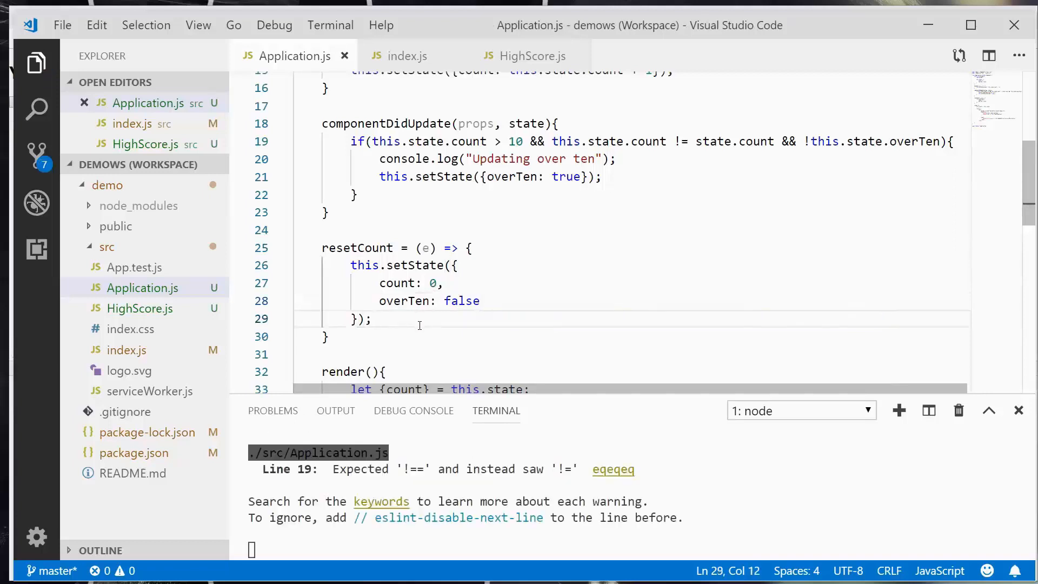
scroll(down, 3)
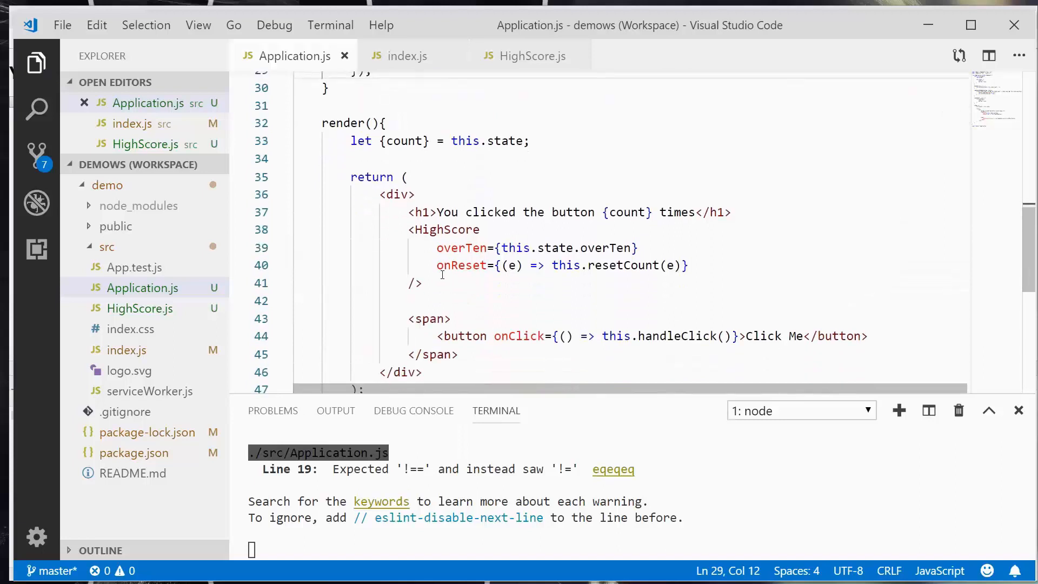
Add a Reset button under HighScore's heading with onClick={(e) => this.props.onReset(e)}.
click(532, 55)
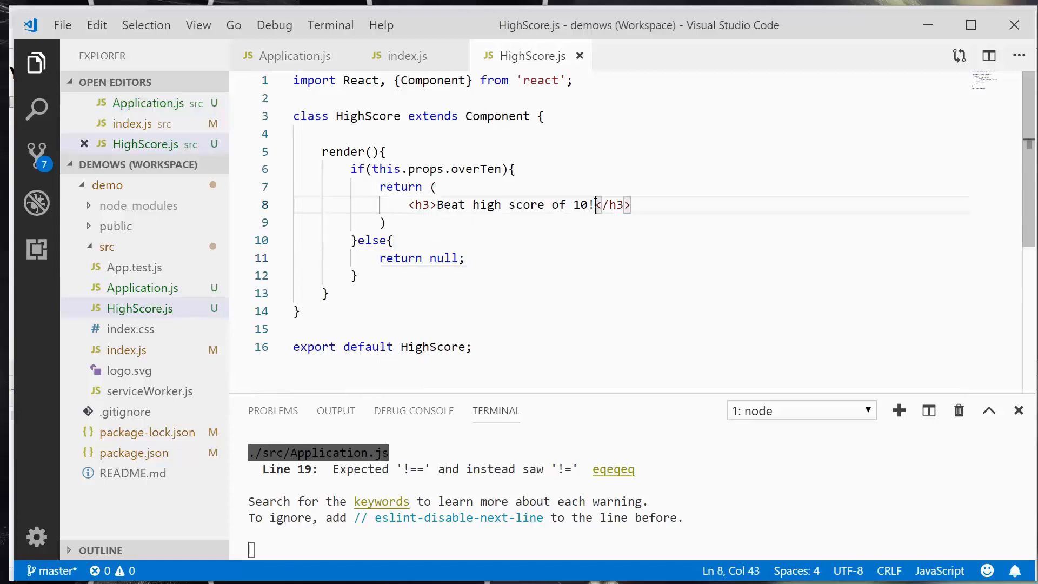
key(Enter)
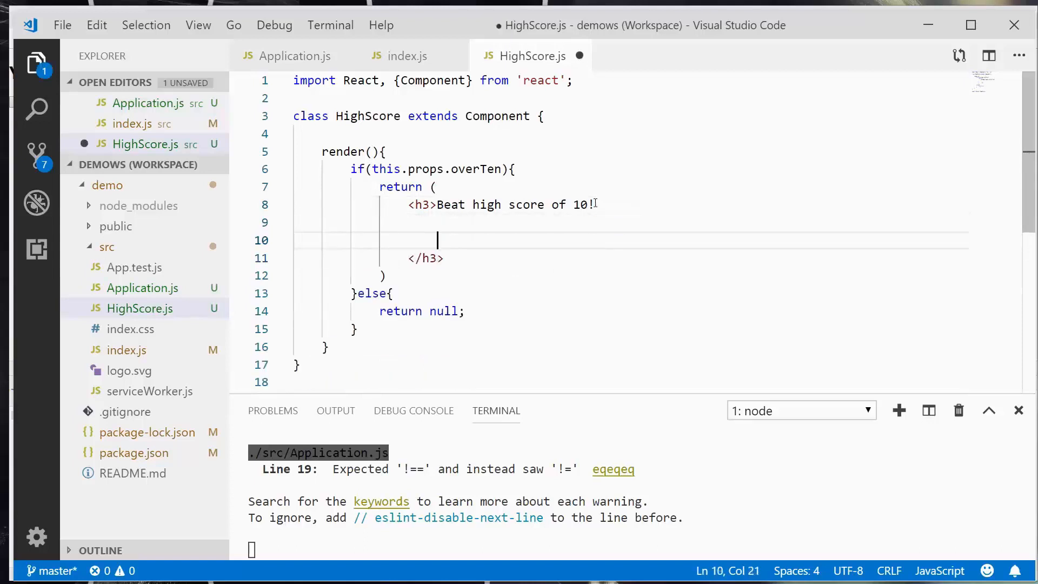
text(<button)
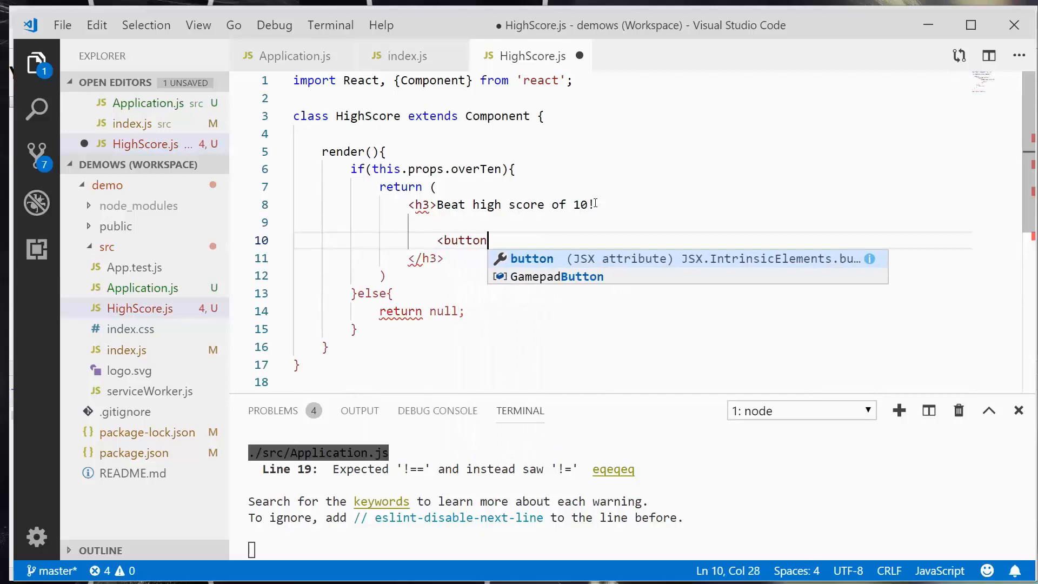
text(onClick={)
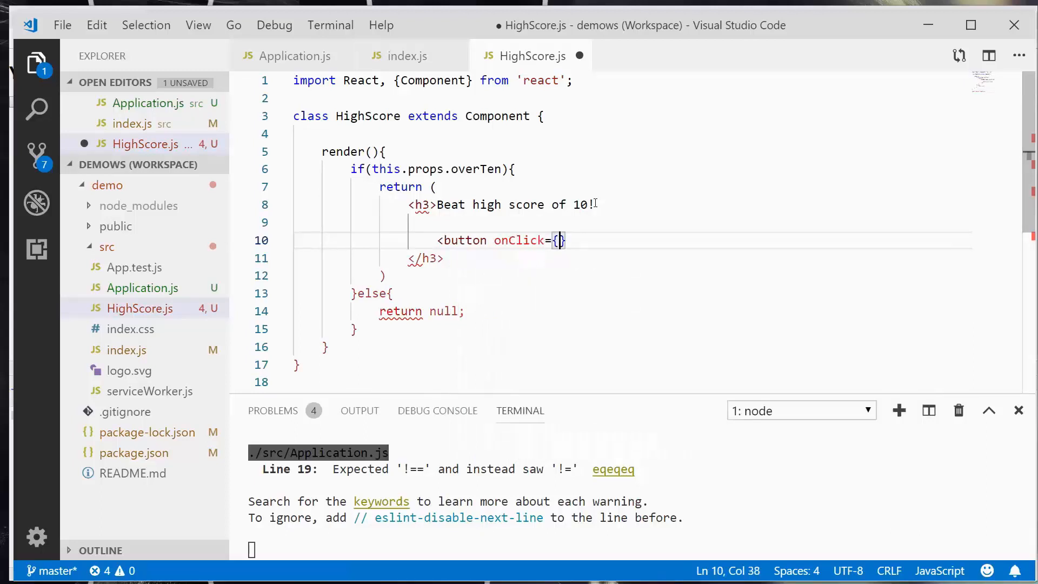
text((e))
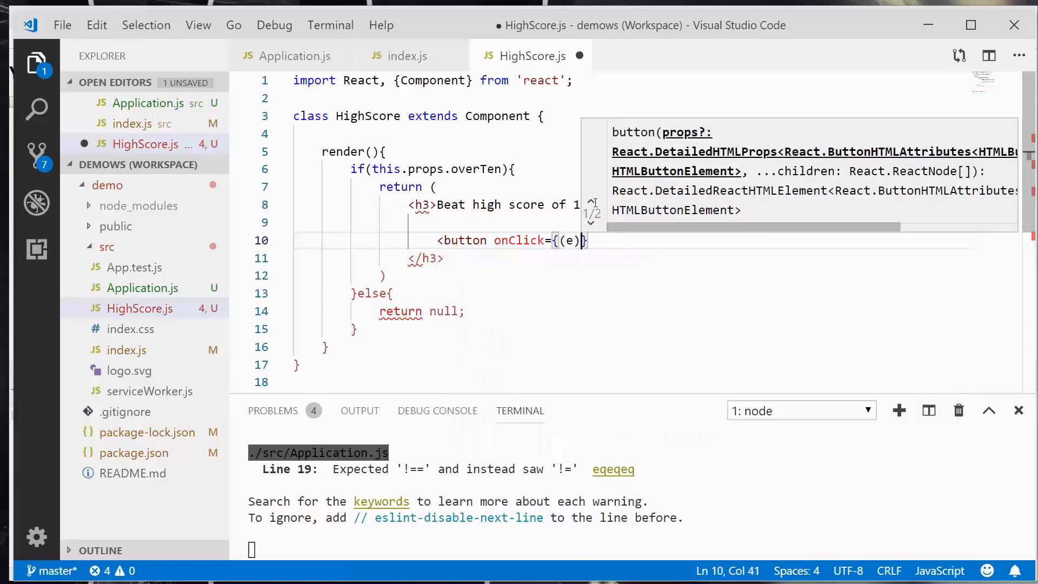
text(=>)
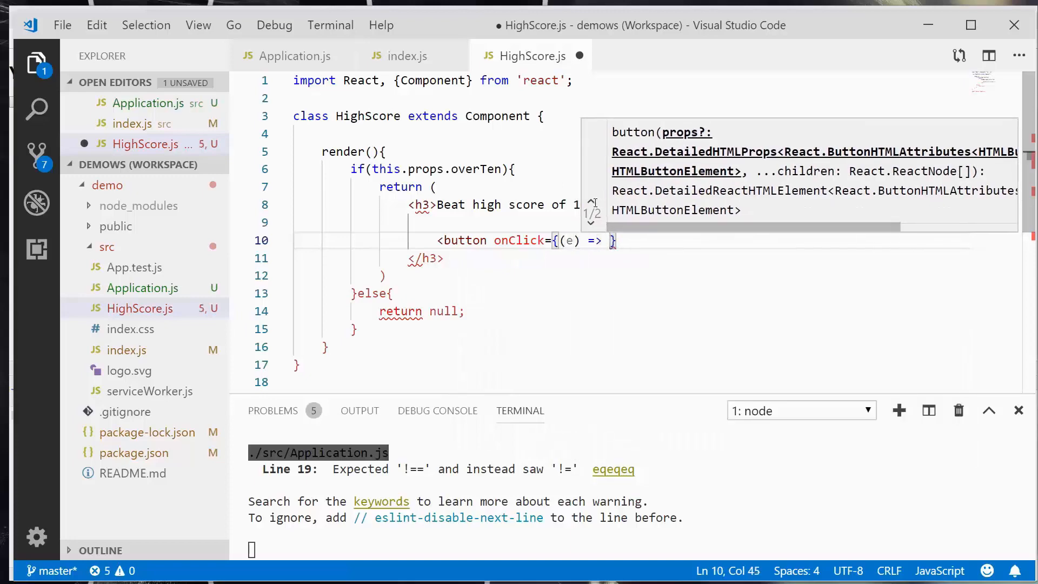
text(this.props)
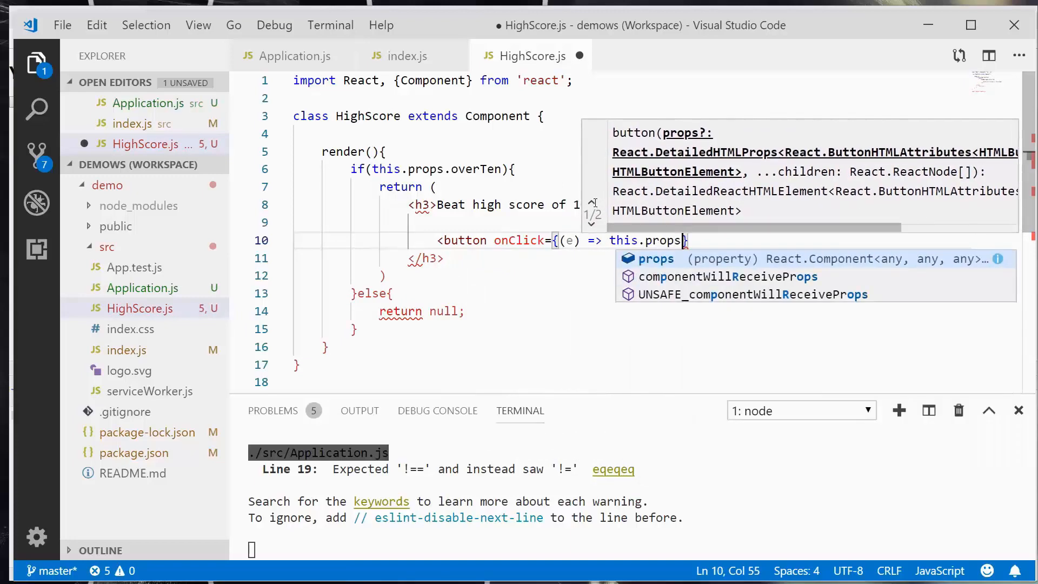
text(.onReset)
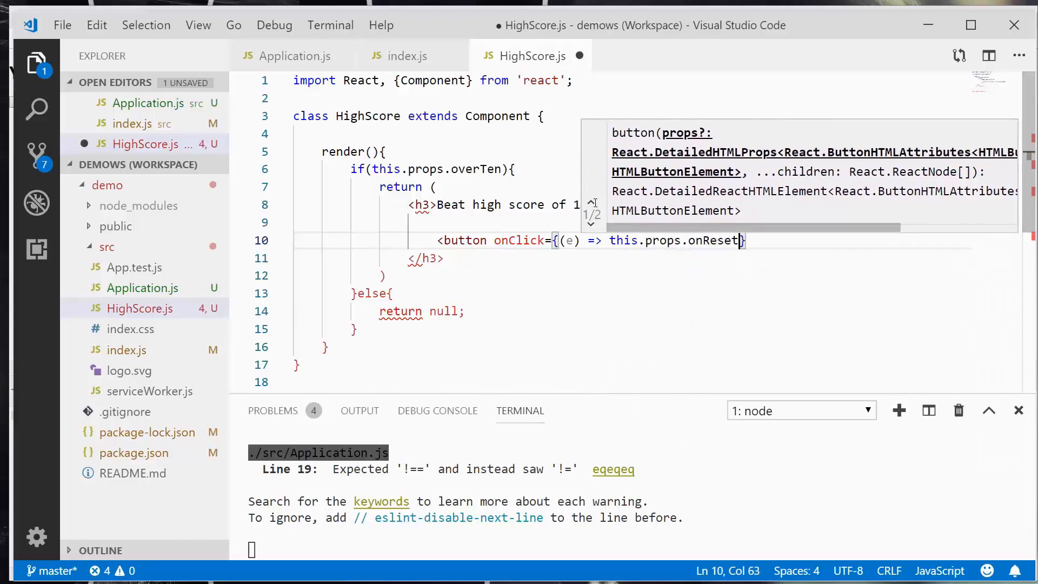
text((e))
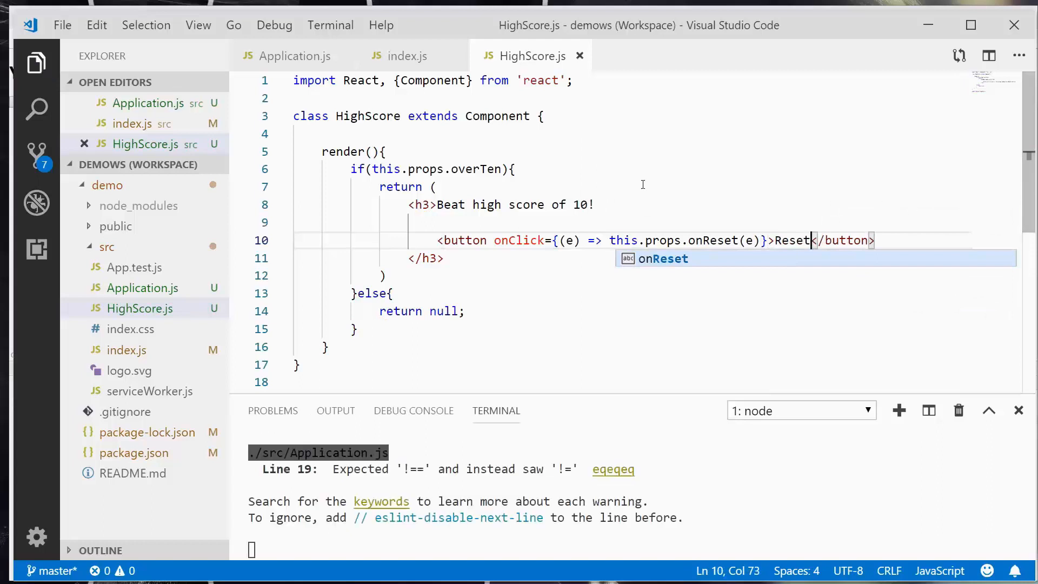
mouse_move(624, 202)
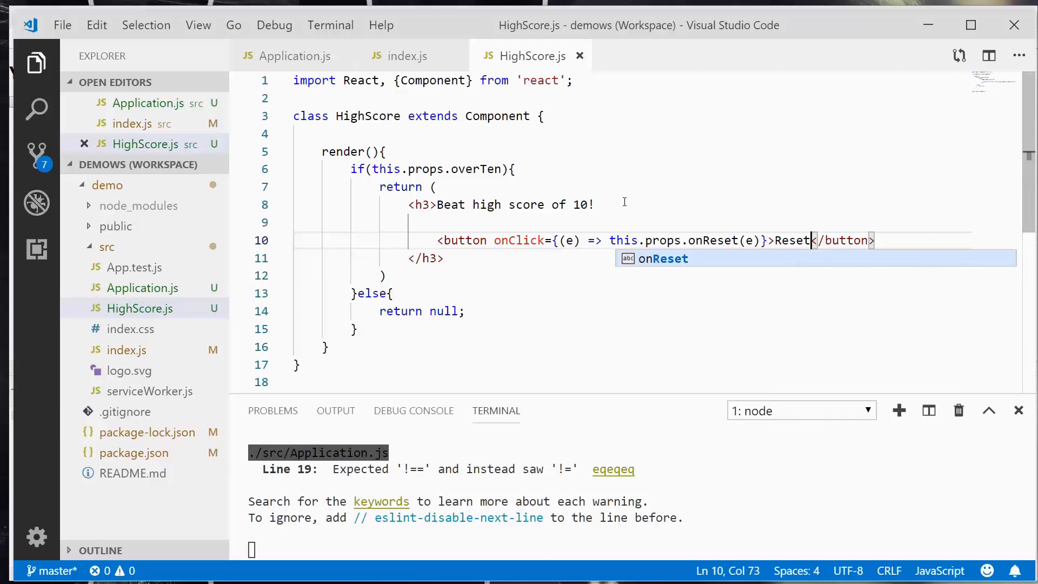
click(593, 205)
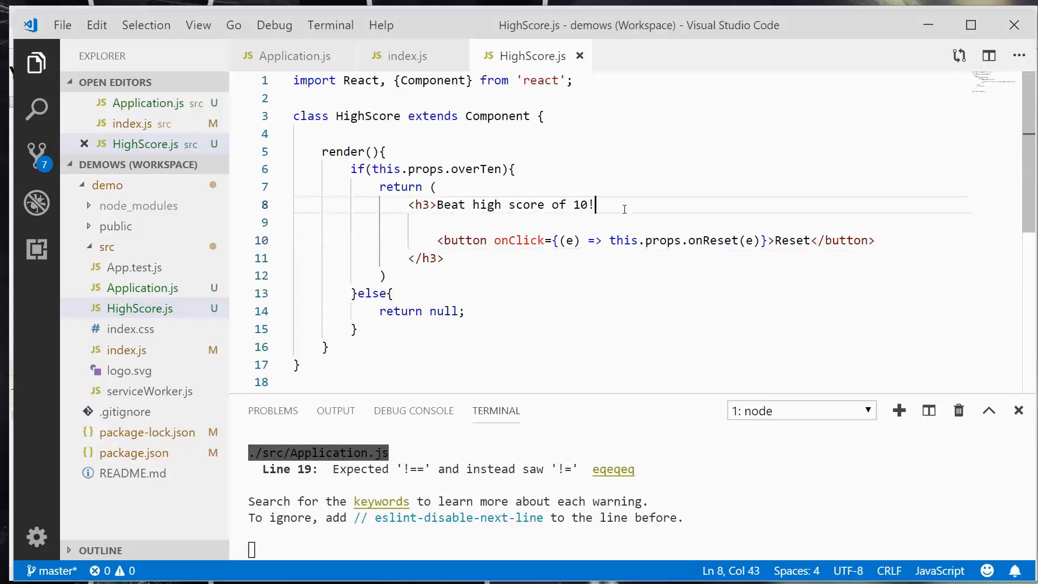
mouse_move(304, 398)
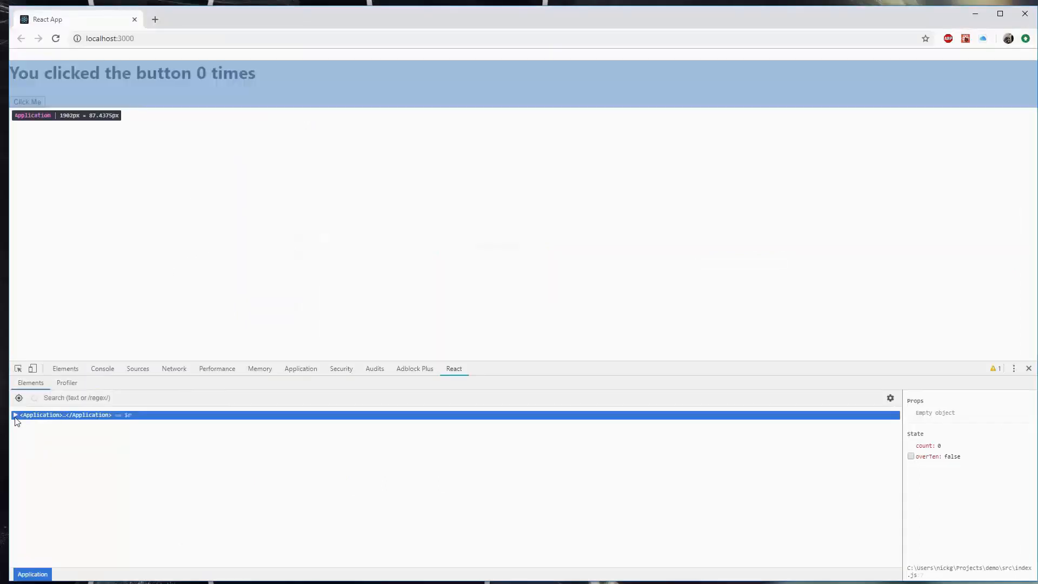
Click past ten, confirm HighScore receives onReset in DevTools, and try the Reset button.
click(15, 414)
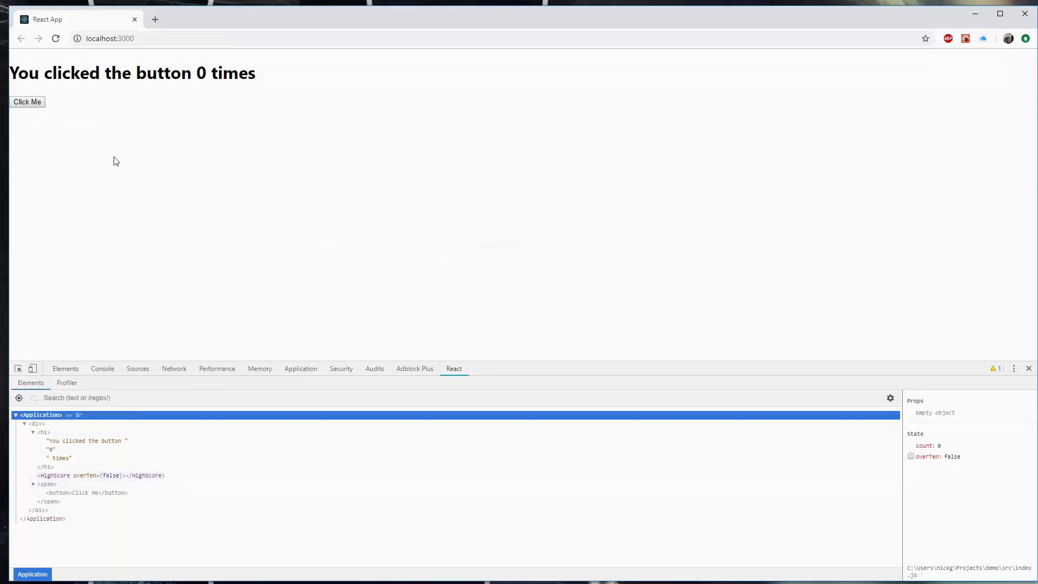
click(27, 102)
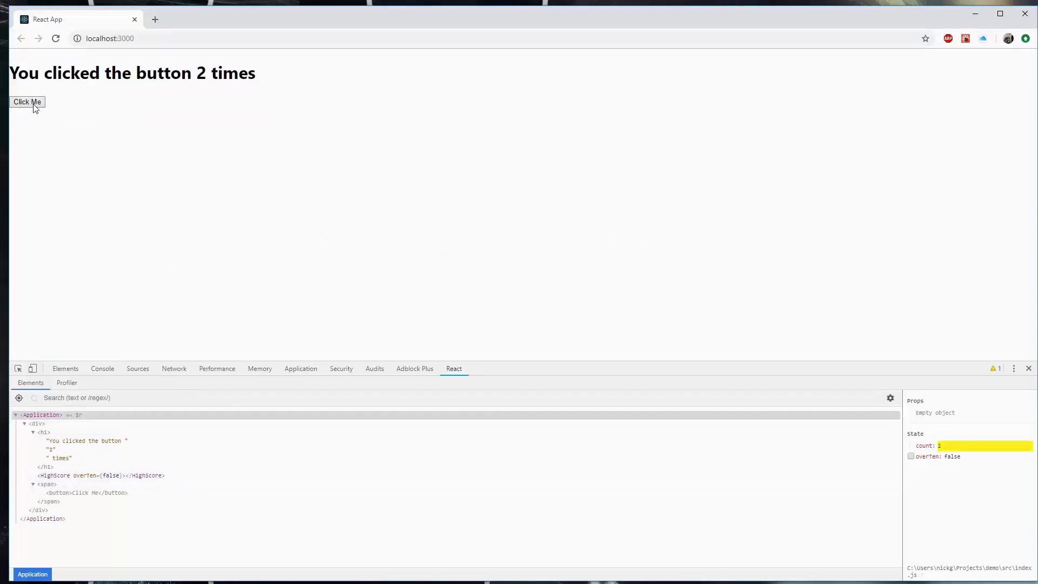
click(26, 102)
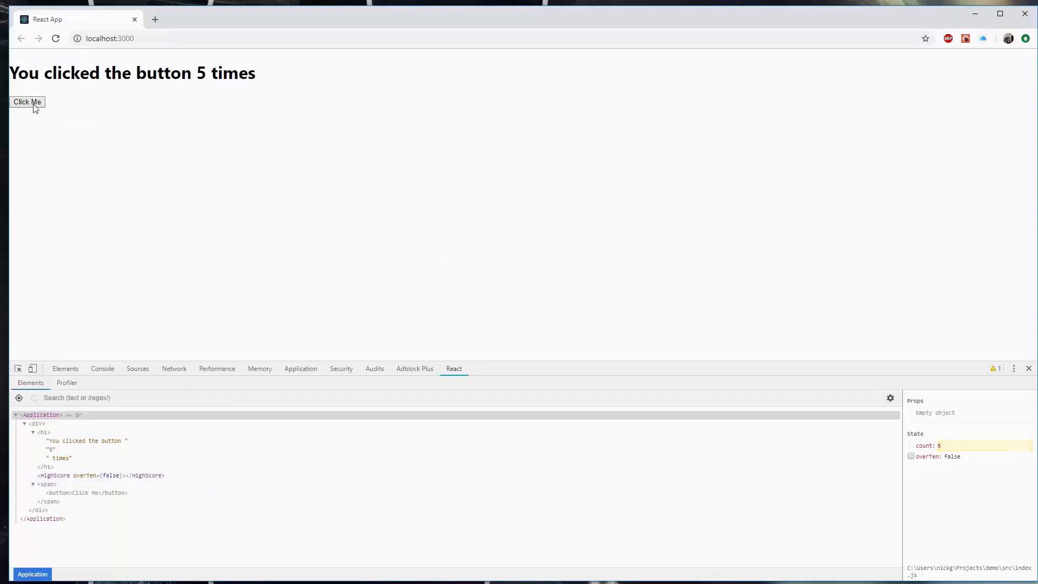
click(27, 101)
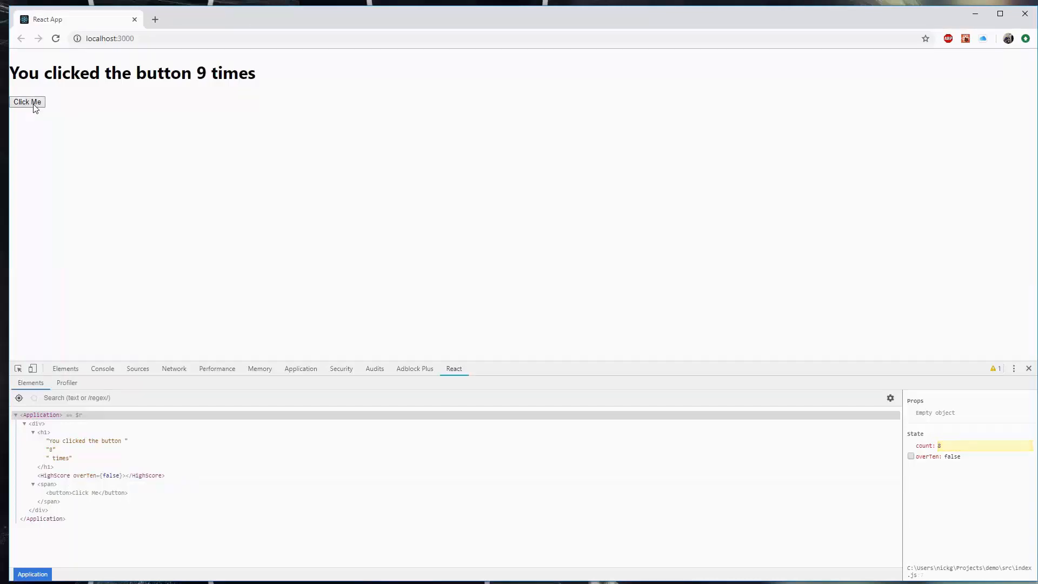
click(27, 102)
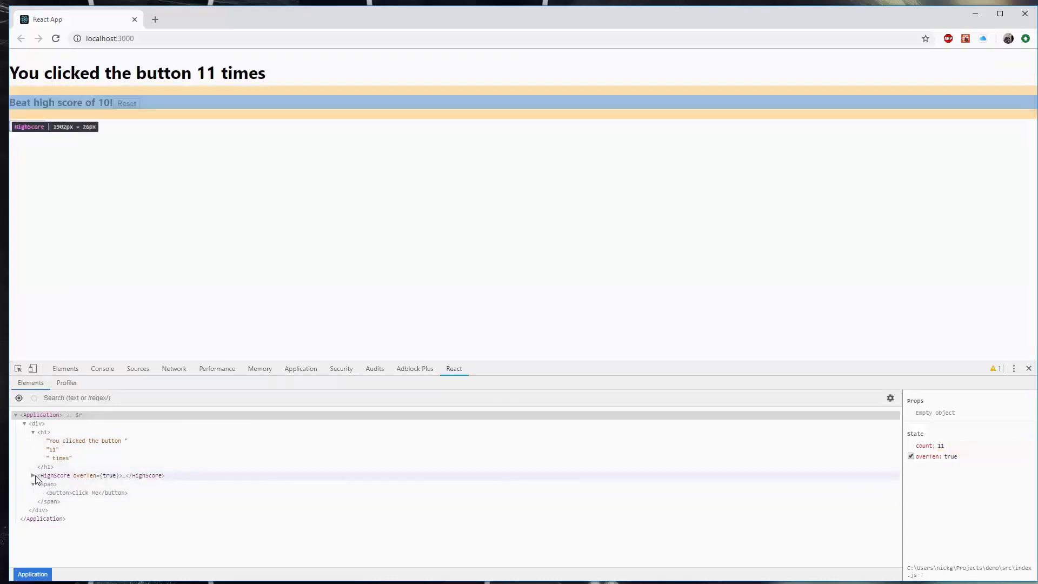
click(32, 476)
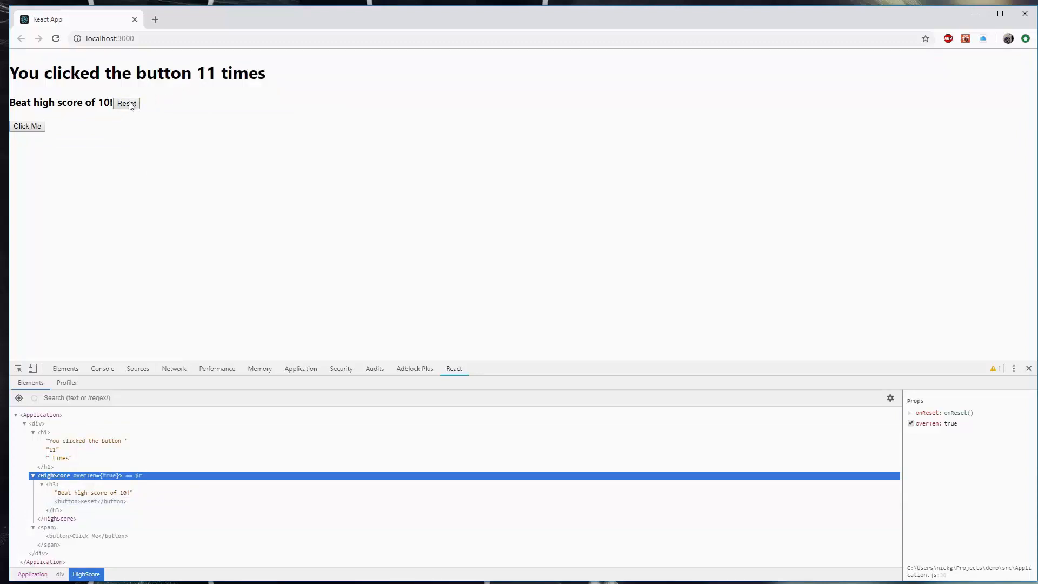
click(125, 104)
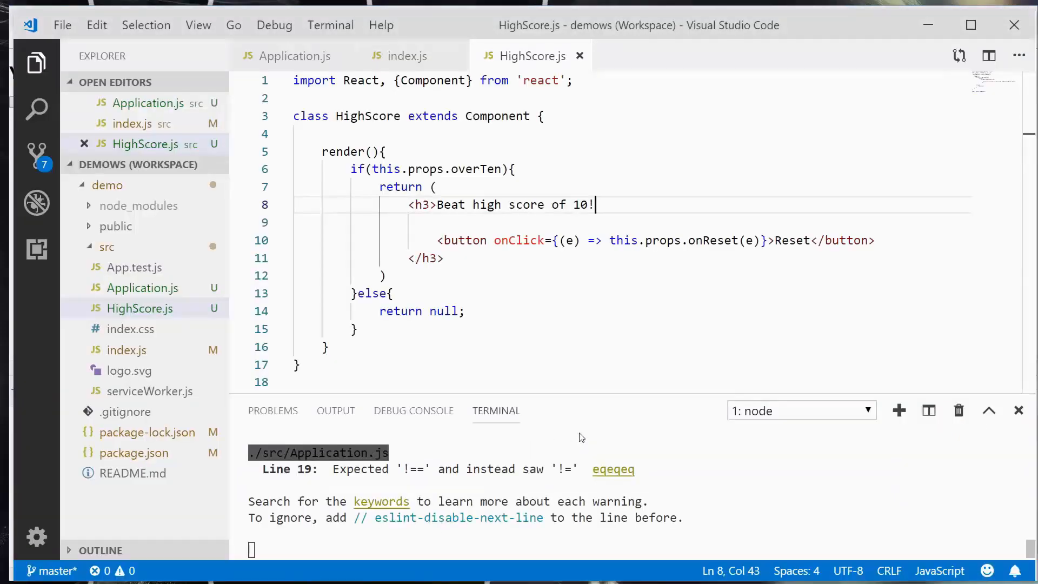
mouse_move(520, 240)
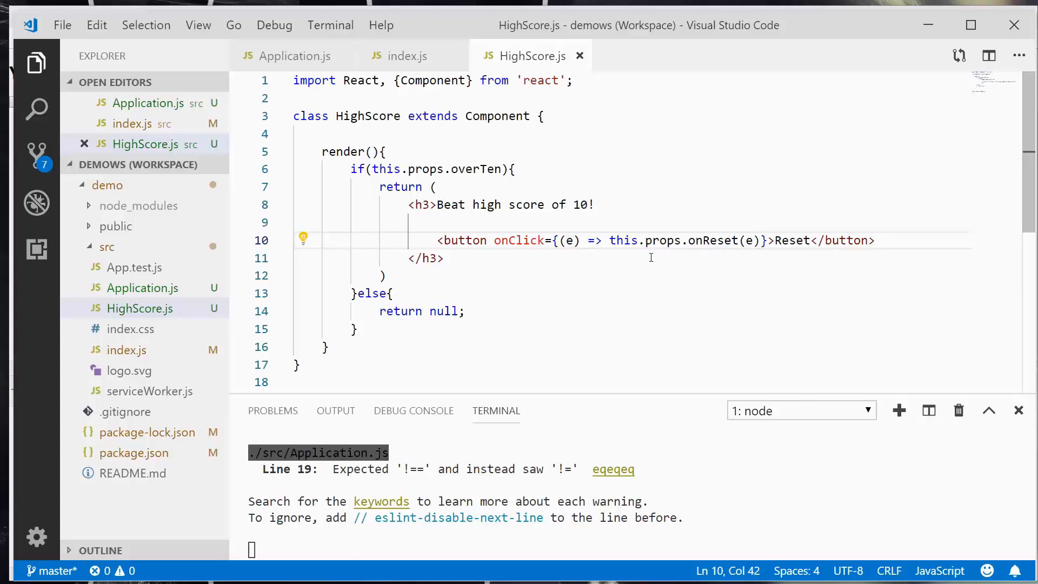
Replace the Reset button's arrow handler with this.props.onReset passed directly.
double_click(596, 240)
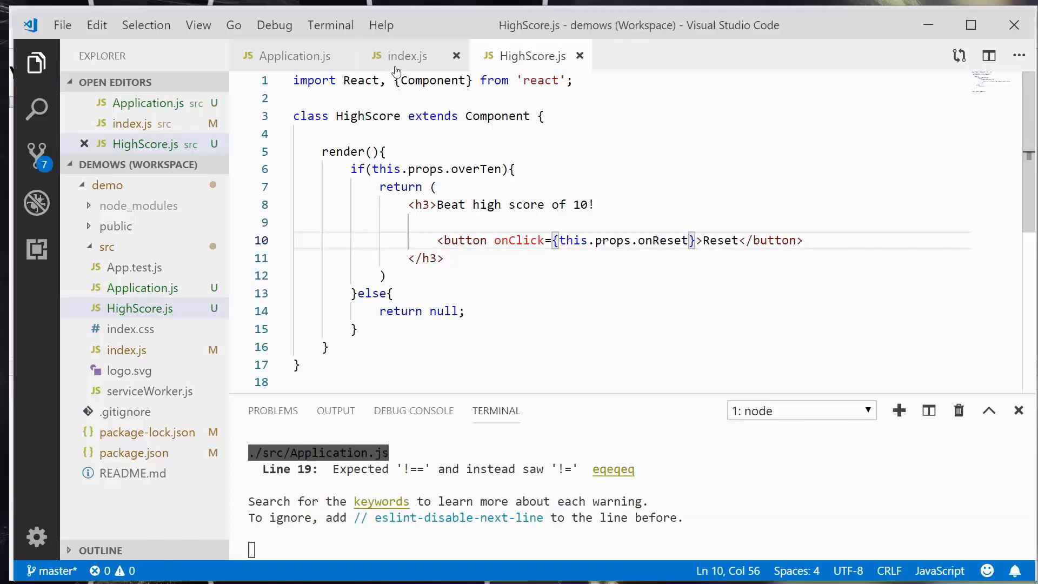
click(296, 55)
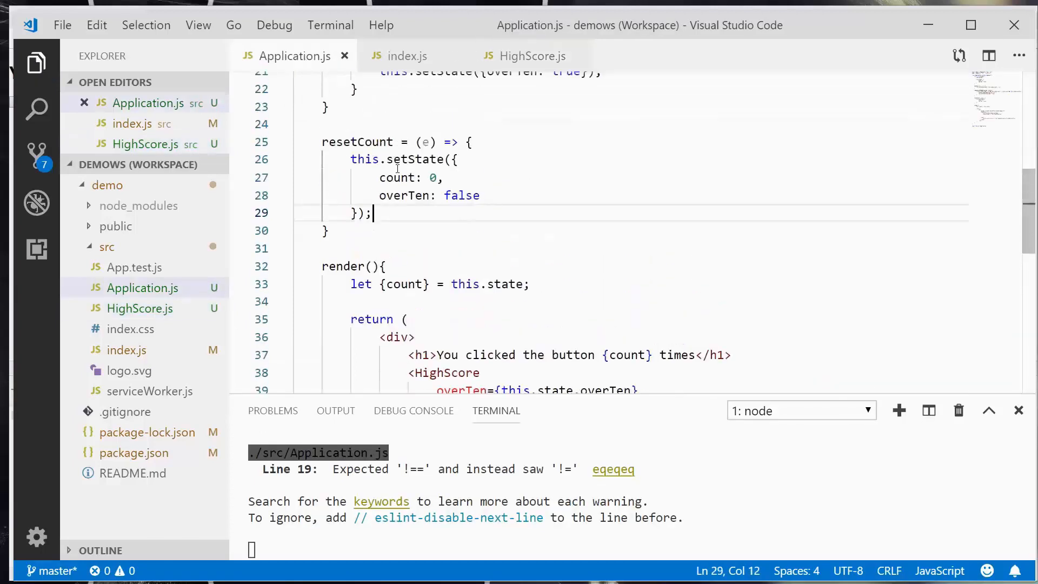
Add console.log("Event is", e); at the start of resetCount and save.
key(Enter)
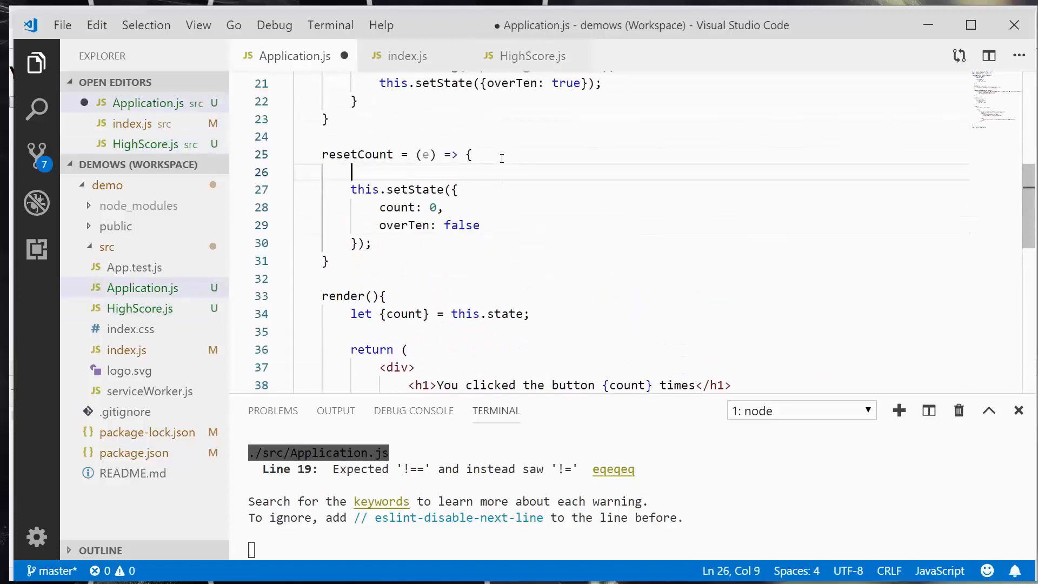
text(console.log("Event i)
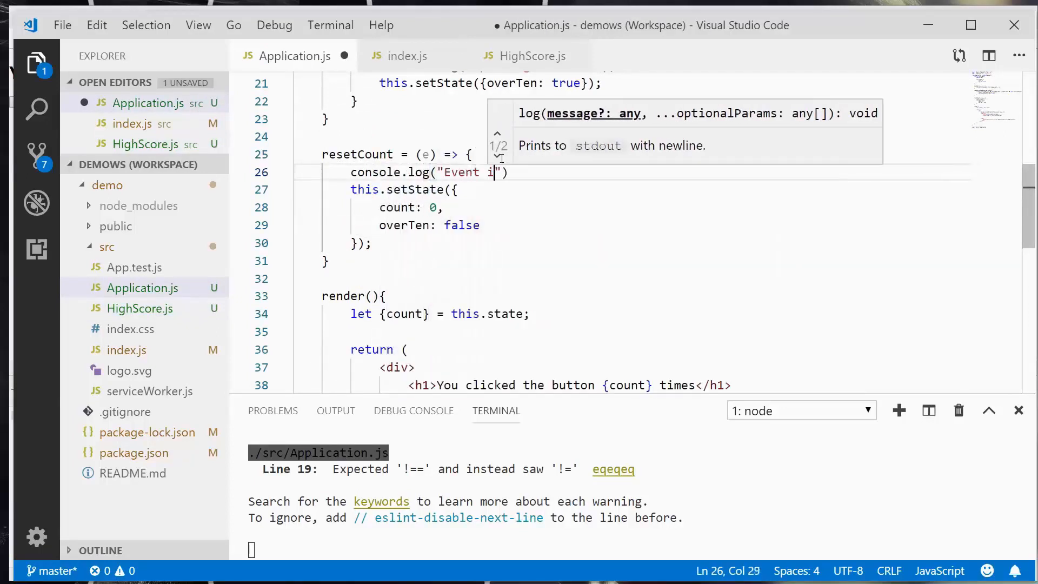
text(s", e);)
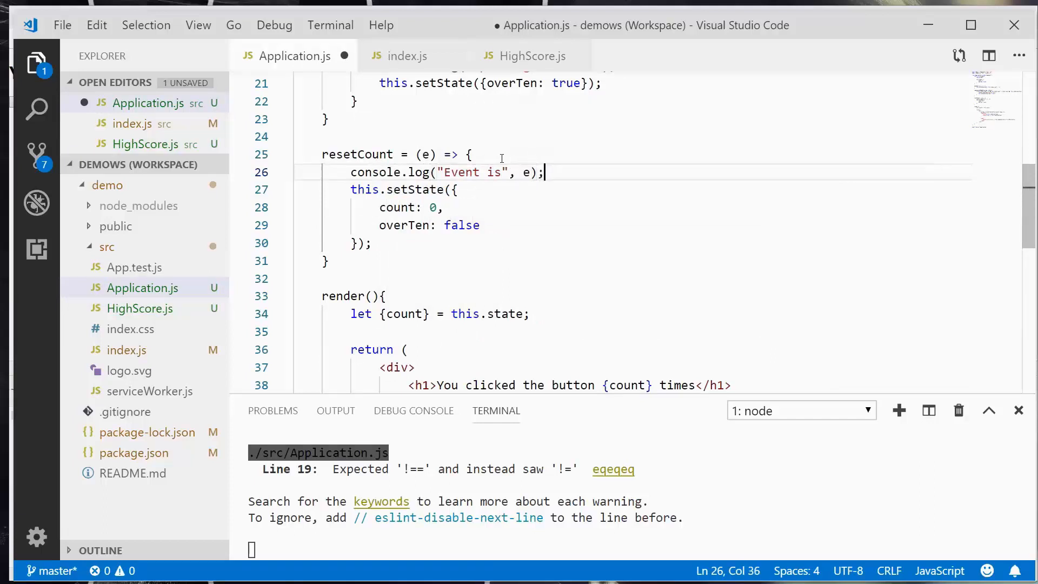
key(ctrl+s)
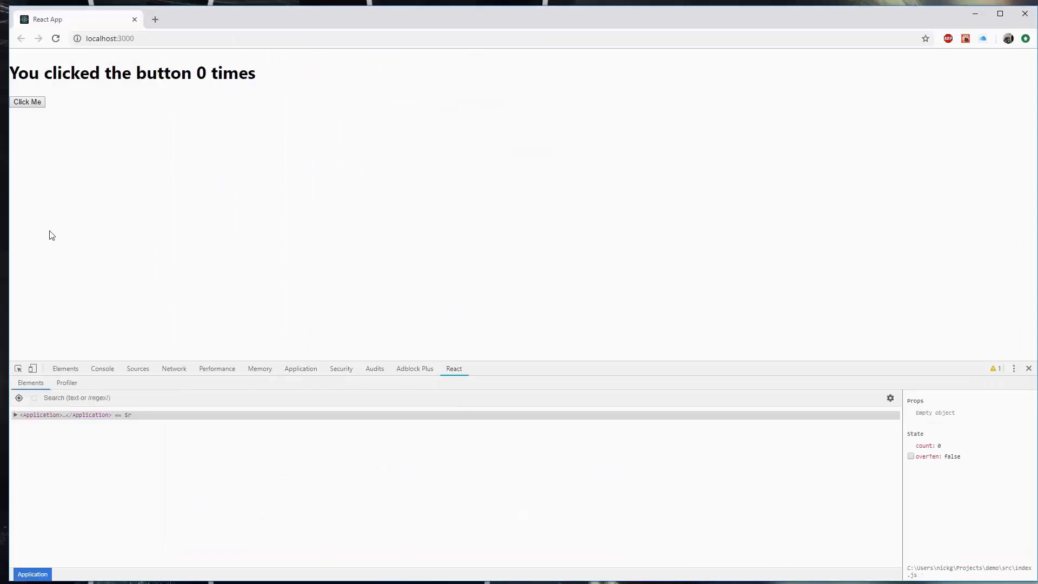
Push the counter past ten, reset it to 0 and inspect the logged 'Event is' click event in the Console.
click(28, 102)
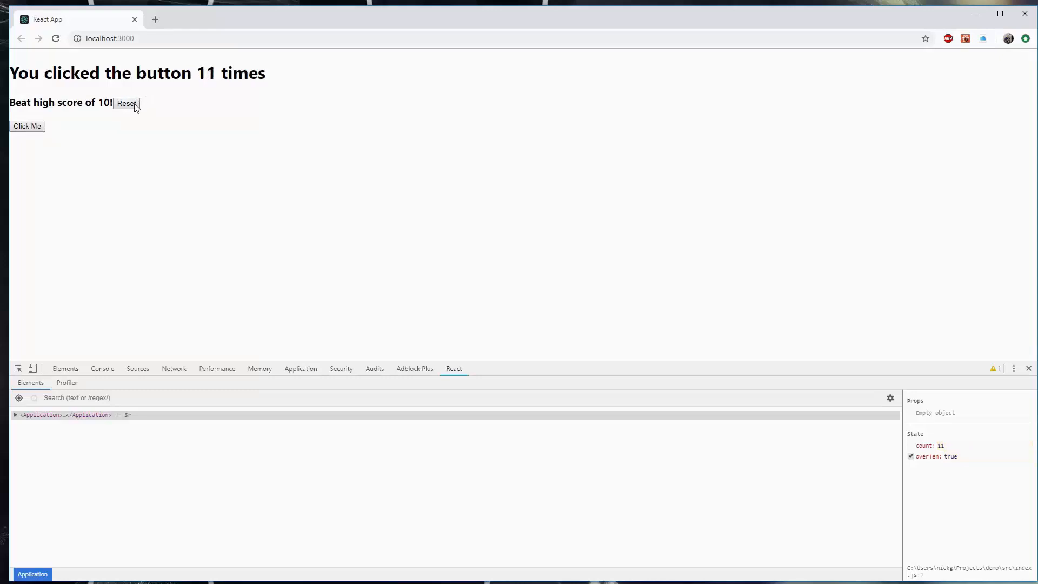
click(102, 369)
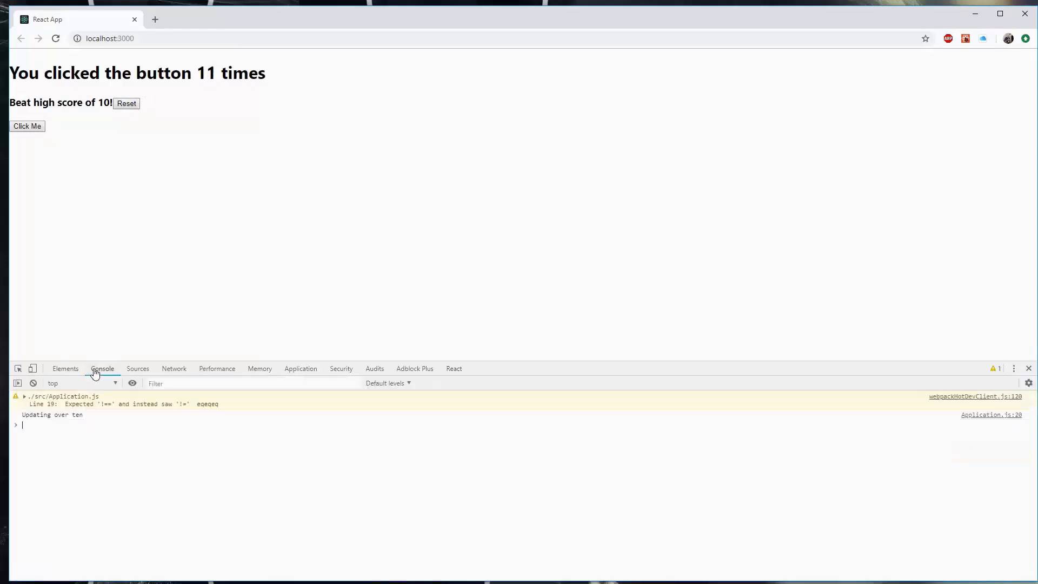
click(125, 103)
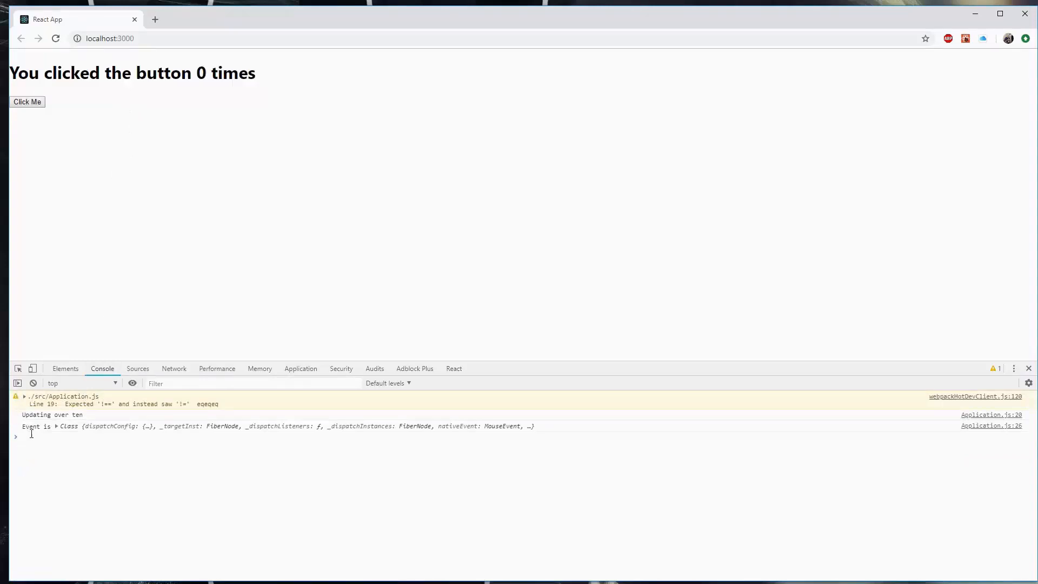
click(56, 426)
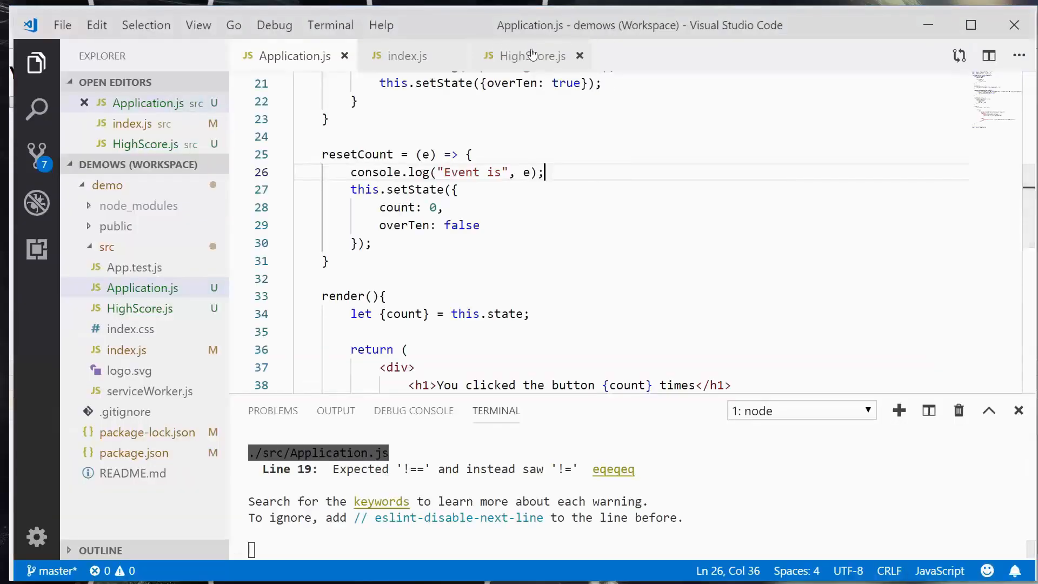
Compare the onReset handler reference in HighScore.js with its usage in Application.js.
click(531, 55)
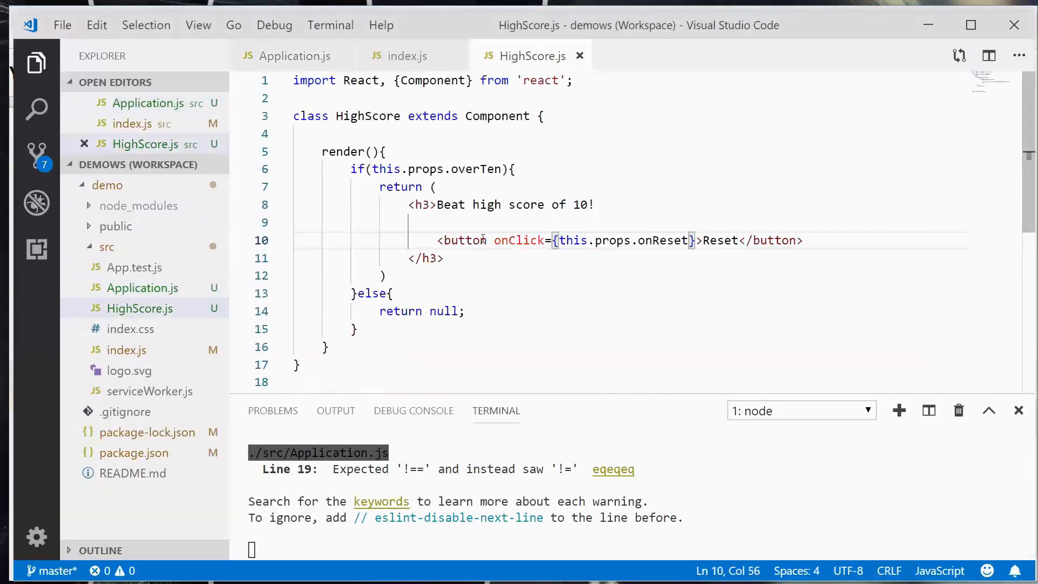
mouse_move(463, 240)
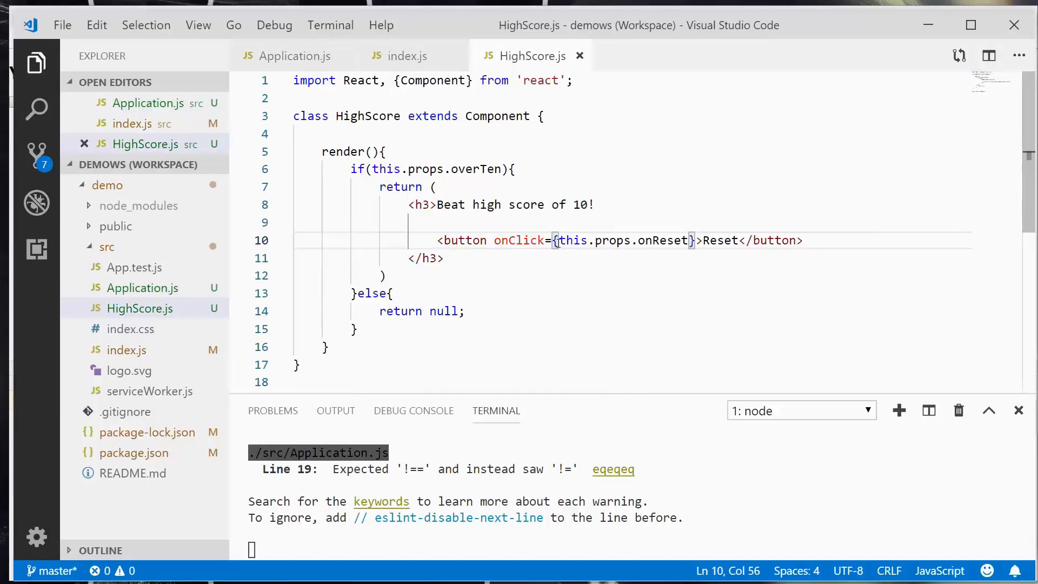
double_click(622, 240)
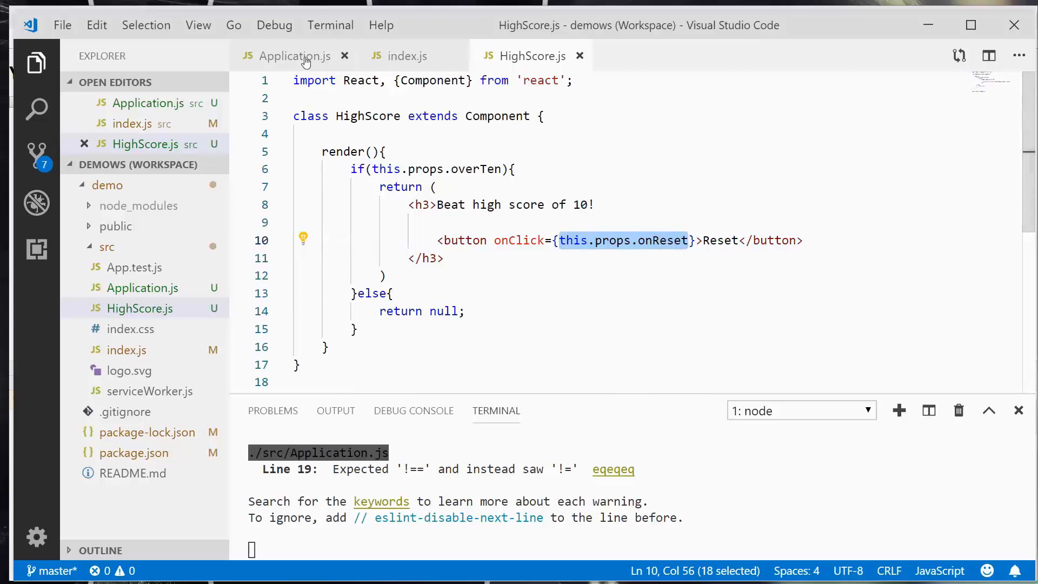
click(294, 55)
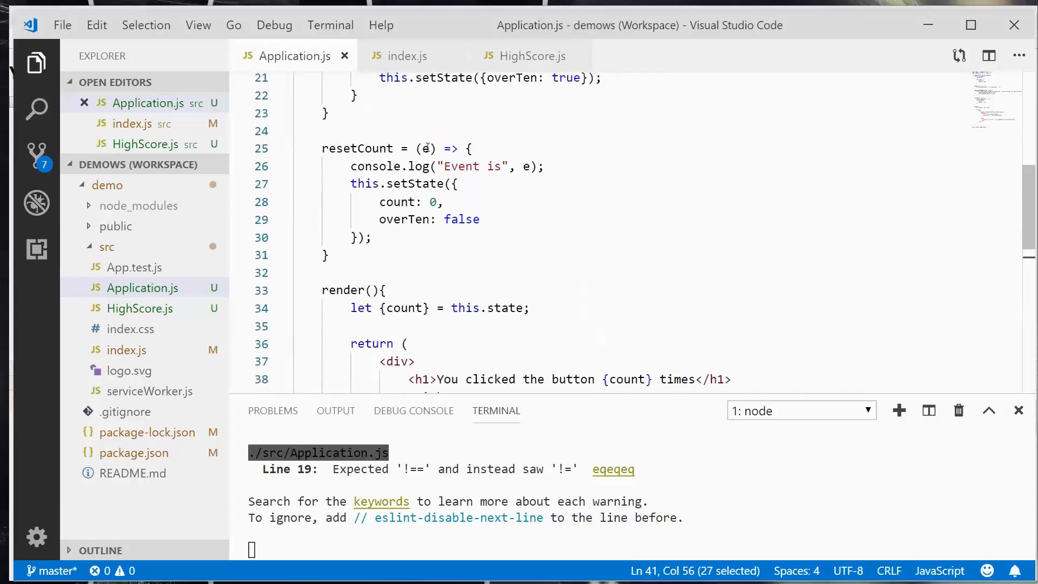
Change the HighScore onReset prop in Application.js to {this.resetCount} directly.
click(532, 55)
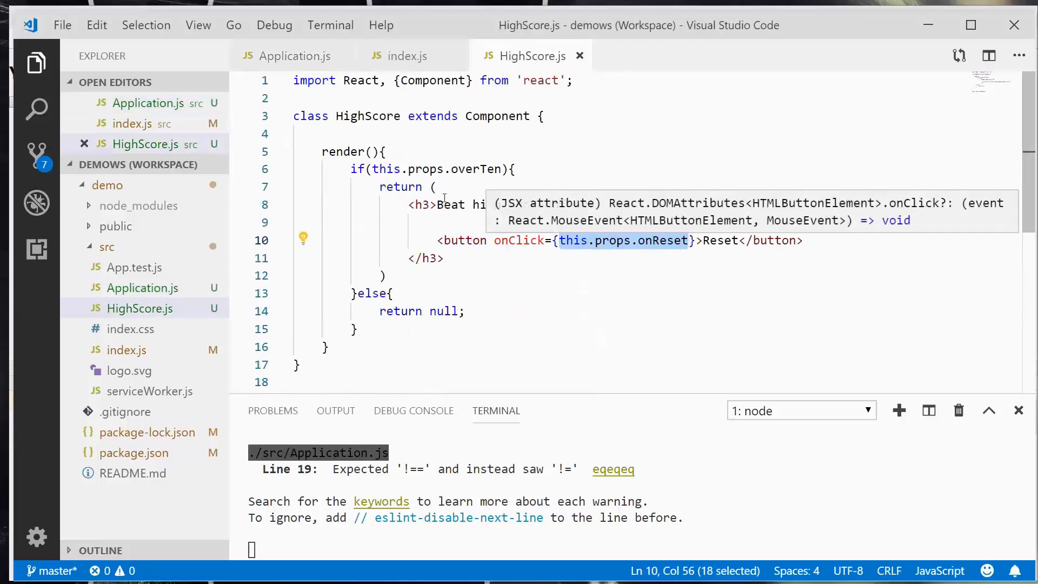
click(294, 55)
text(onReset={this.resetCount})
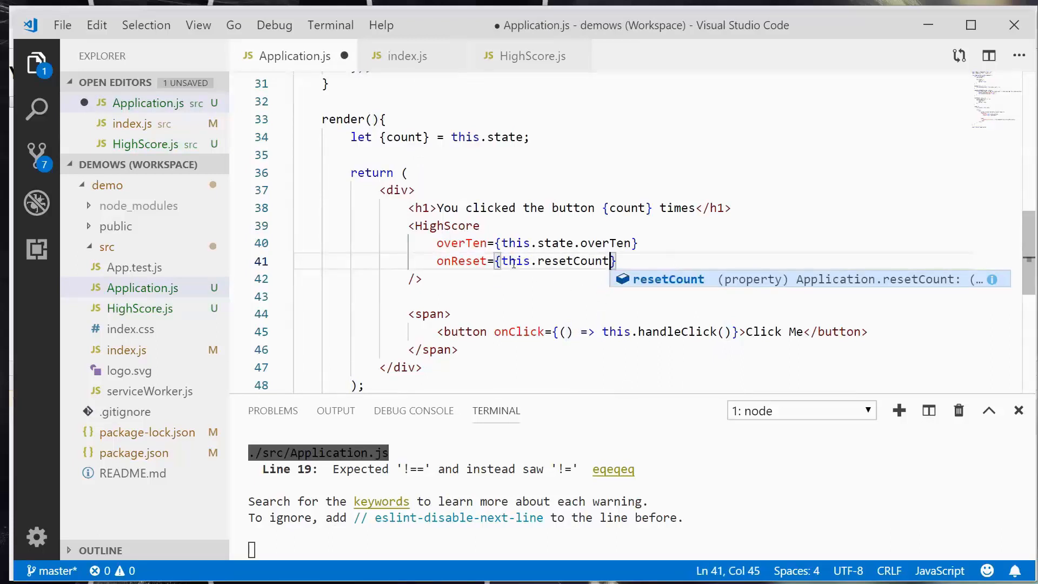
double_click(570, 260)
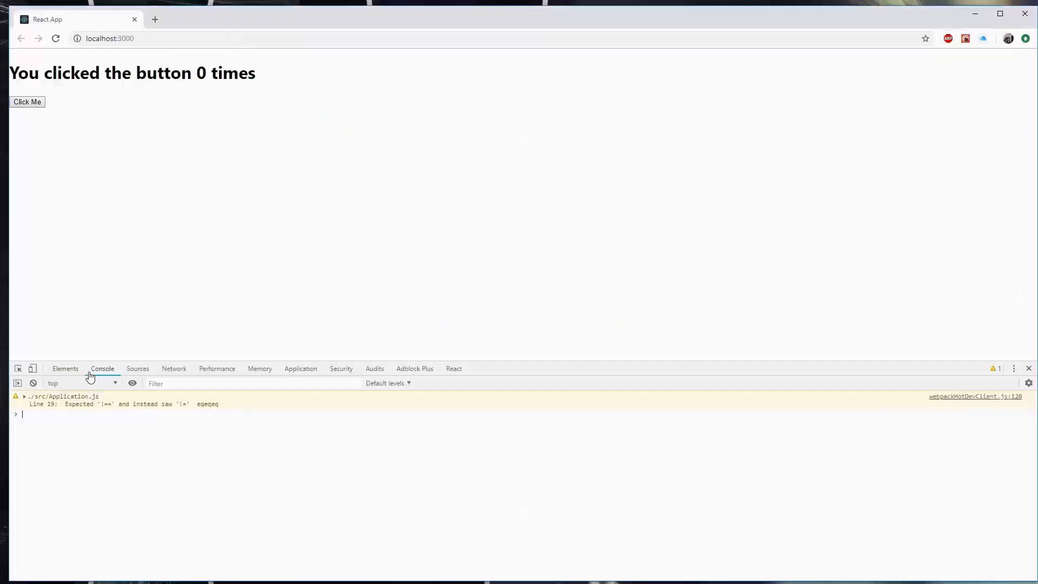
Click Me until the count passes ten and 'Beat high score of 10!' with Reset appears.
click(27, 102)
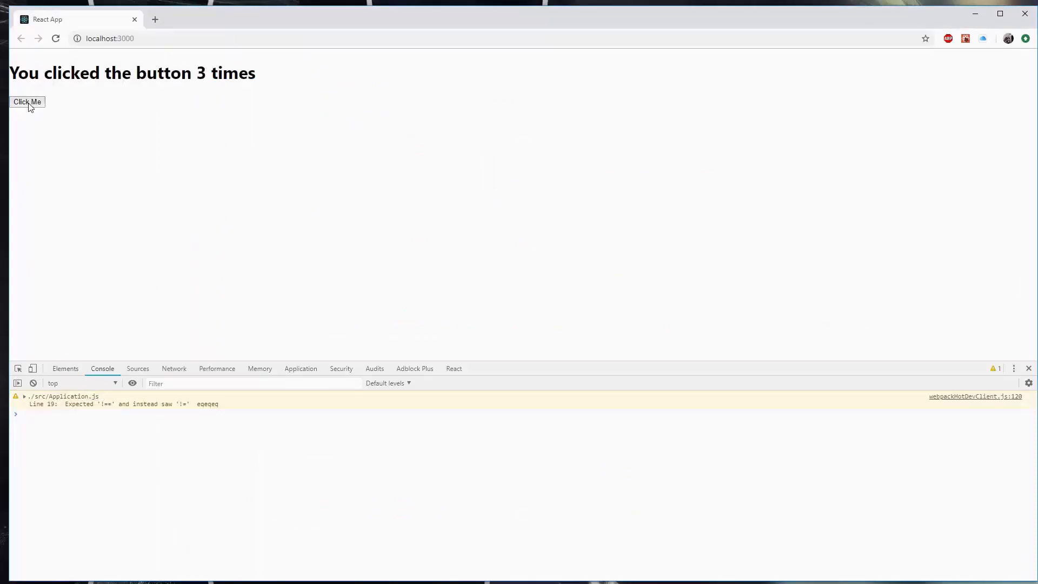
click(27, 101)
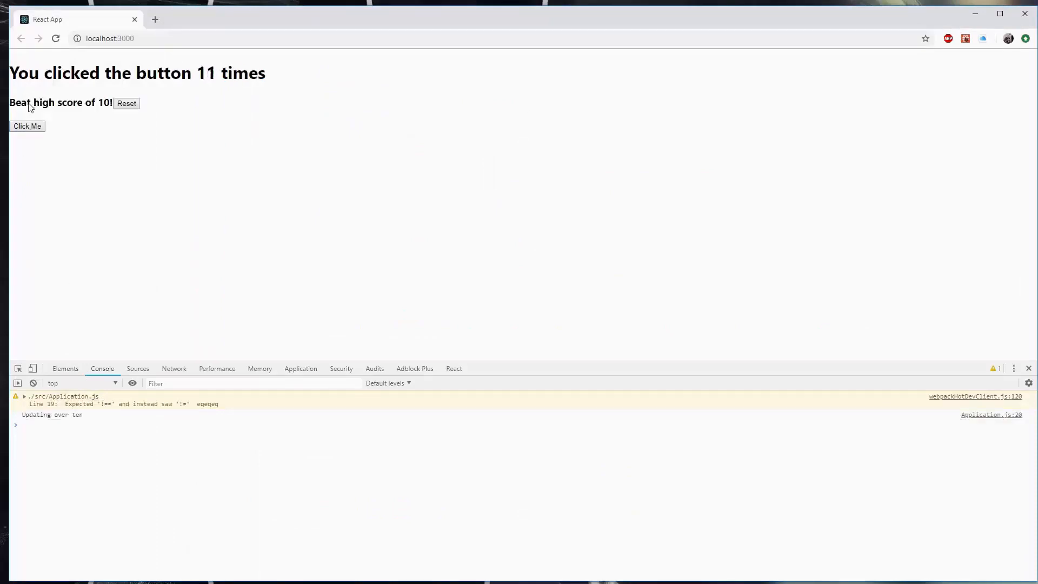
click(126, 103)
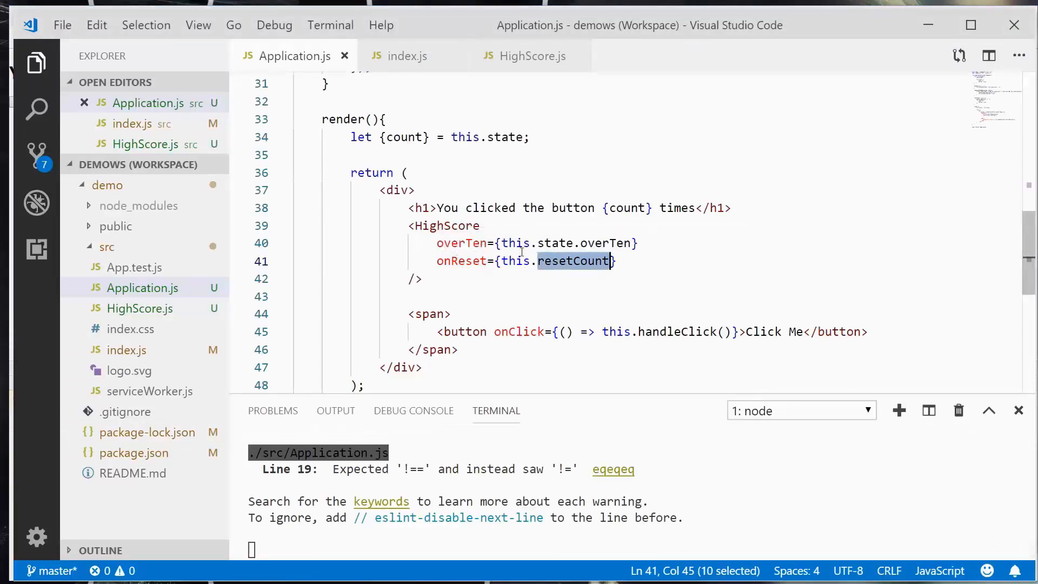
mouse_move(640, 274)
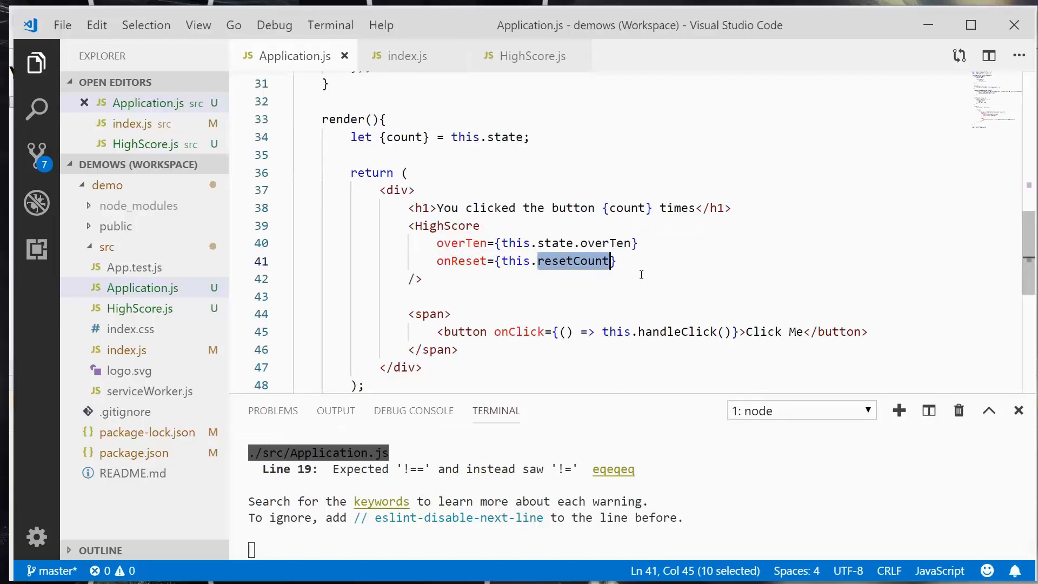